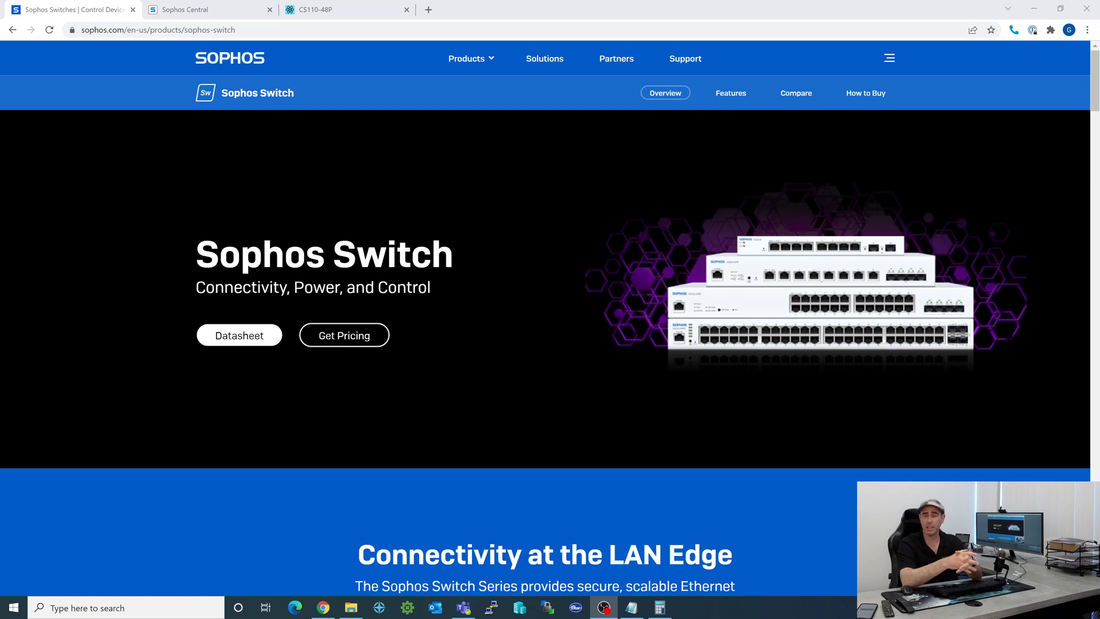
pyautogui.moveTo(5, 50)
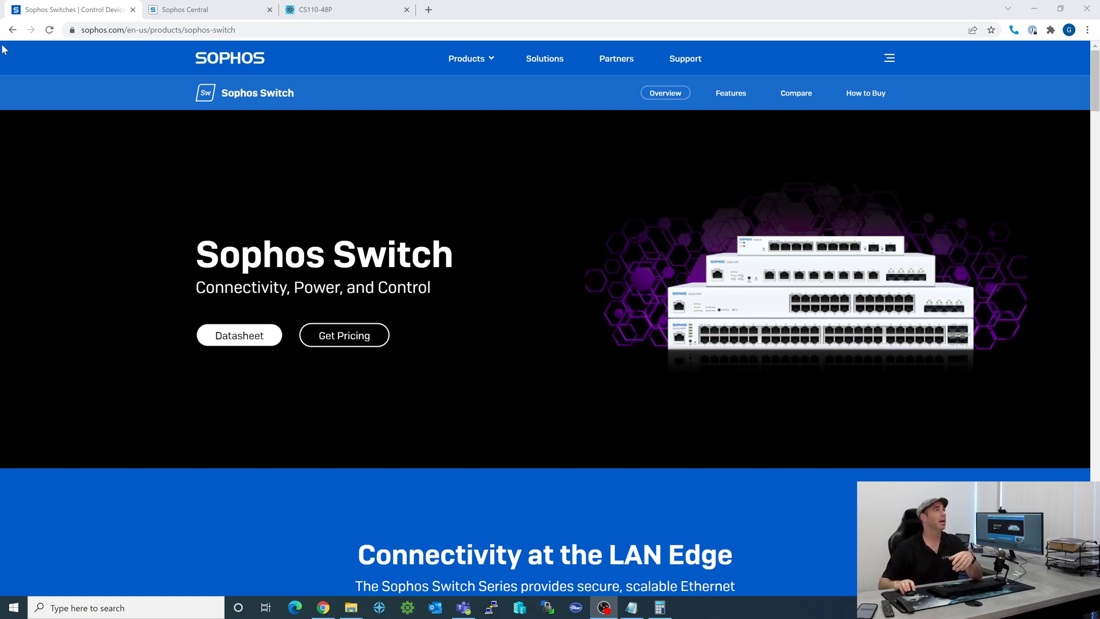
# Switch to the Sophos Central tab and open the Switches list under My Products
pyautogui.click(189, 9)
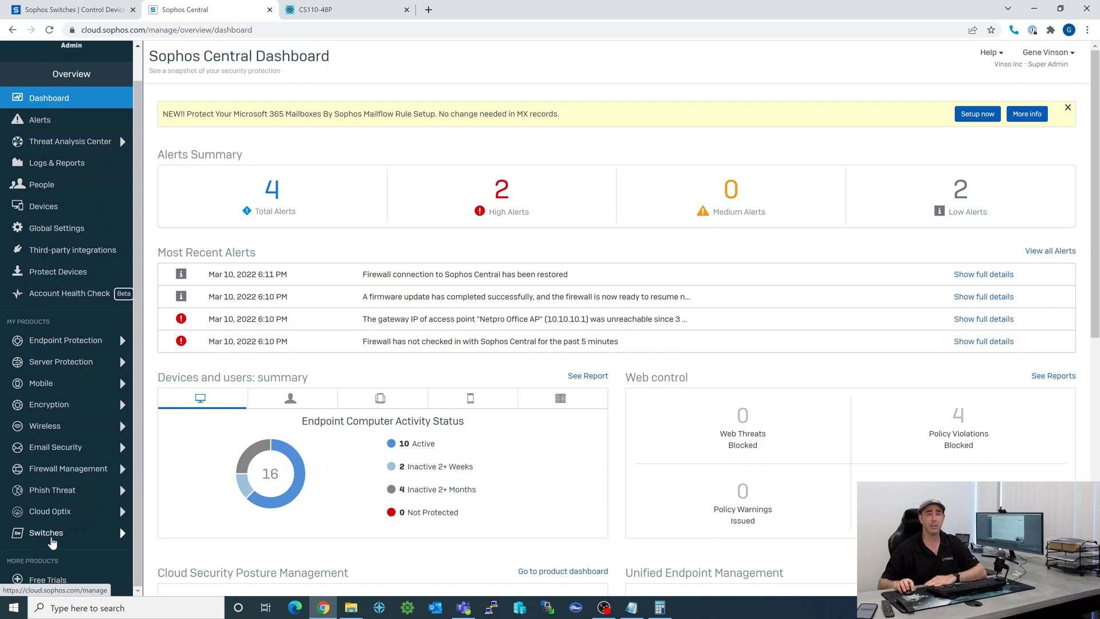
pyautogui.click(46, 533)
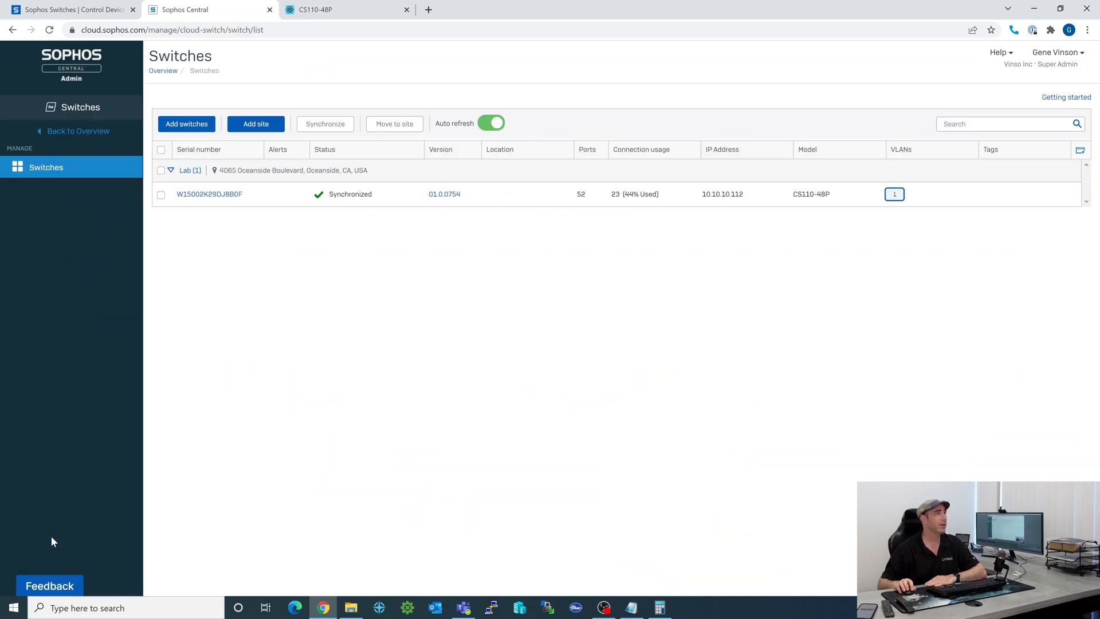
pyautogui.moveTo(187, 336)
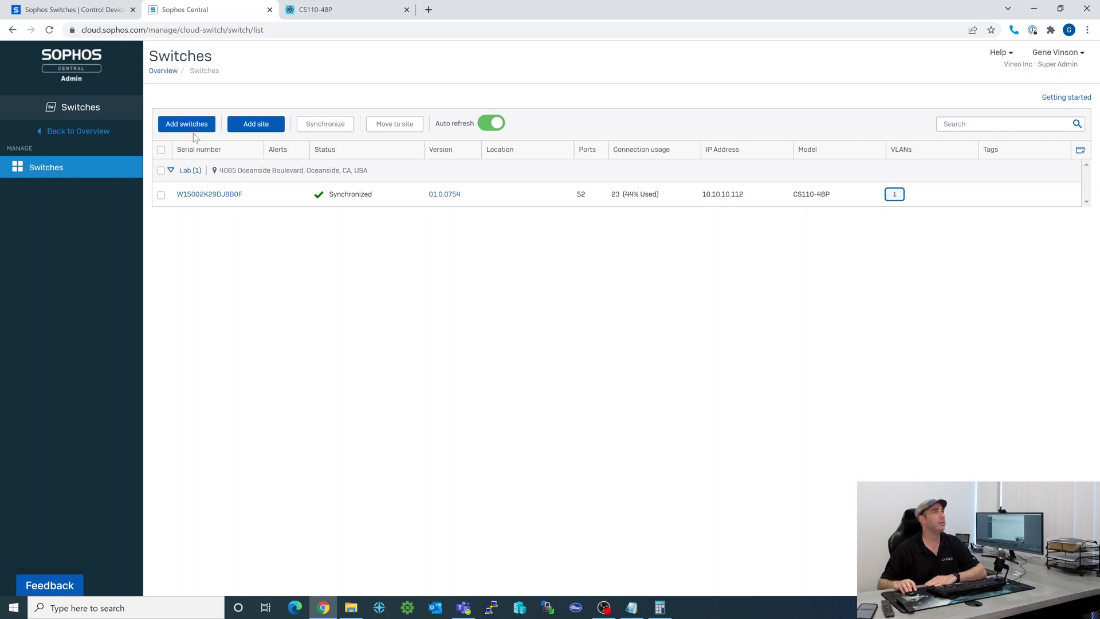
pyautogui.moveTo(255, 124)
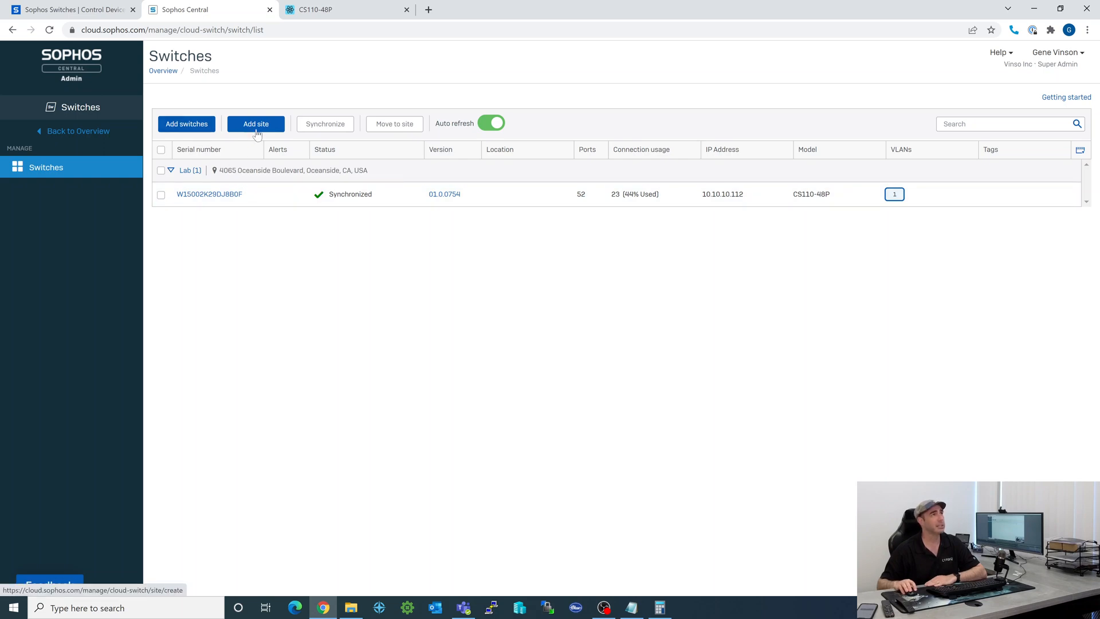
pyautogui.click(256, 124)
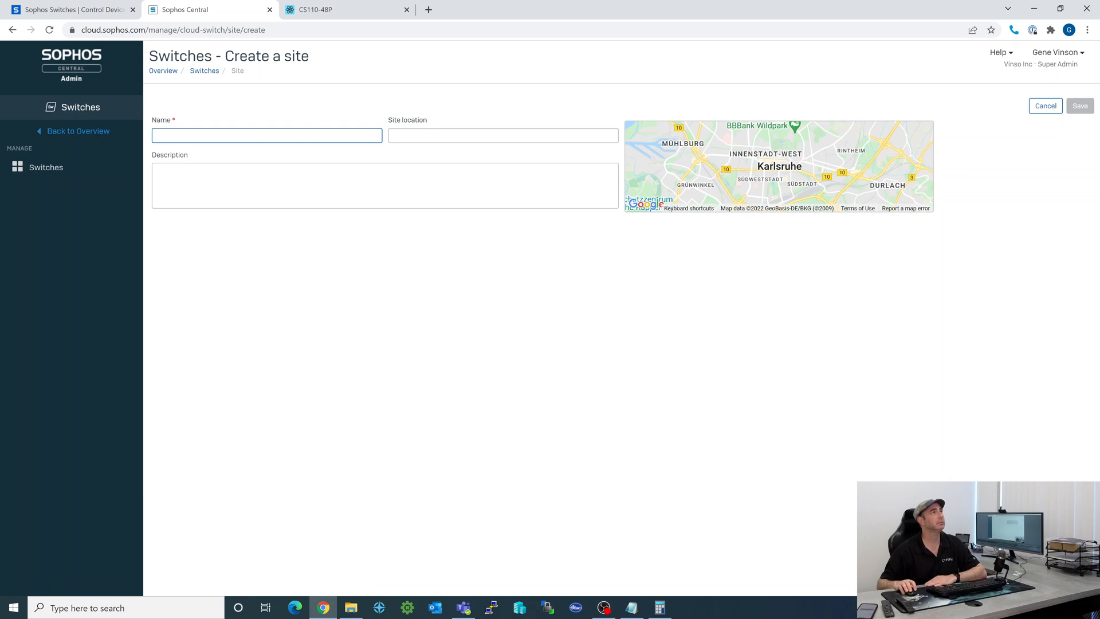
pyautogui.click(1079, 105)
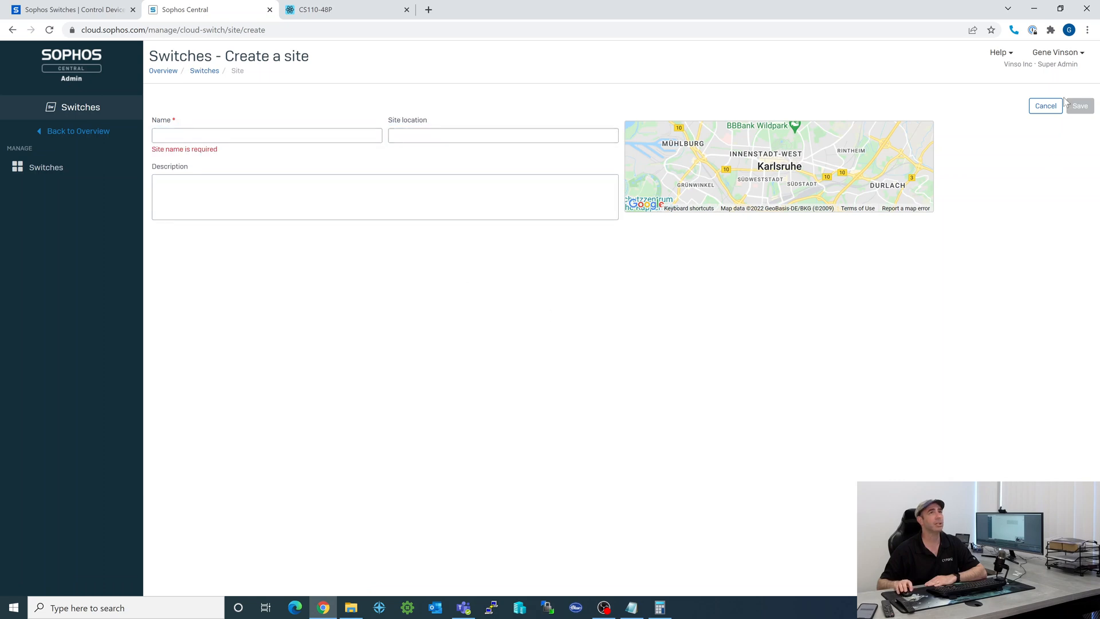
pyautogui.click(1045, 106)
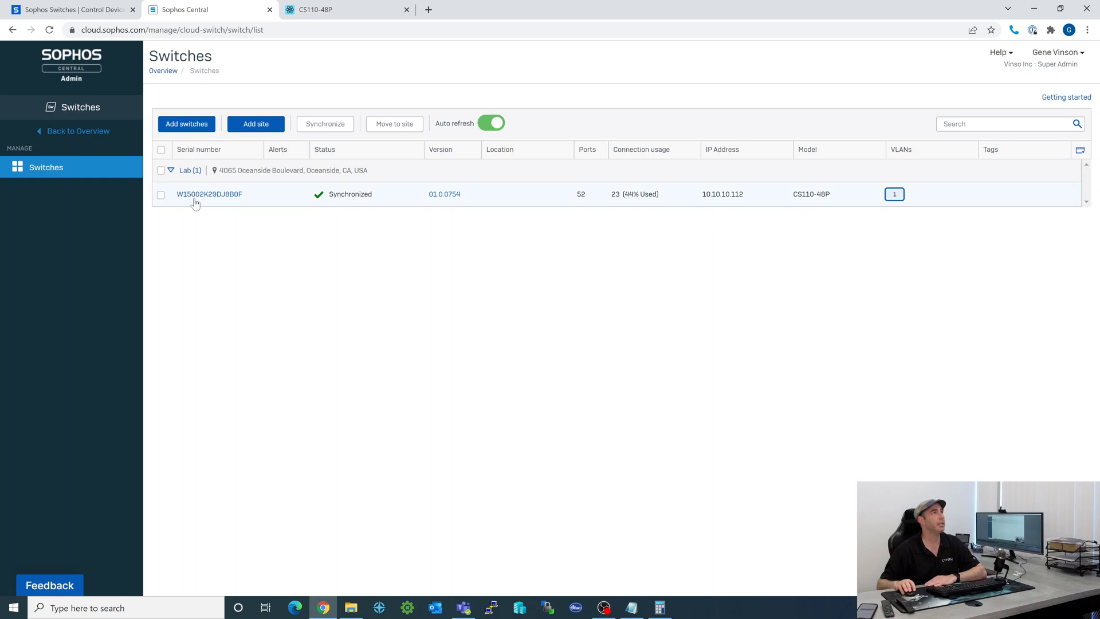
pyautogui.moveTo(209, 195)
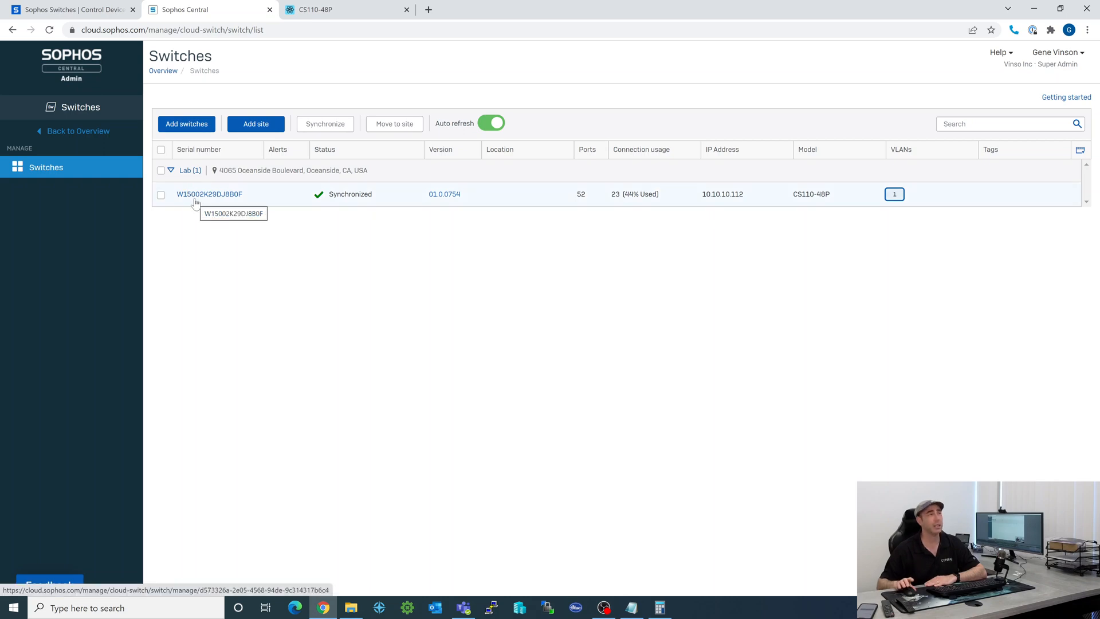
pyautogui.click(186, 124)
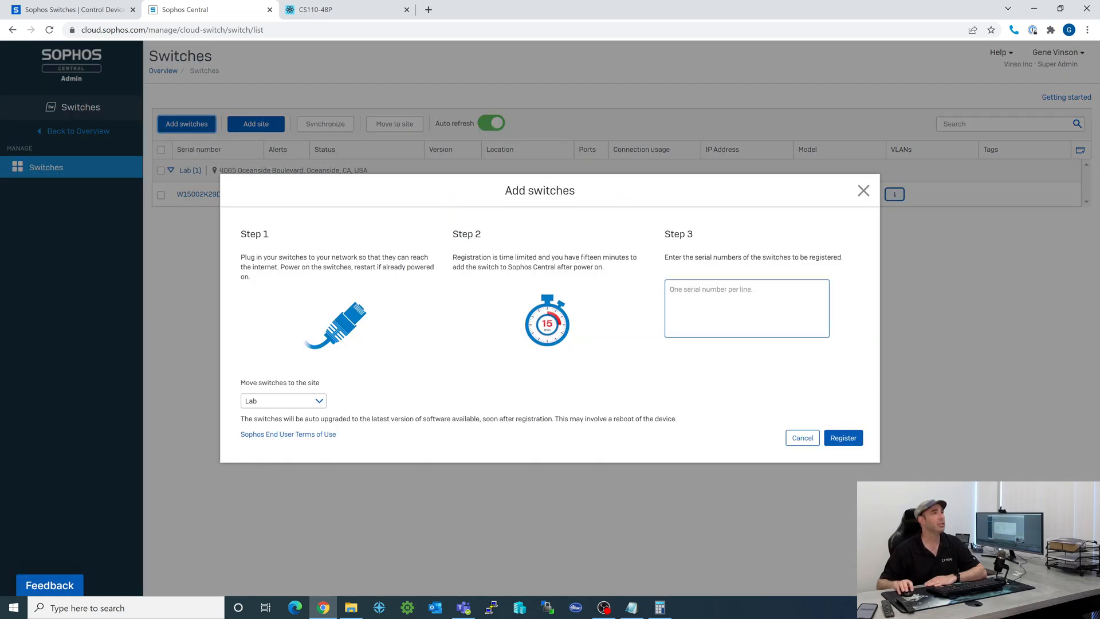
pyautogui.click(746, 309)
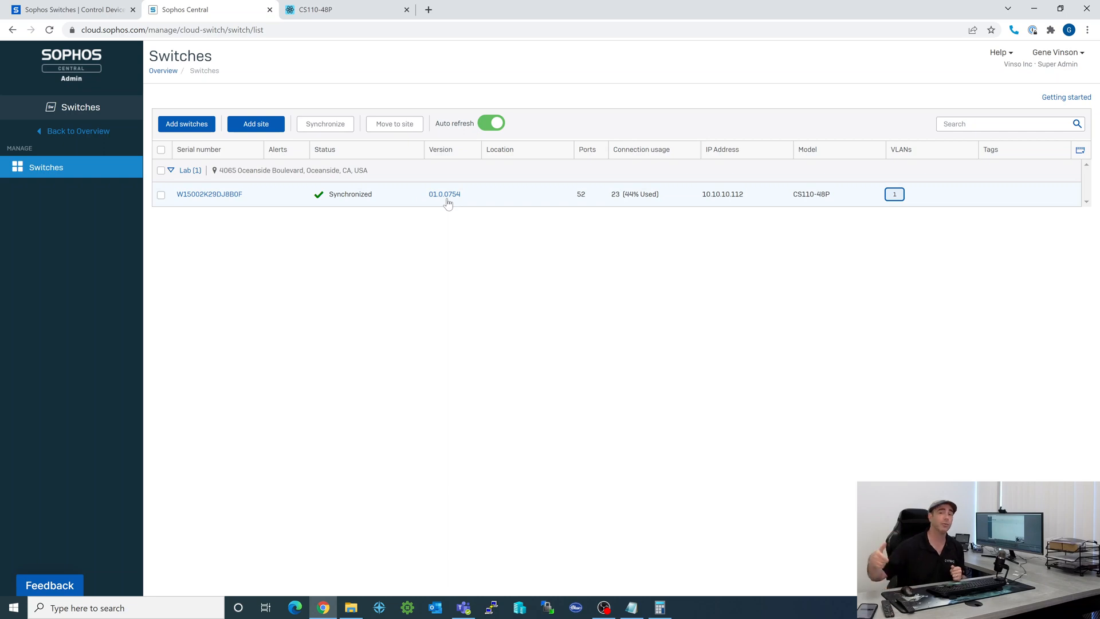
pyautogui.moveTo(448, 205)
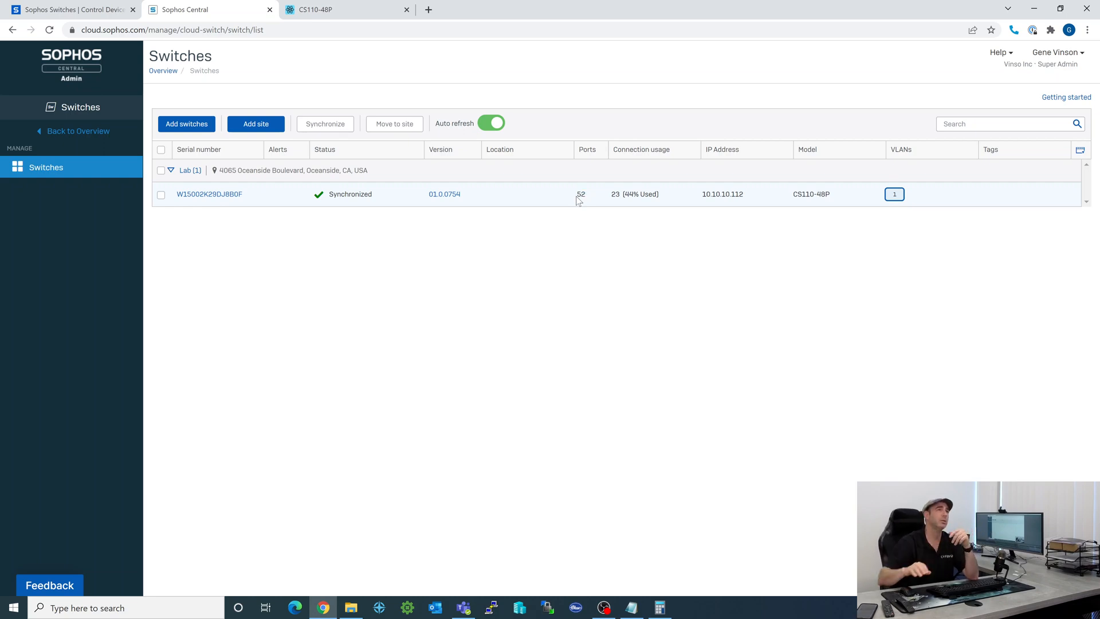
pyautogui.doubleClick(722, 194)
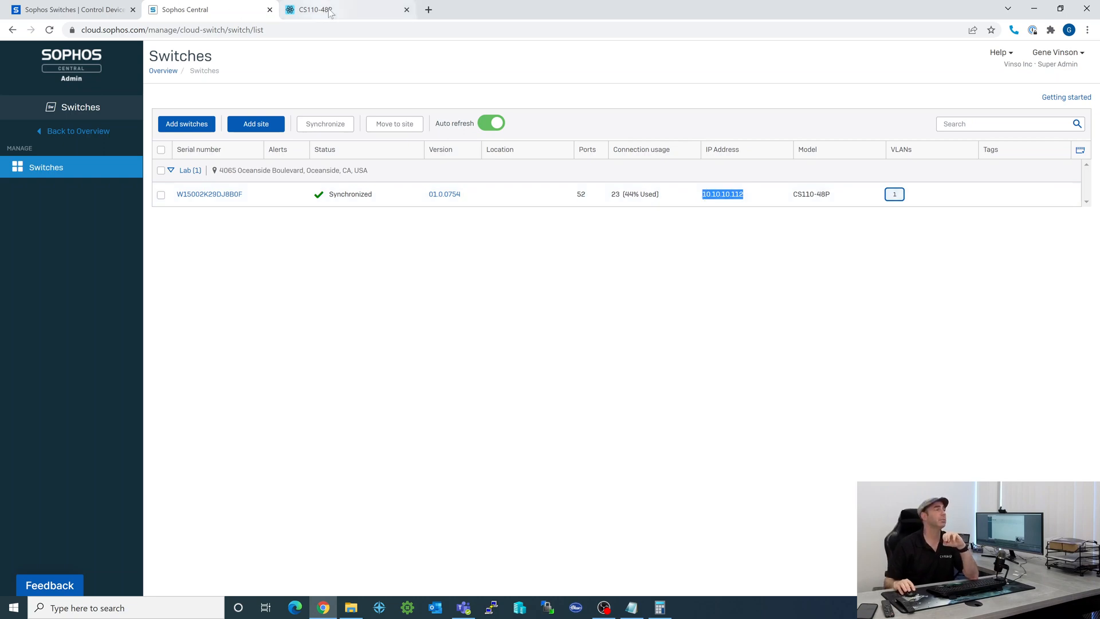
pyautogui.moveTo(317, 10)
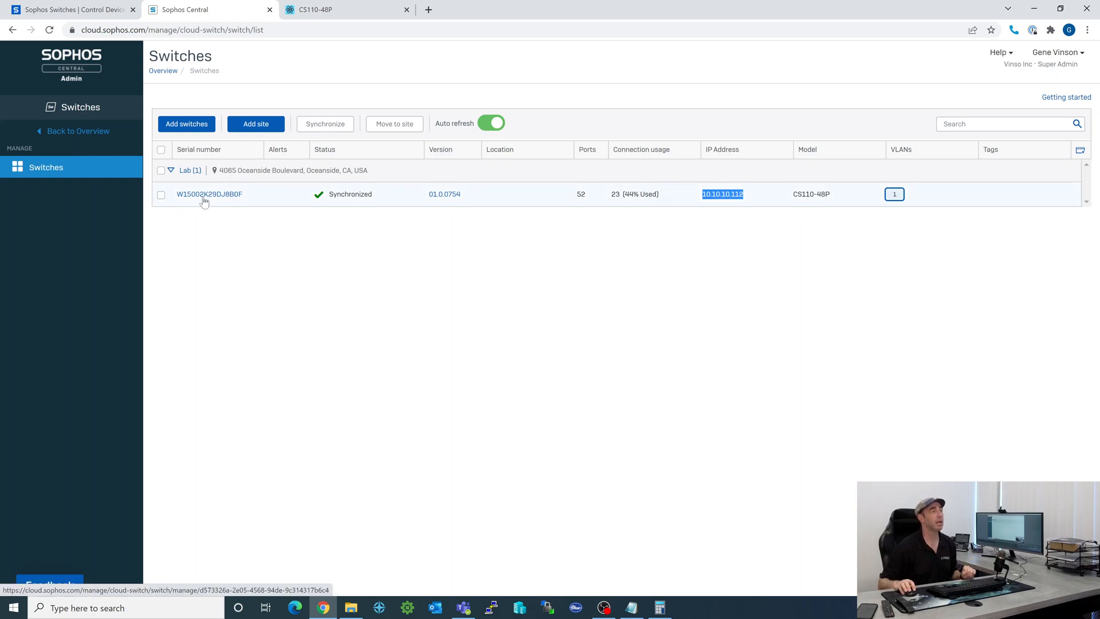
# Open the Lab switch's management page via its serial number link
pyautogui.click(208, 194)
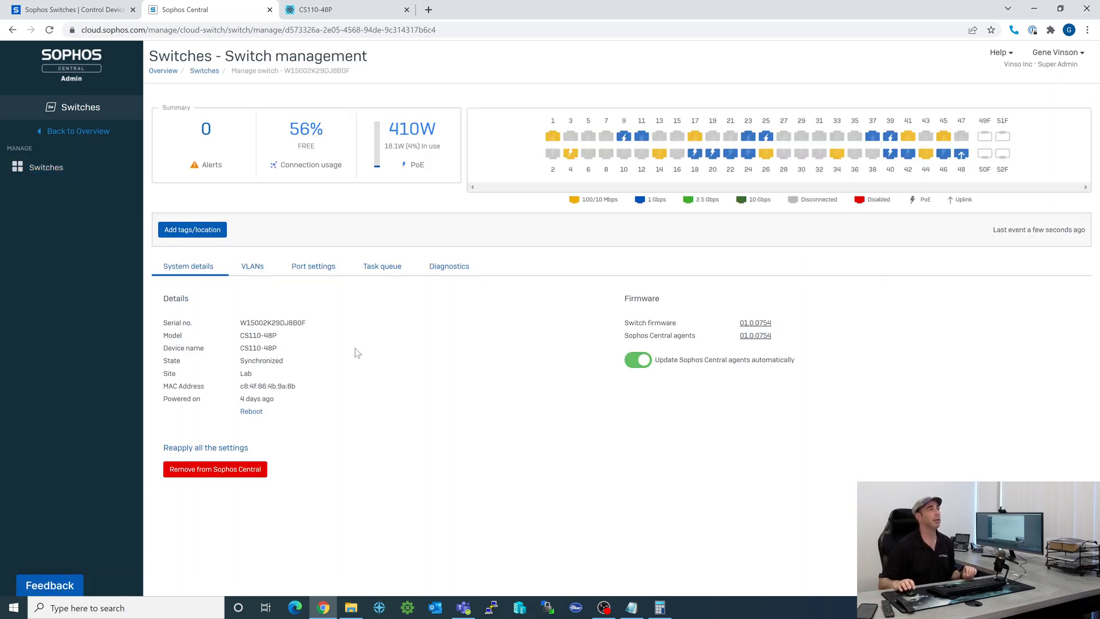
pyautogui.moveTo(389, 349)
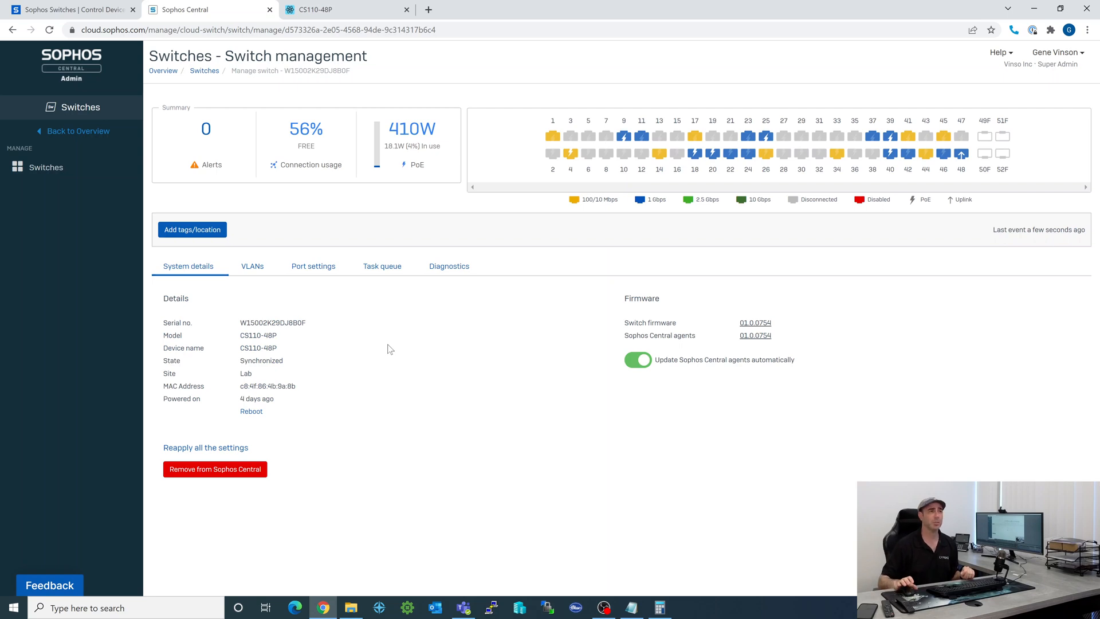
pyautogui.moveTo(443, 370)
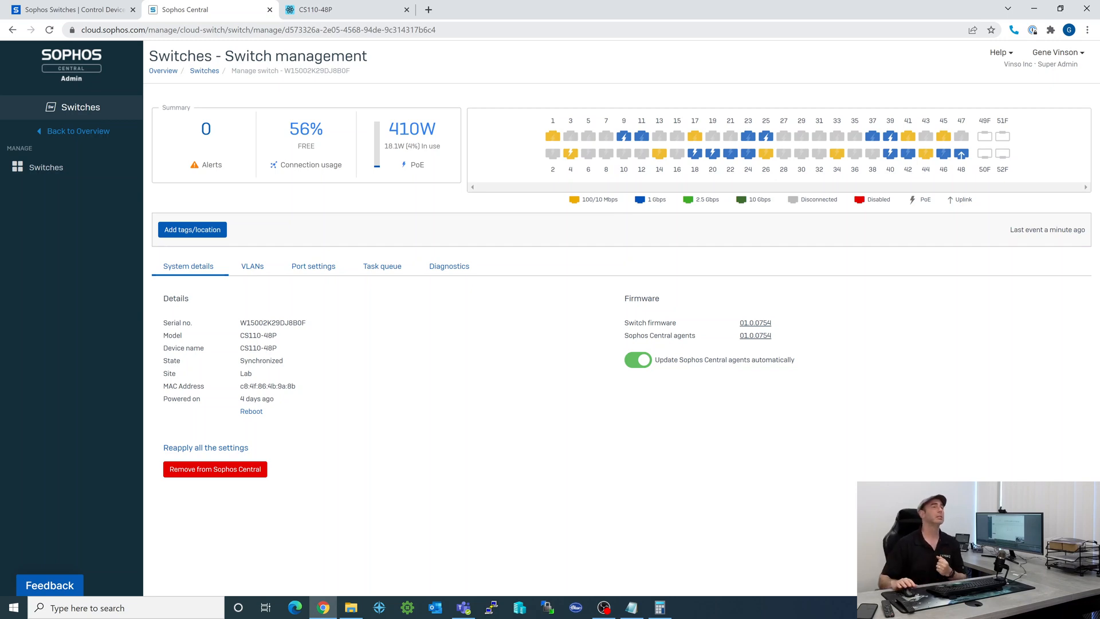
pyautogui.moveTo(622, 137)
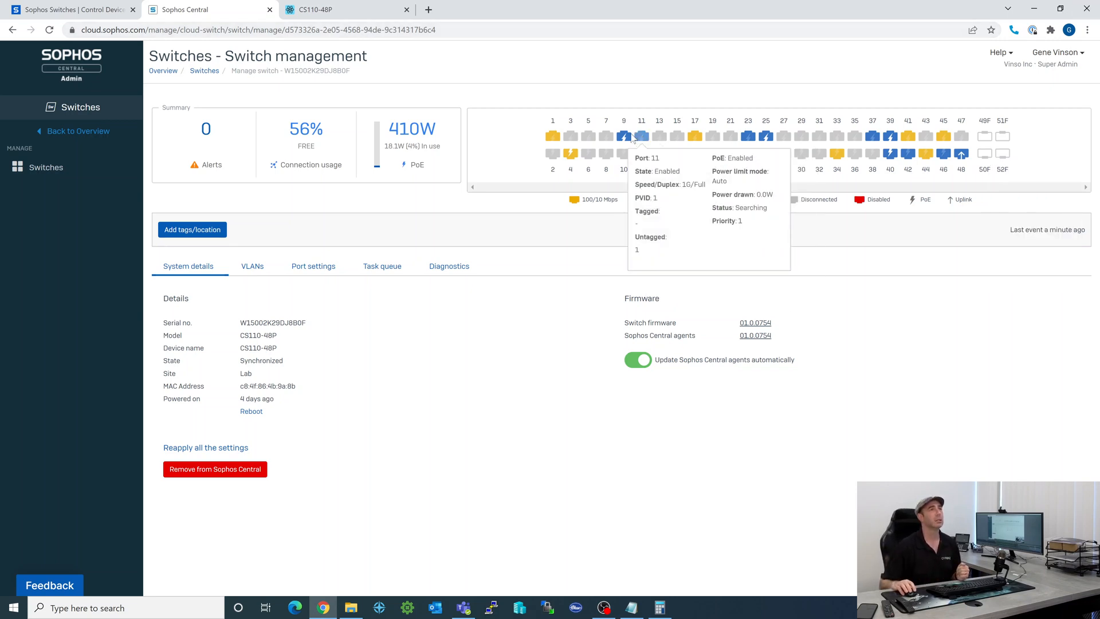
pyautogui.moveTo(622, 136)
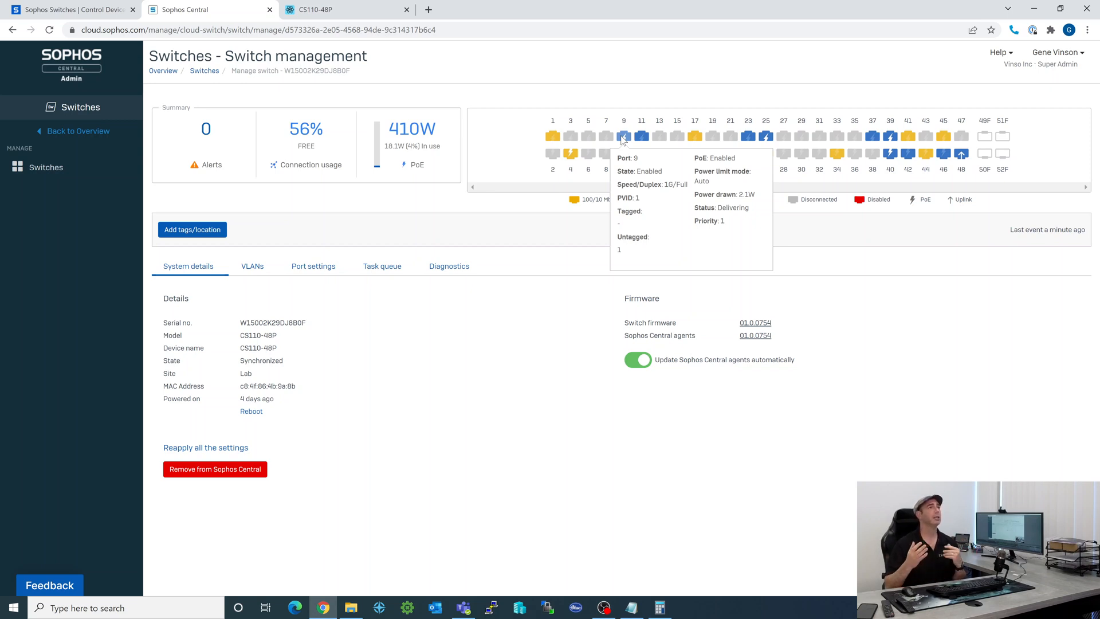
pyautogui.moveTo(624, 137)
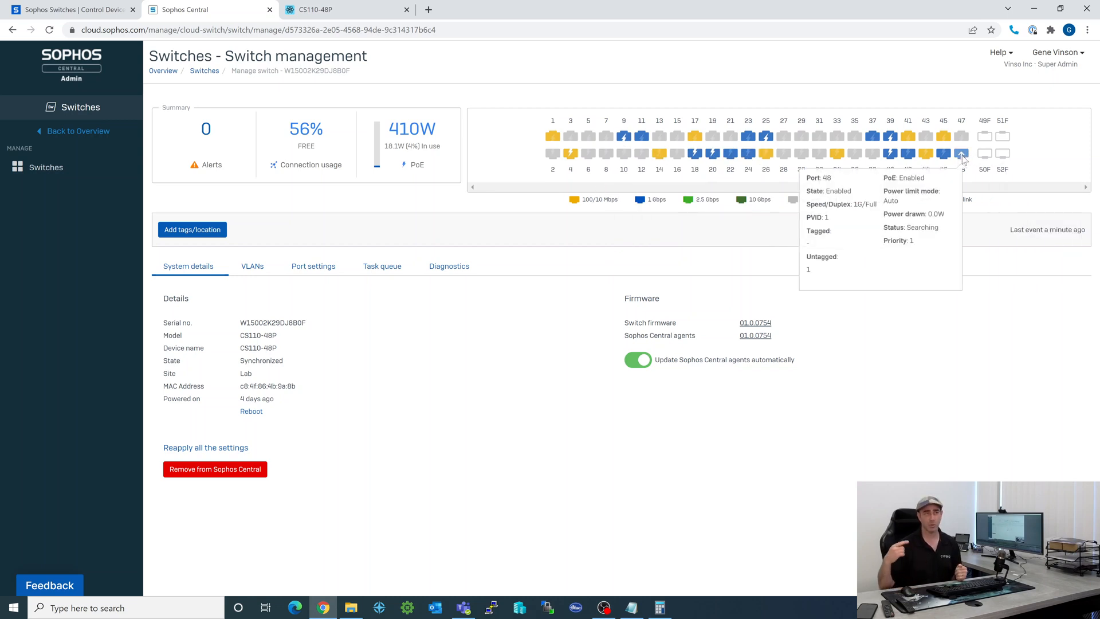
pyautogui.moveTo(967, 172)
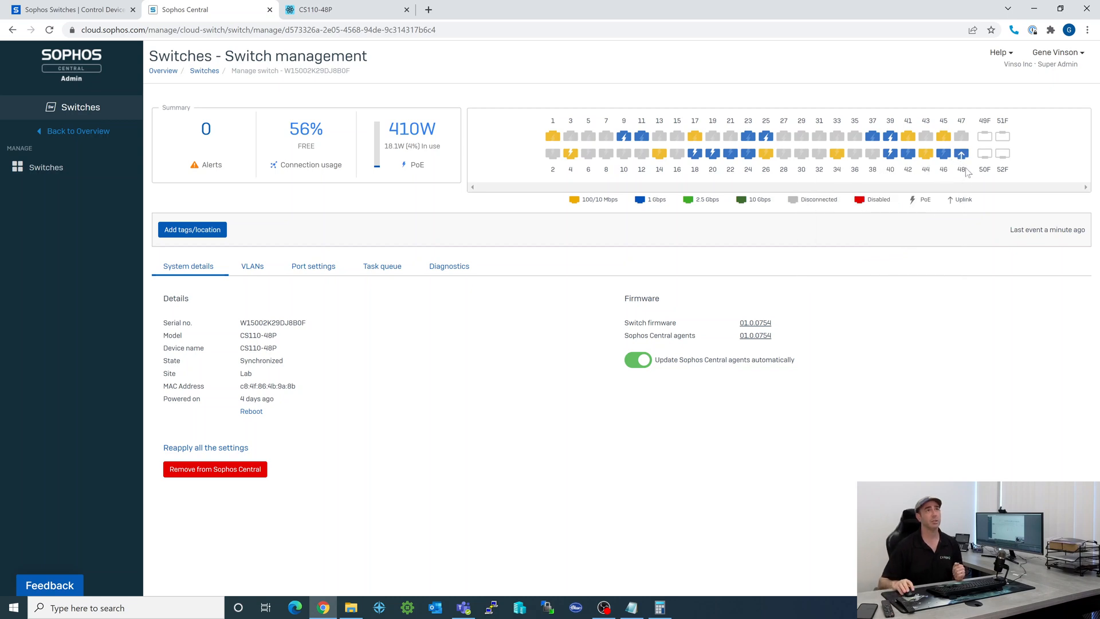
pyautogui.moveTo(962, 154)
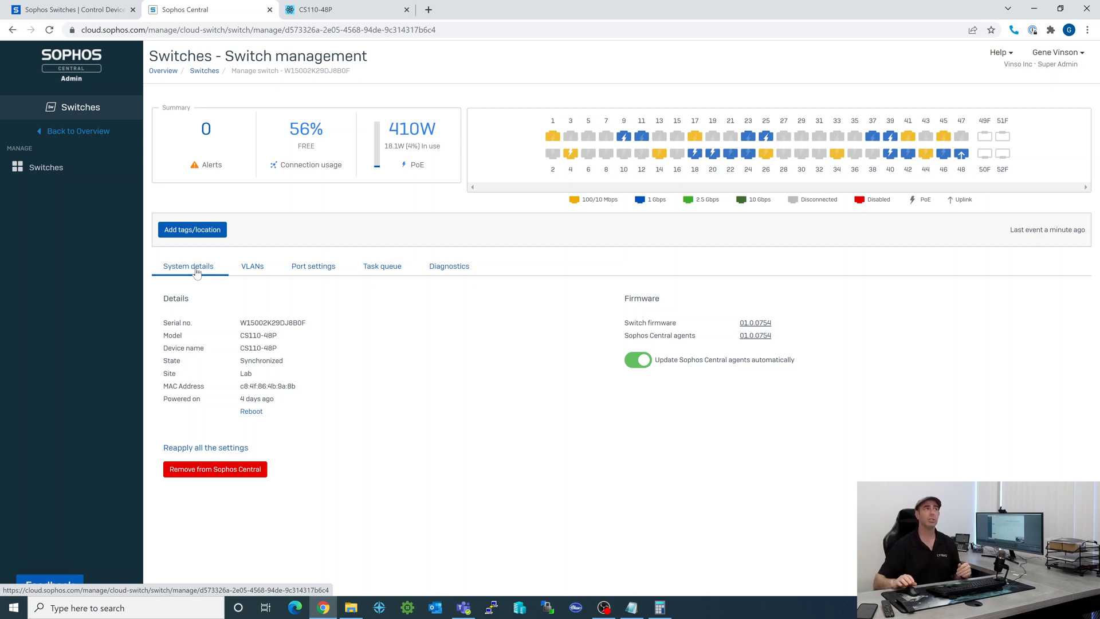
# Browse the VLAN and port configuration tabs, then show the task queue with Auto refresh on
pyautogui.click(252, 265)
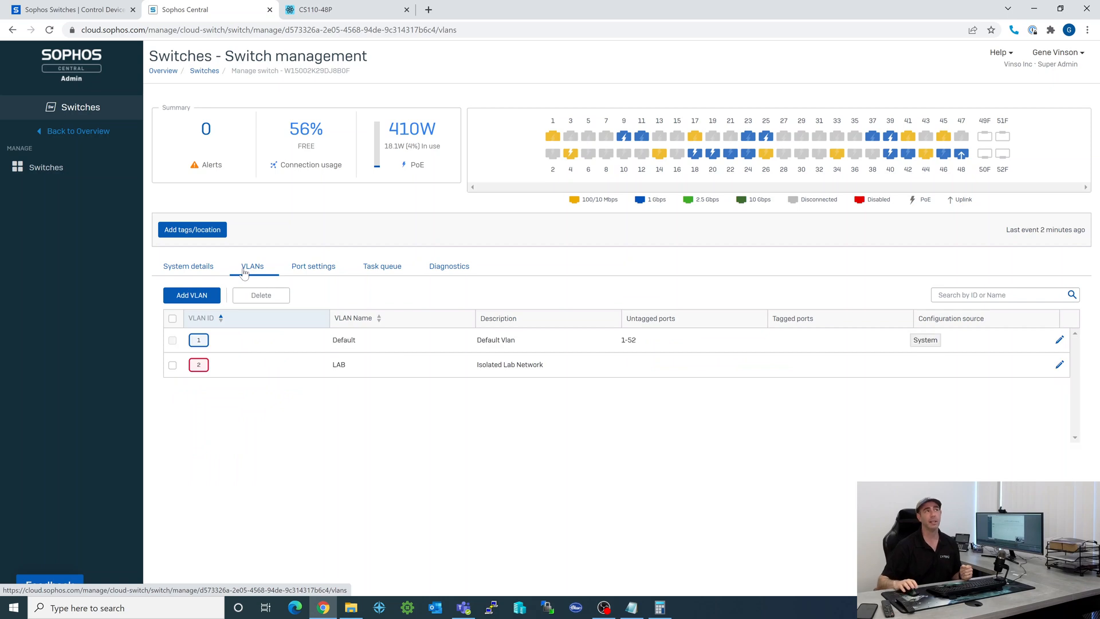
pyautogui.moveTo(355, 329)
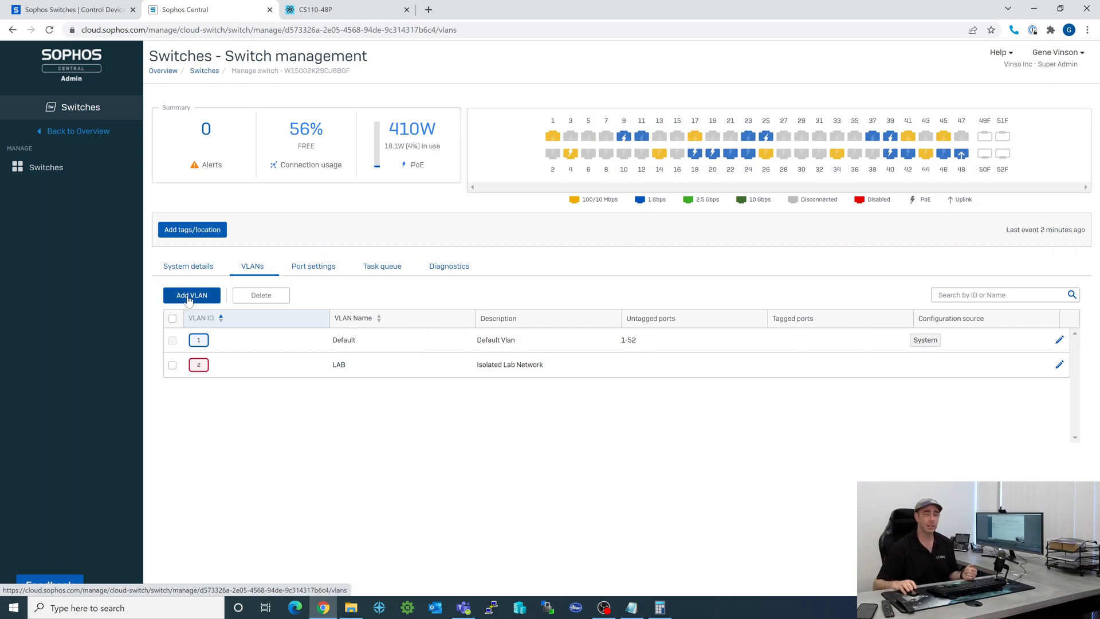
pyautogui.click(313, 266)
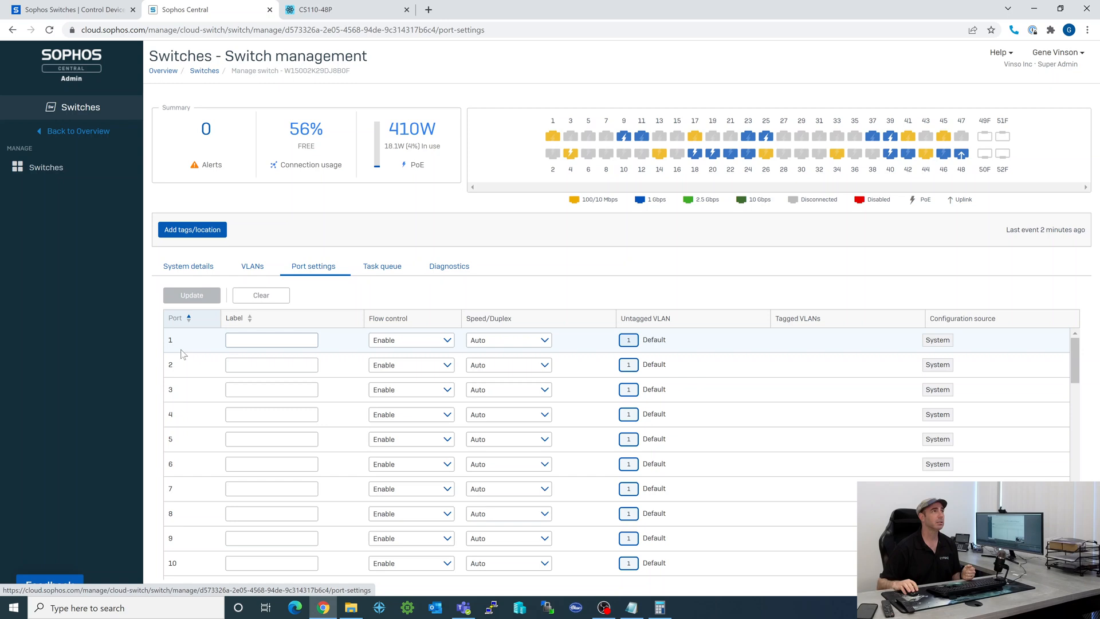
pyautogui.click(271, 339)
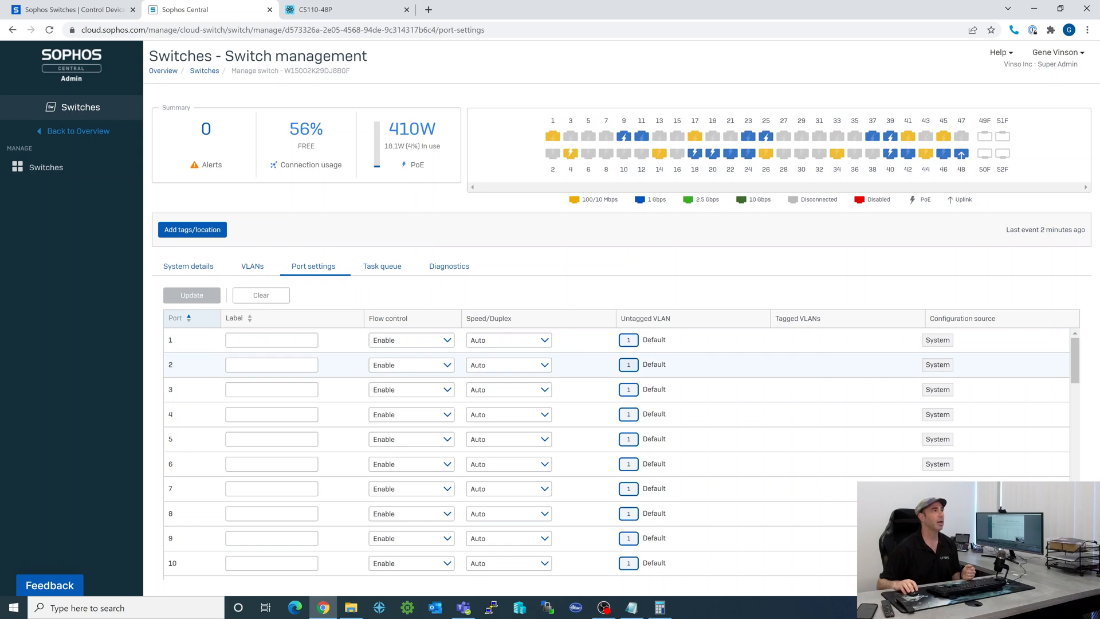
pyautogui.click(382, 266)
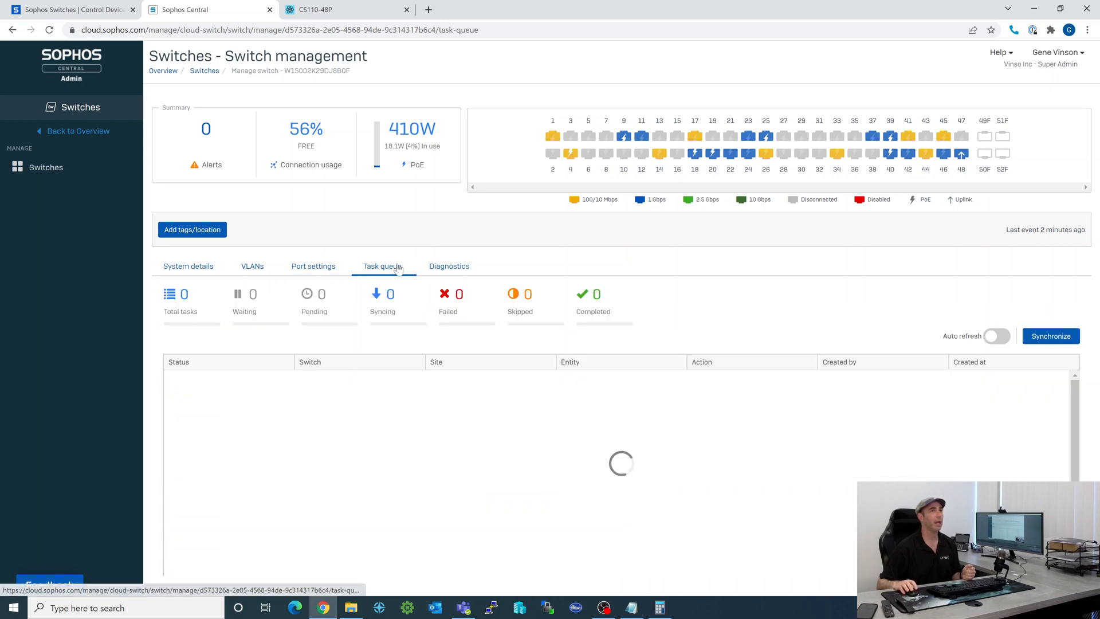
pyautogui.click(996, 336)
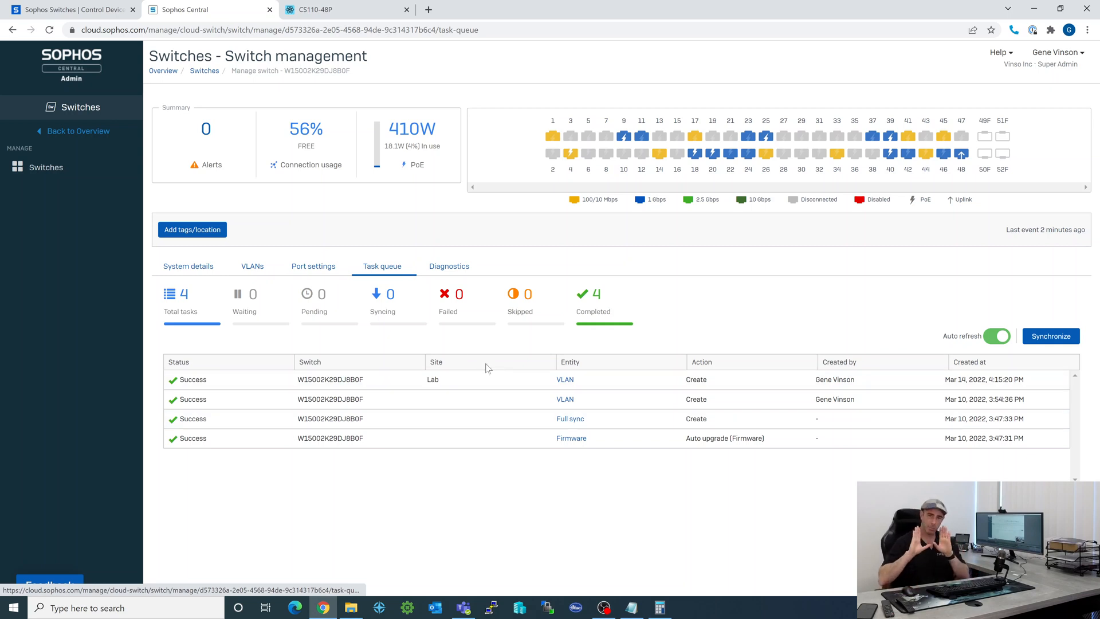
pyautogui.moveTo(448, 265)
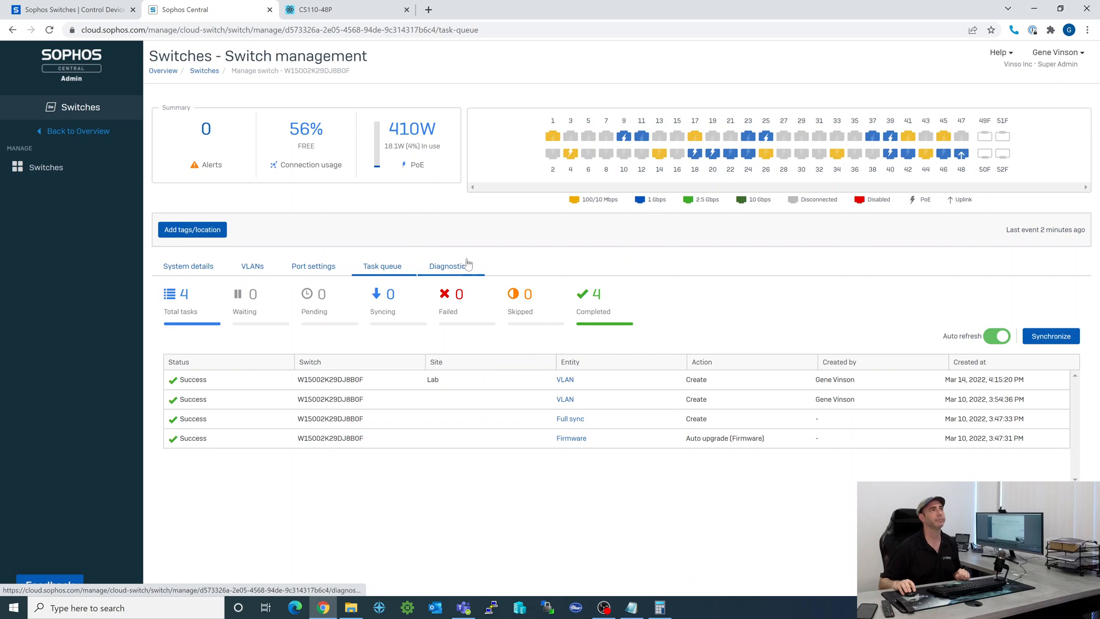
# Review the Diagnostics tools list, then return to the System details tab
pyautogui.click(448, 266)
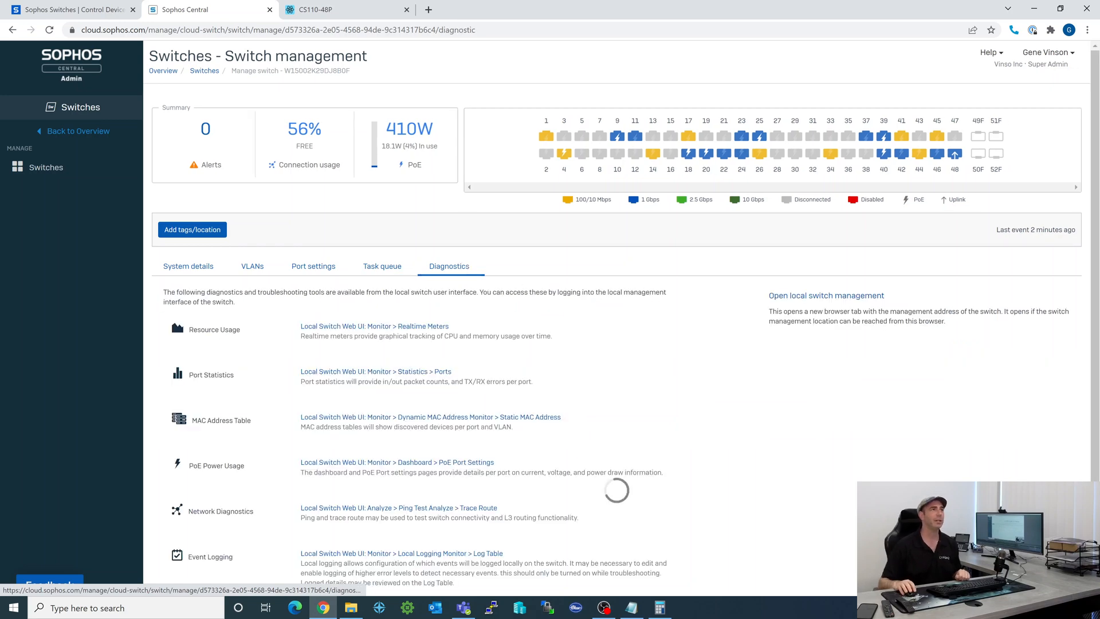
pyautogui.scroll(-3)
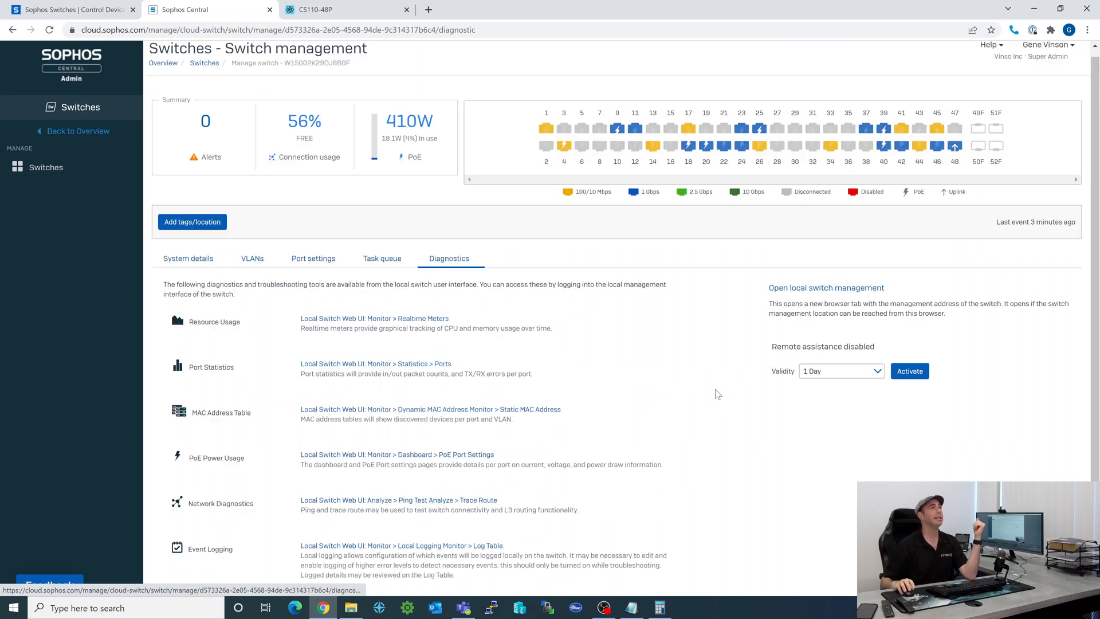
pyautogui.click(188, 257)
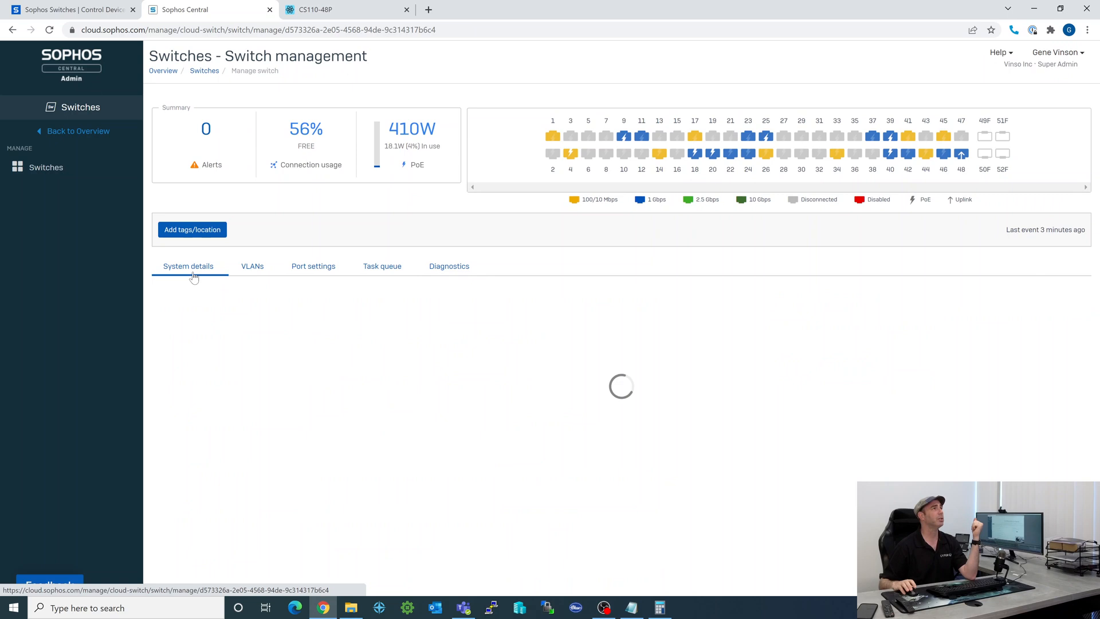
# Reload the switch's system details, then switch to the CS110-48P local login tab
pyautogui.click(188, 266)
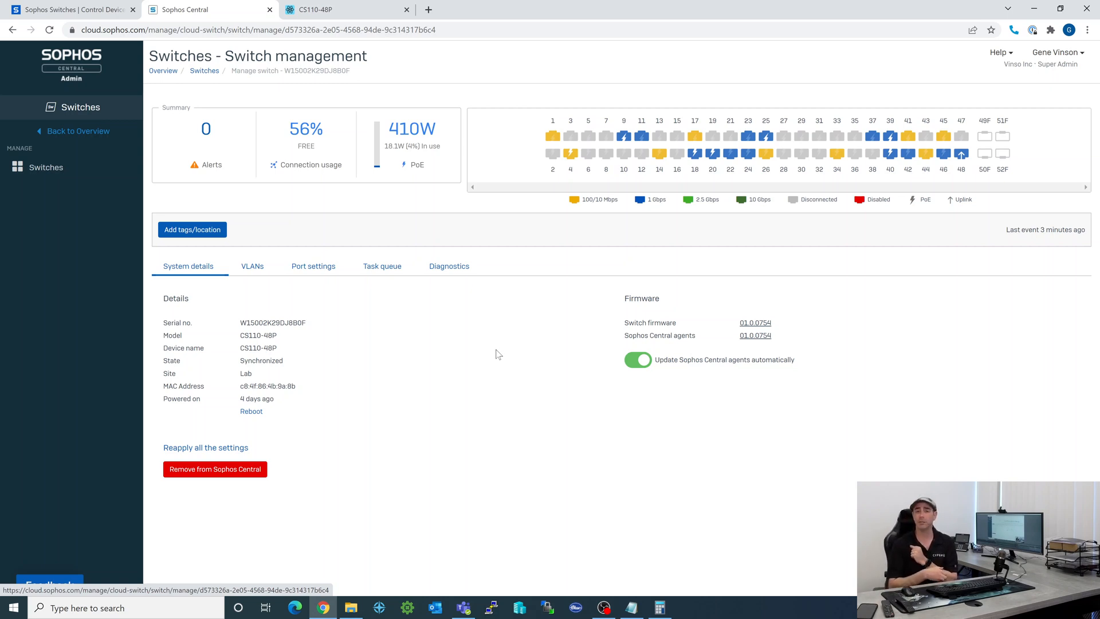
pyautogui.moveTo(11, 241)
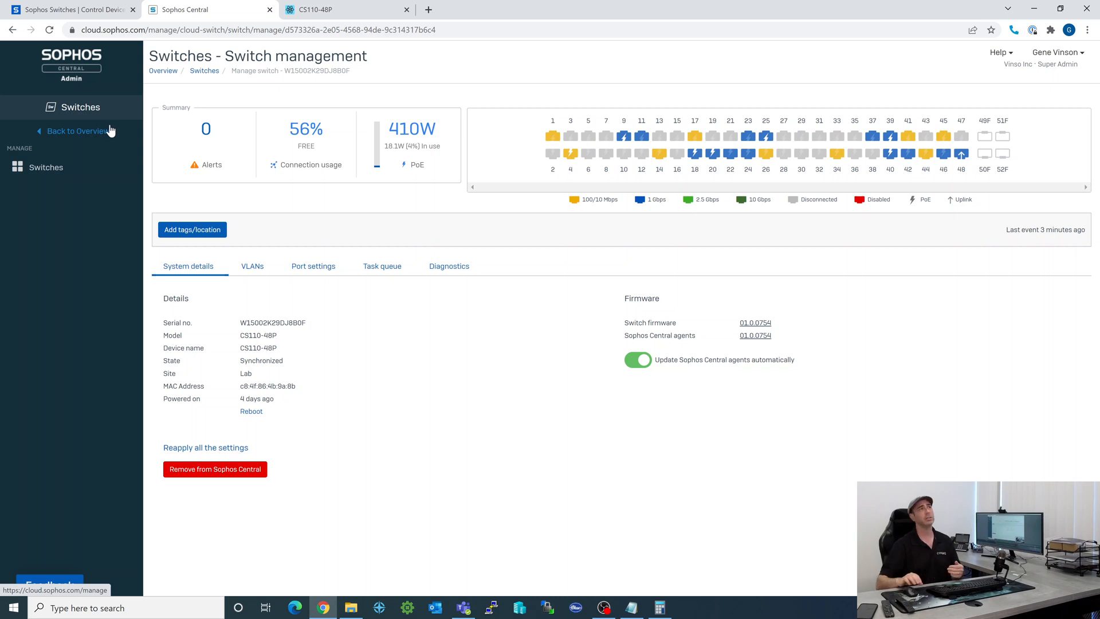
pyautogui.click(345, 10)
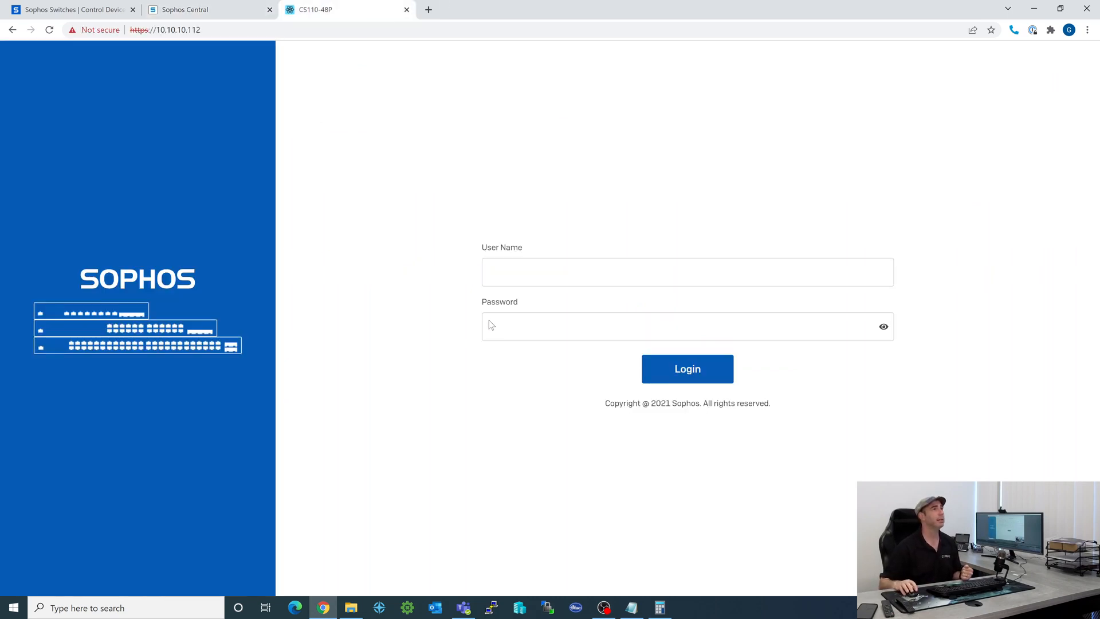
# Sign in as 'admin' to reach the local Monitor dashboard
pyautogui.write('a')
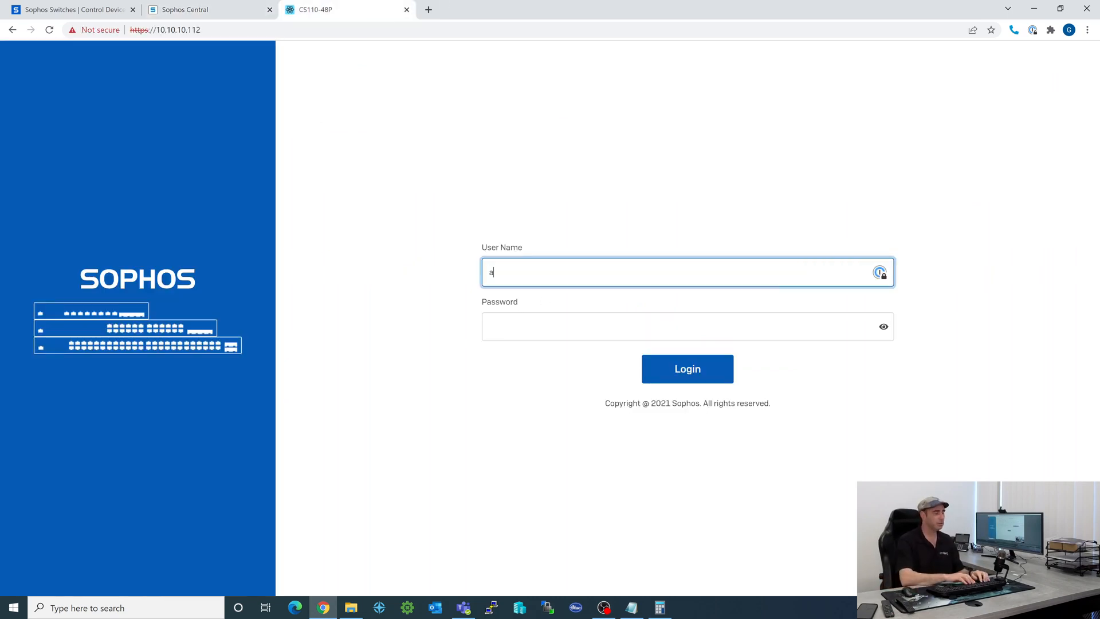
pyautogui.write('dmin')
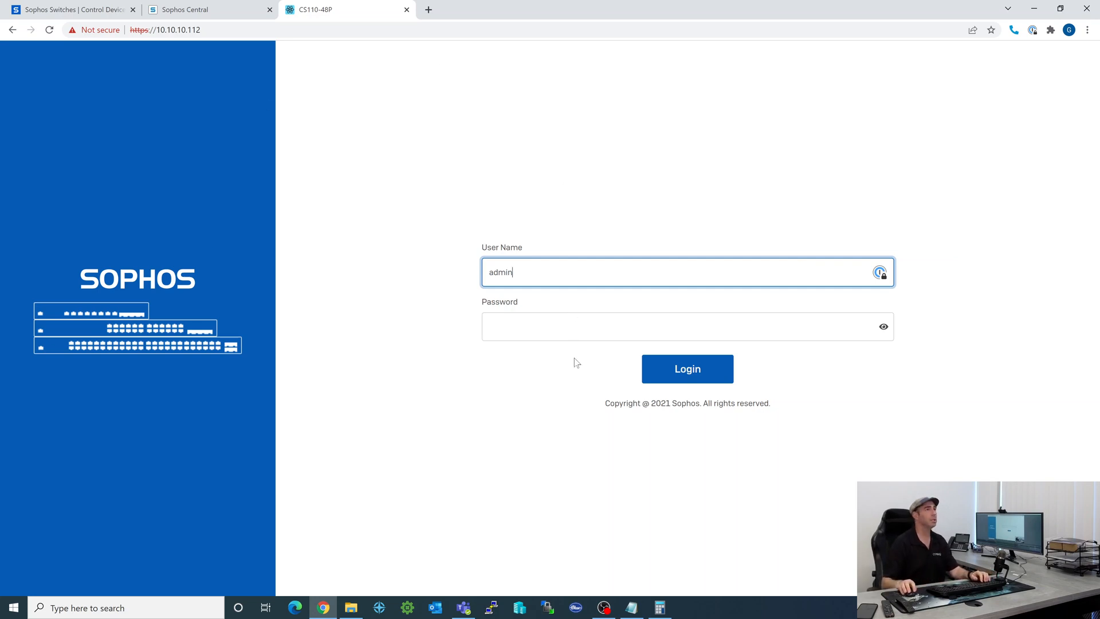
pyautogui.click(686, 368)
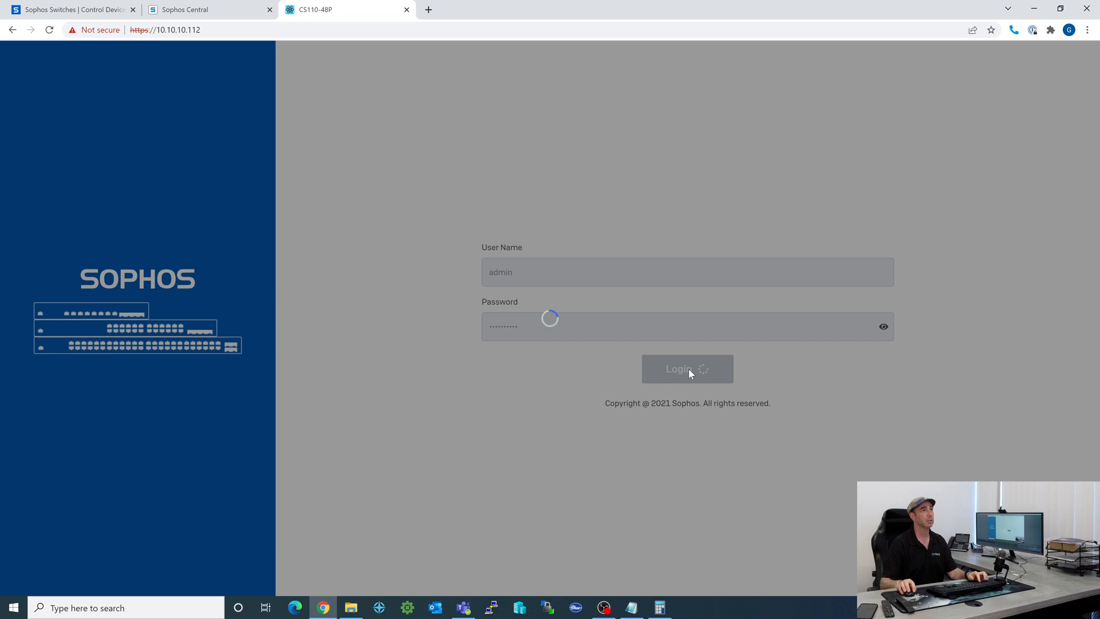
pyautogui.click(686, 368)
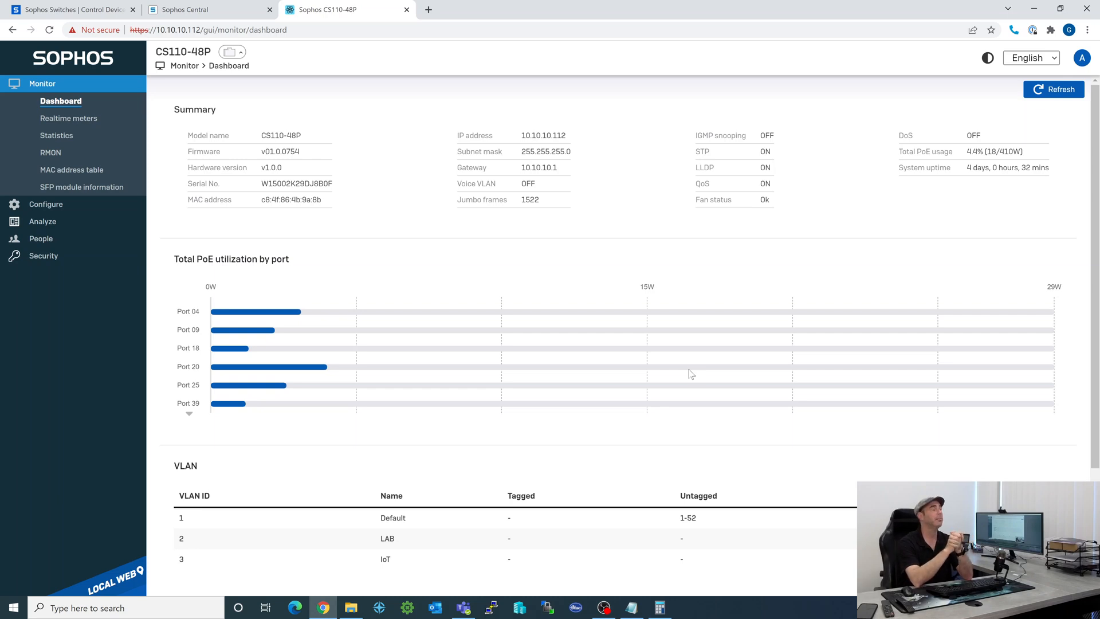
pyautogui.moveTo(210, 385)
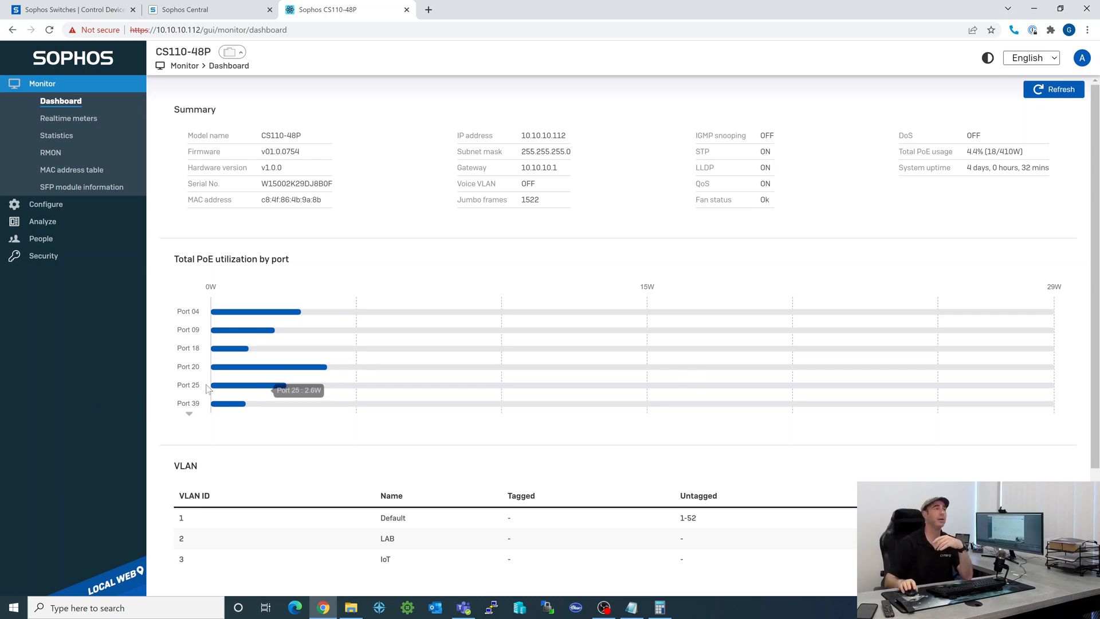
# Expand the Configure menu to show the System settings page
pyautogui.click(46, 101)
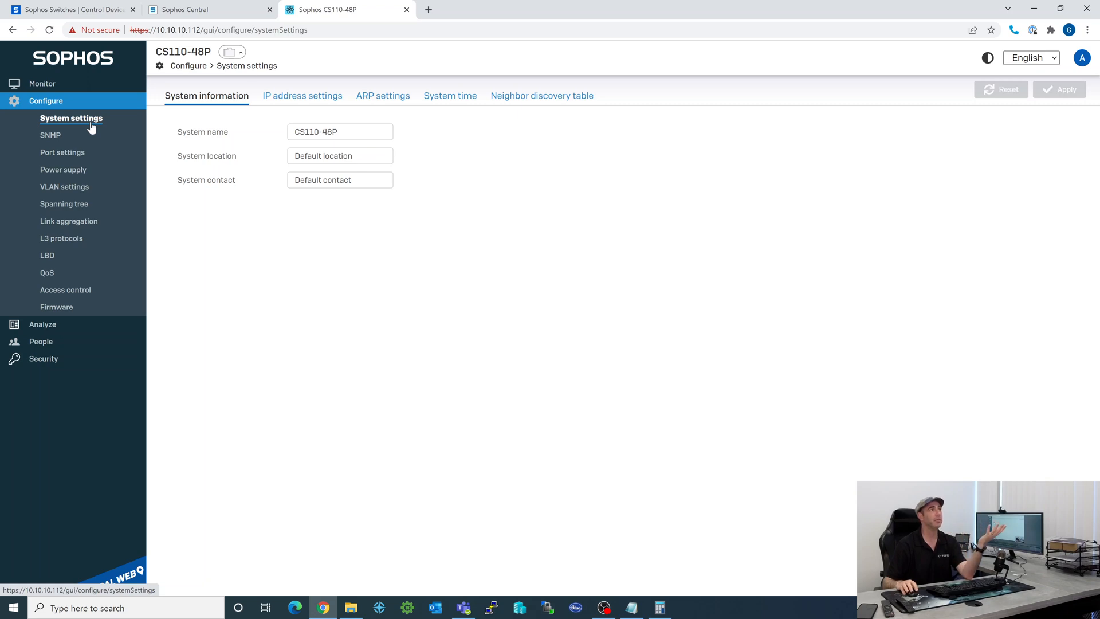
# Review IP address and System time settings, then show the SNMP global settings
pyautogui.click(301, 95)
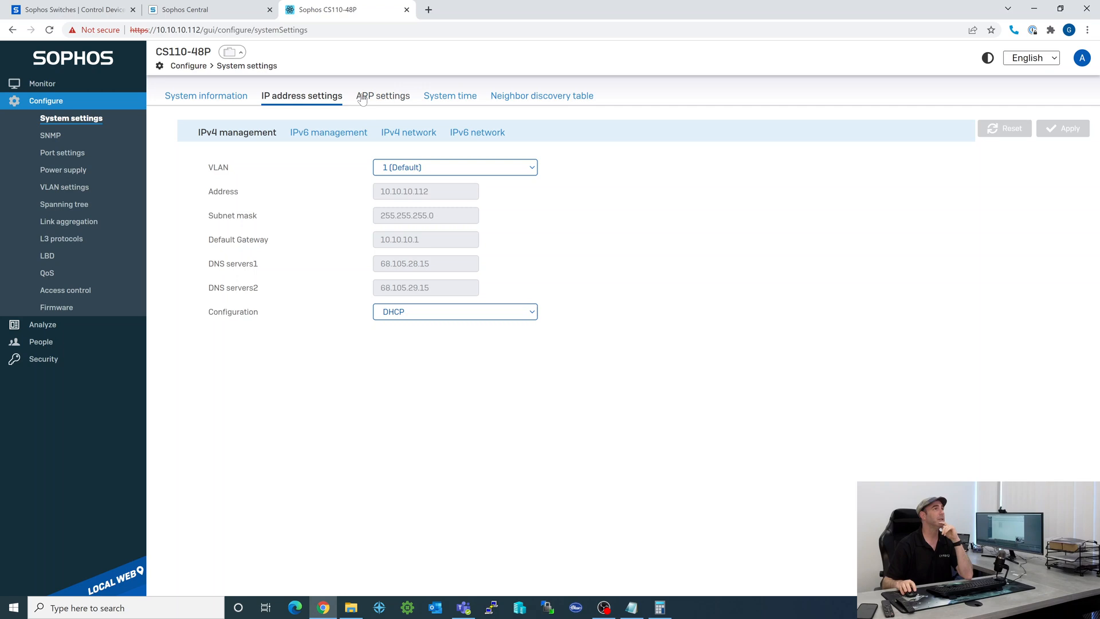
pyautogui.click(449, 95)
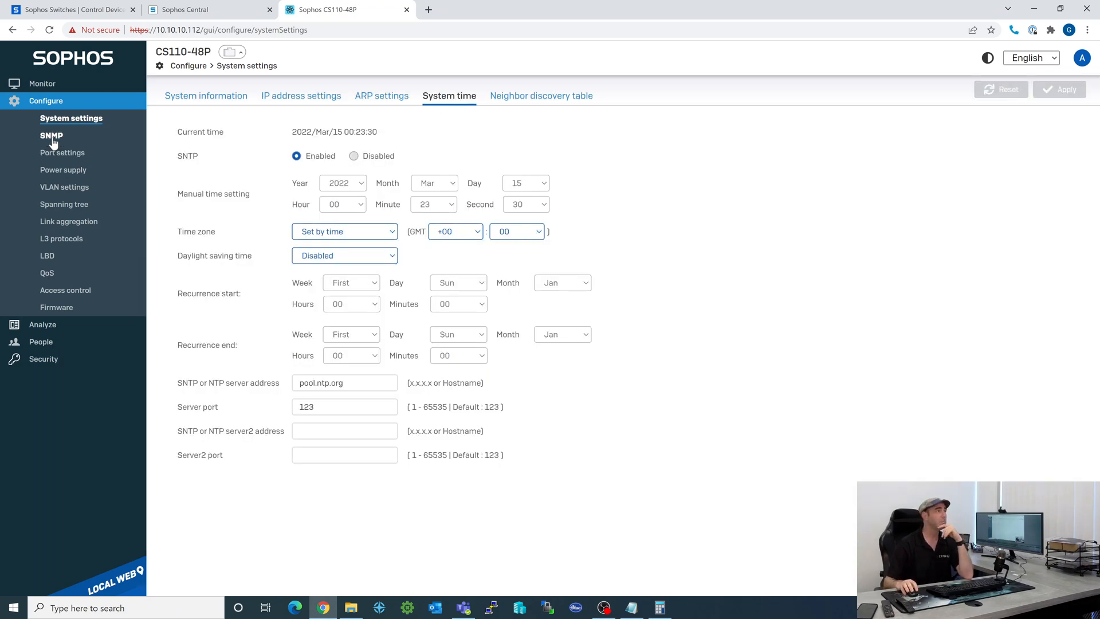
pyautogui.moveTo(52, 135)
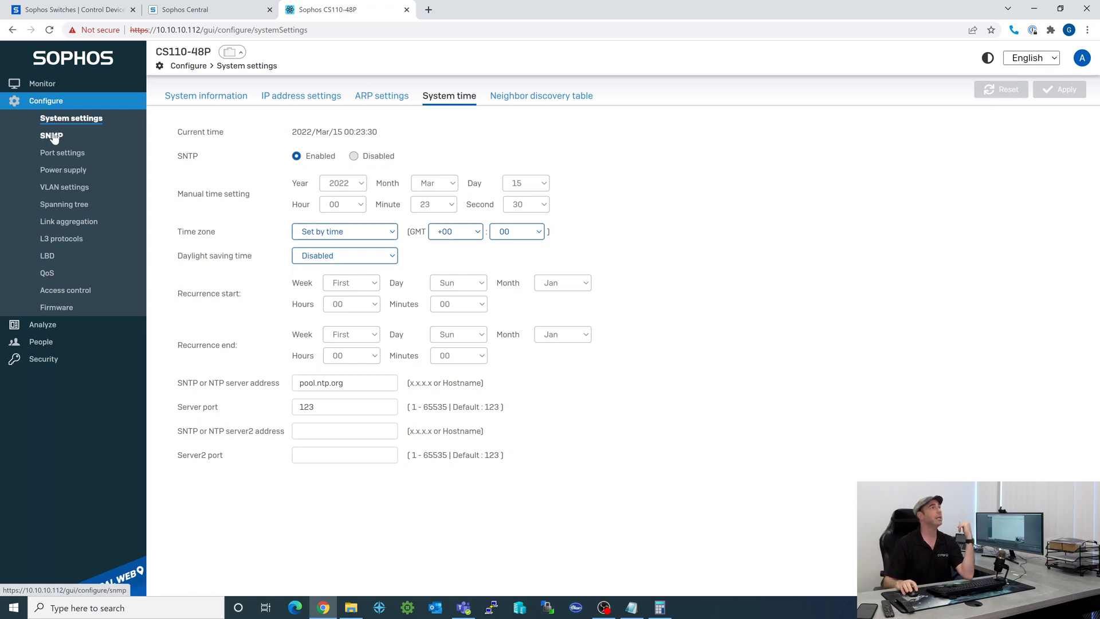
pyautogui.click(52, 135)
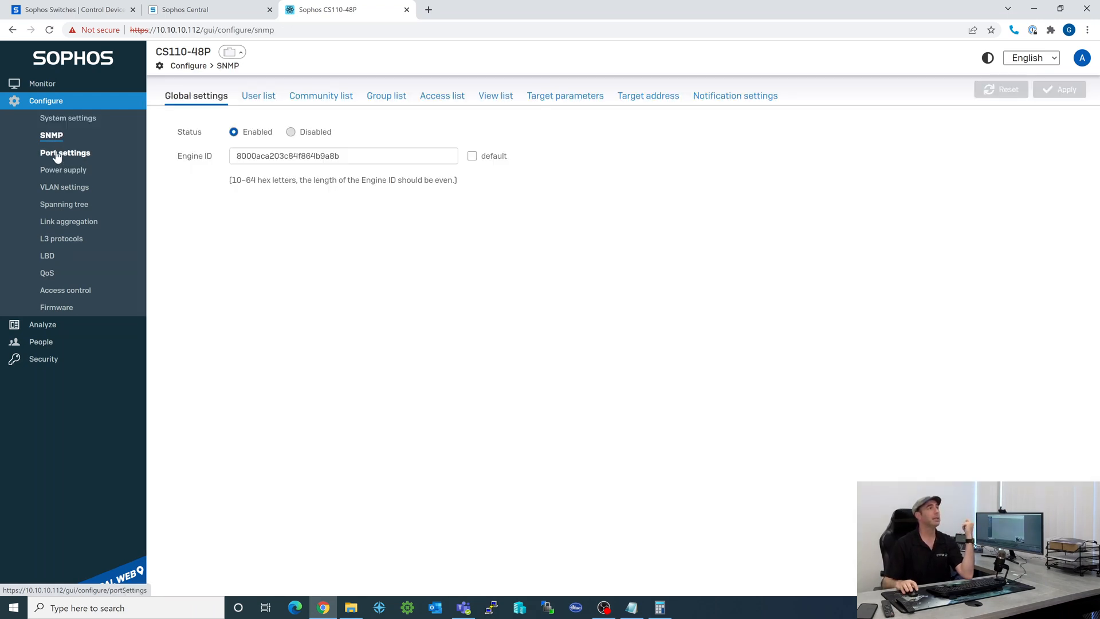
# Review the Port settings link statuses, then show the PoE power supply budget
pyautogui.click(64, 153)
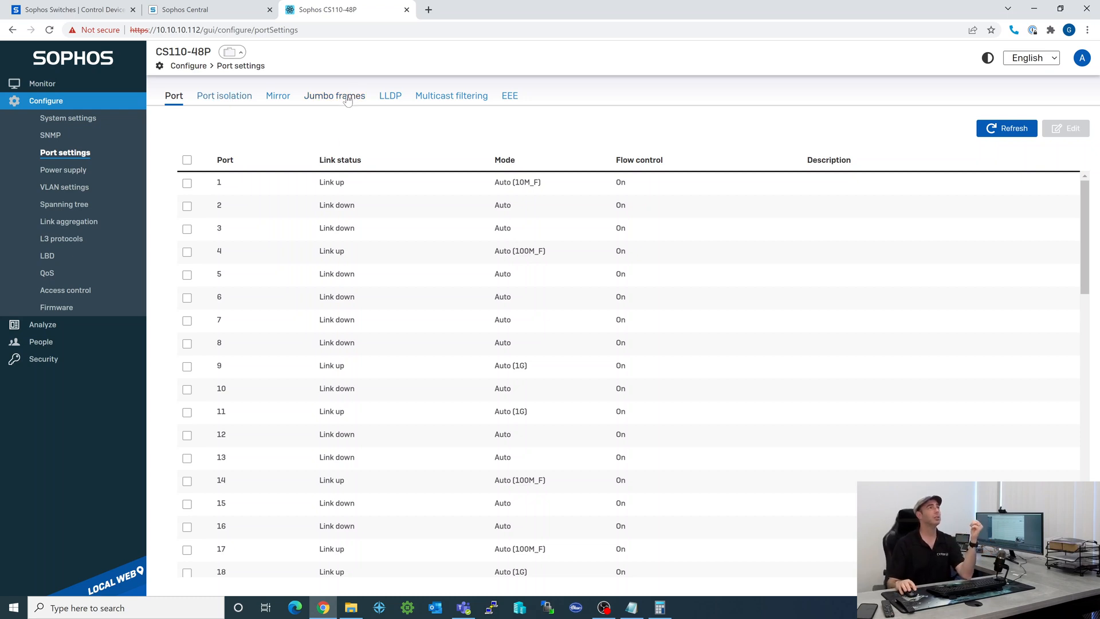
pyautogui.moveTo(397, 153)
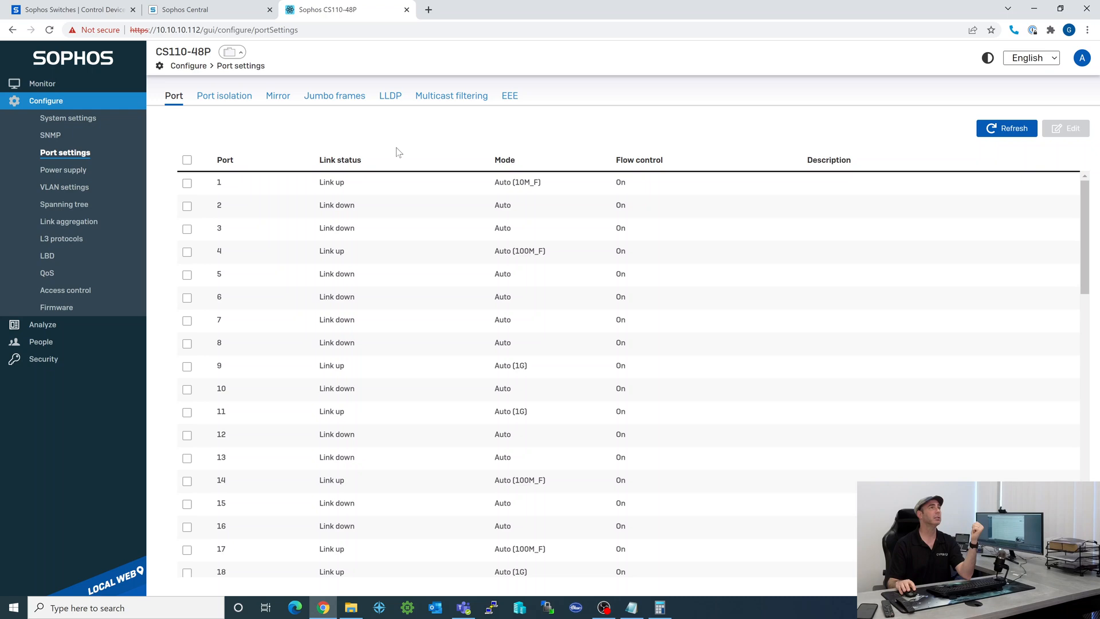
pyautogui.click(66, 170)
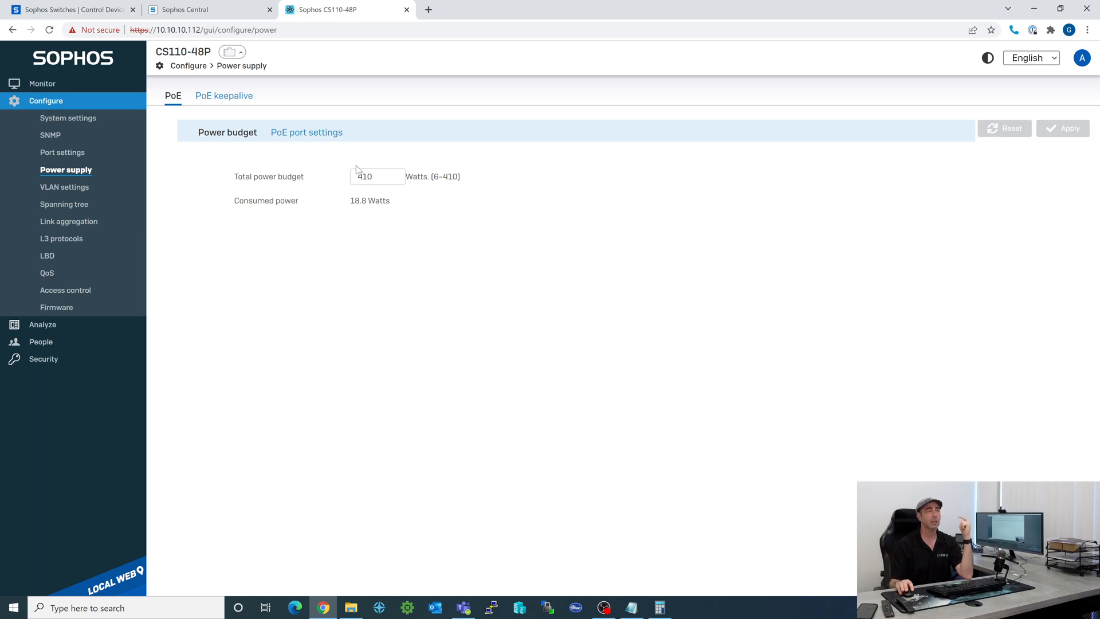
# Review PoE keepalive, VLAN and spanning tree settings, then show the link aggregation groups
pyautogui.click(223, 95)
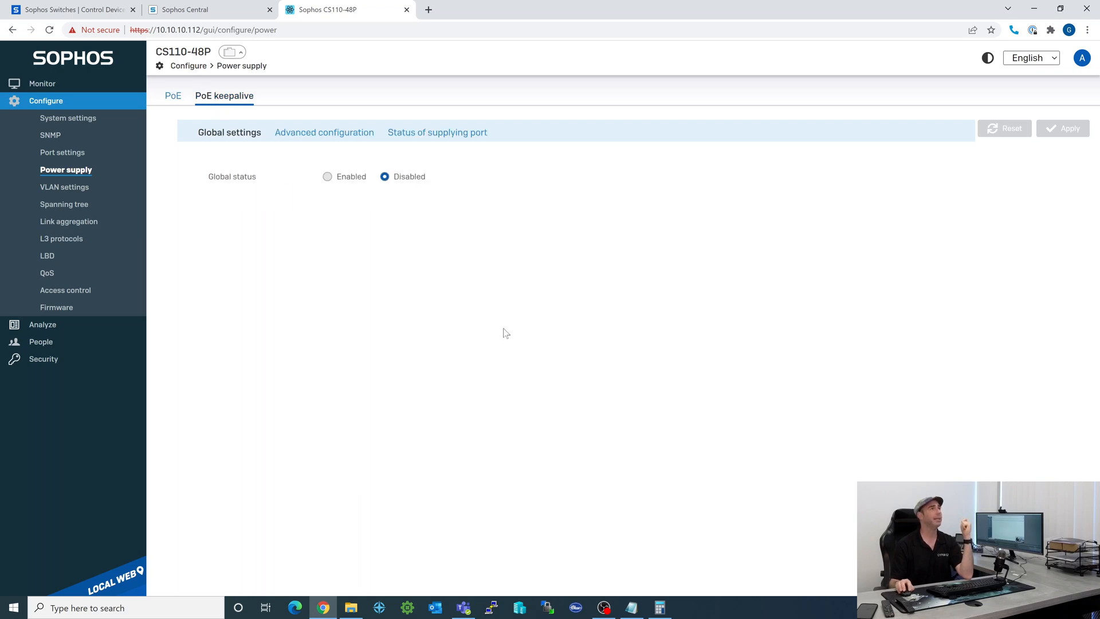
pyautogui.moveTo(145, 213)
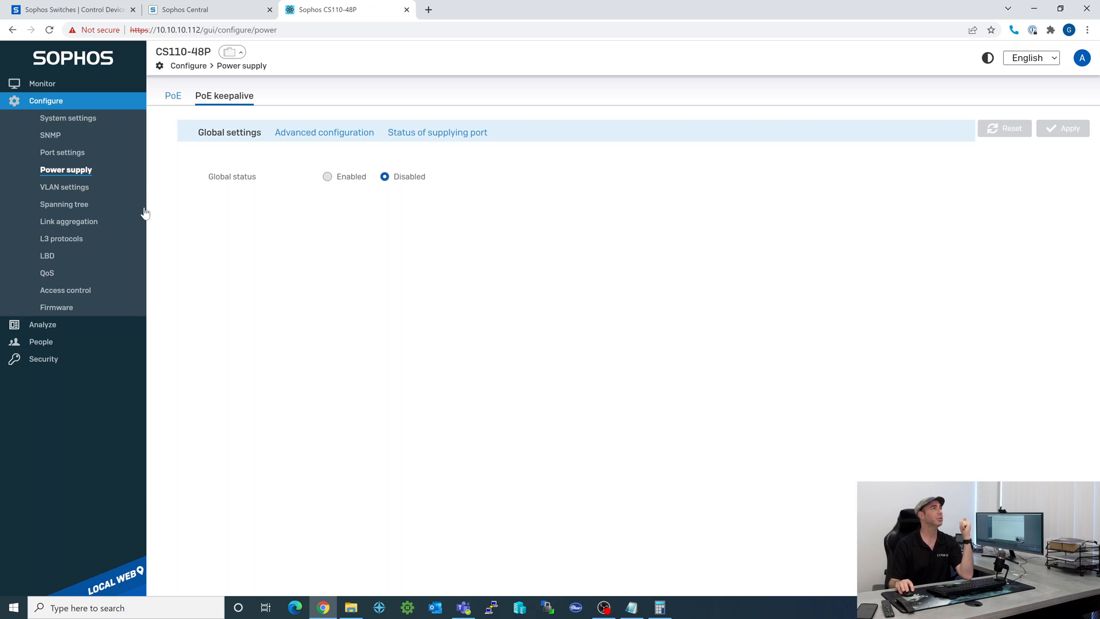
pyautogui.moveTo(67, 187)
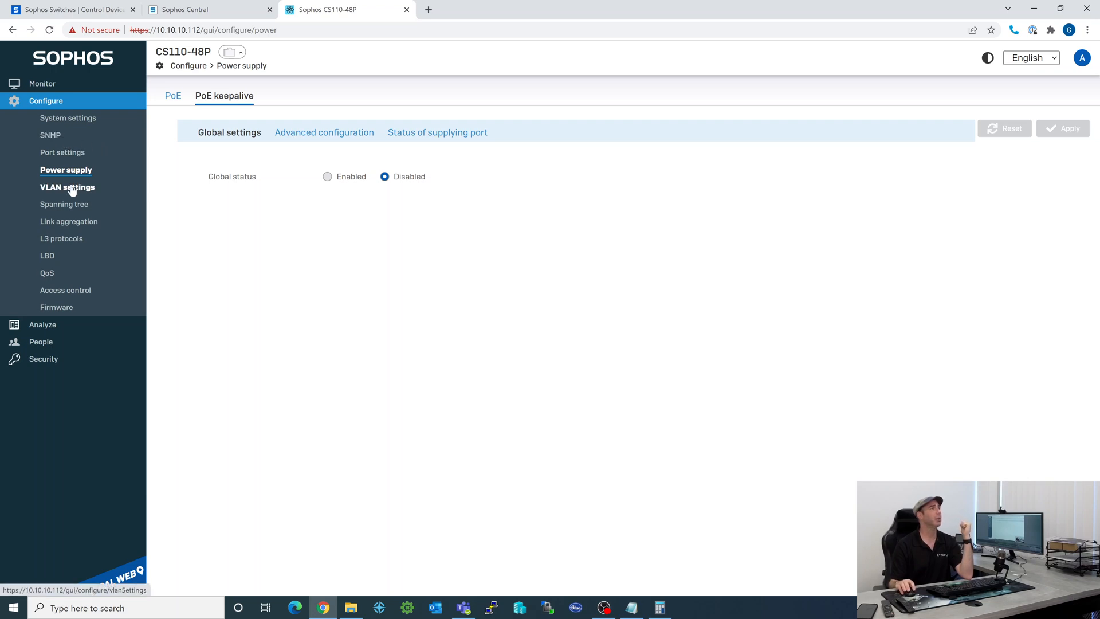
pyautogui.click(68, 186)
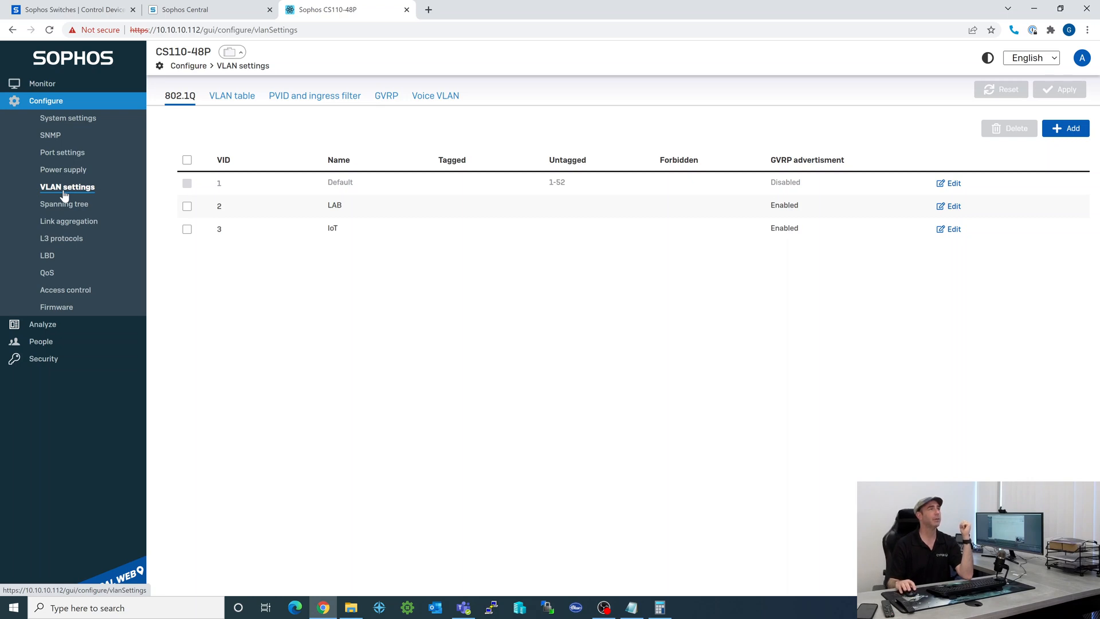
pyautogui.moveTo(66, 204)
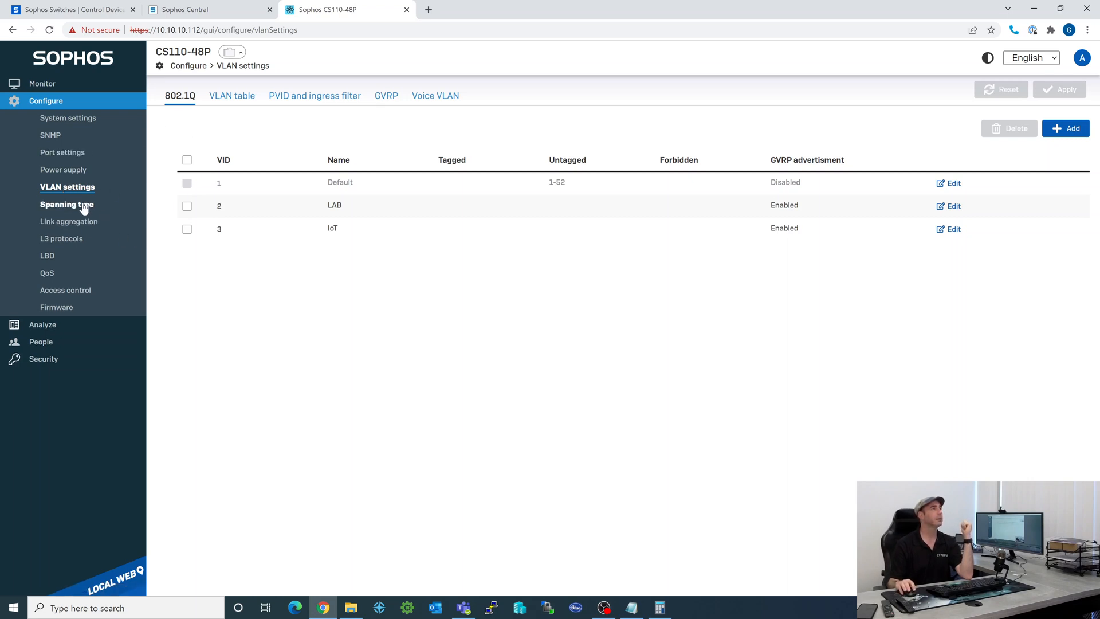
pyautogui.click(66, 204)
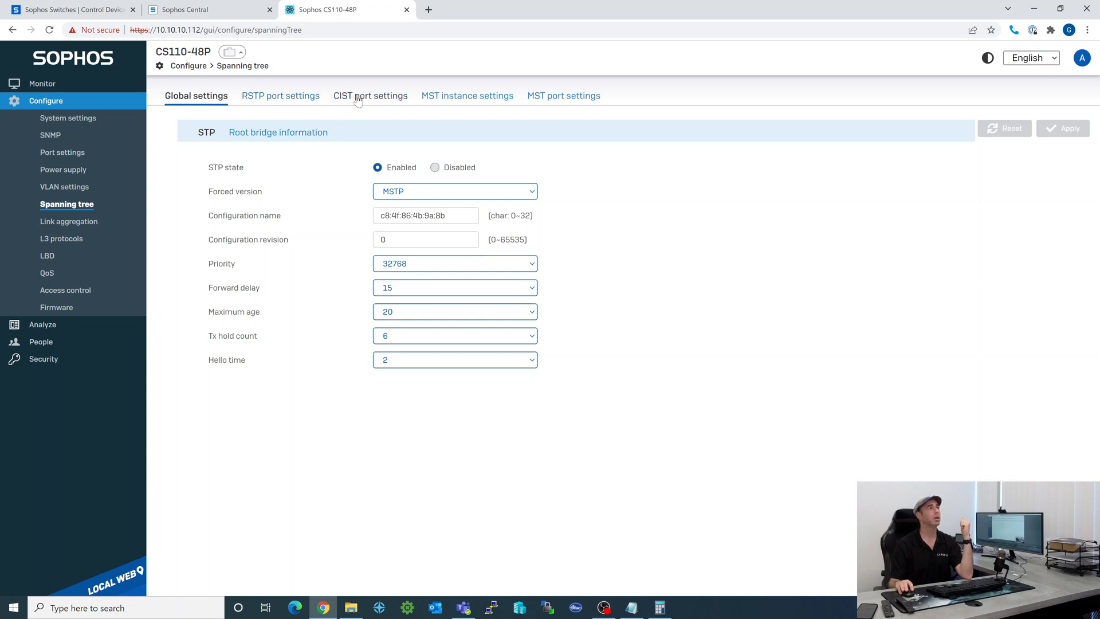
pyautogui.moveTo(564, 100)
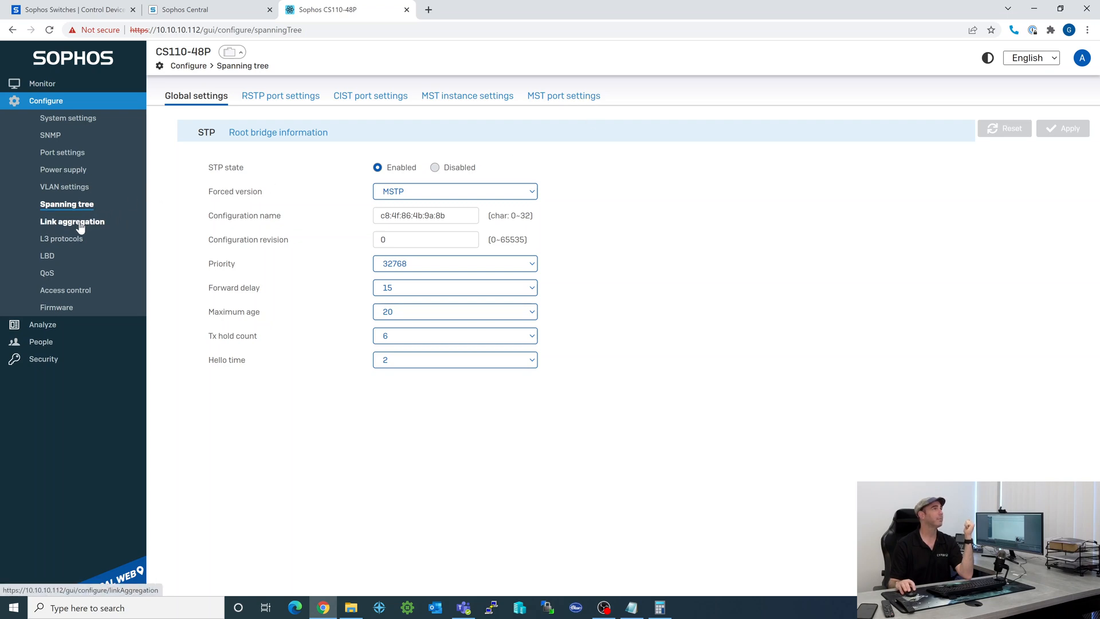
pyautogui.click(72, 221)
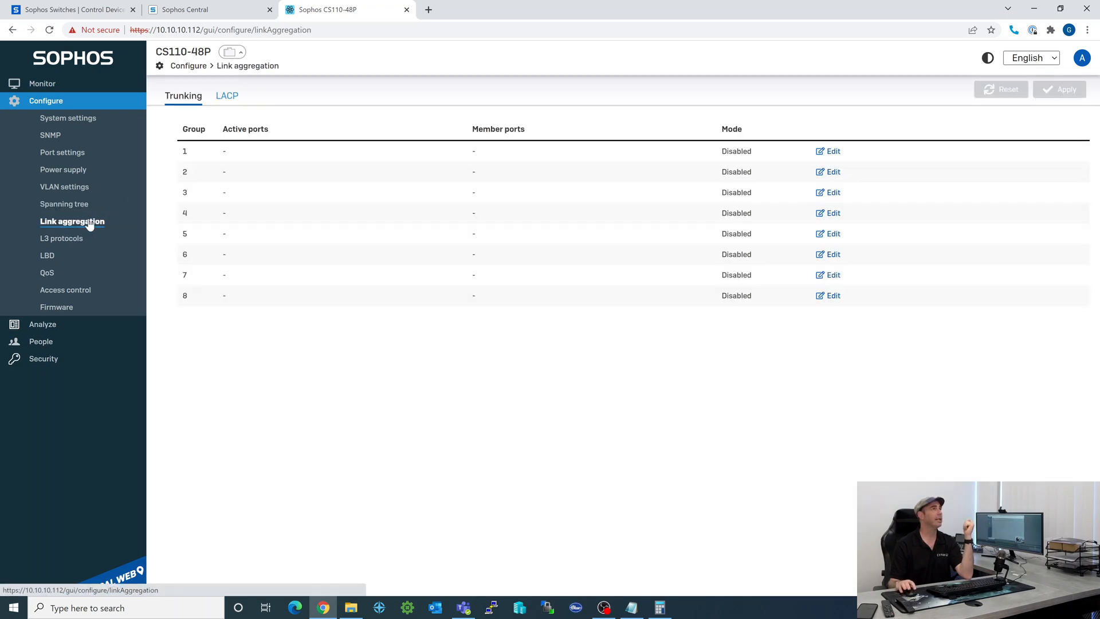
pyautogui.moveTo(63, 238)
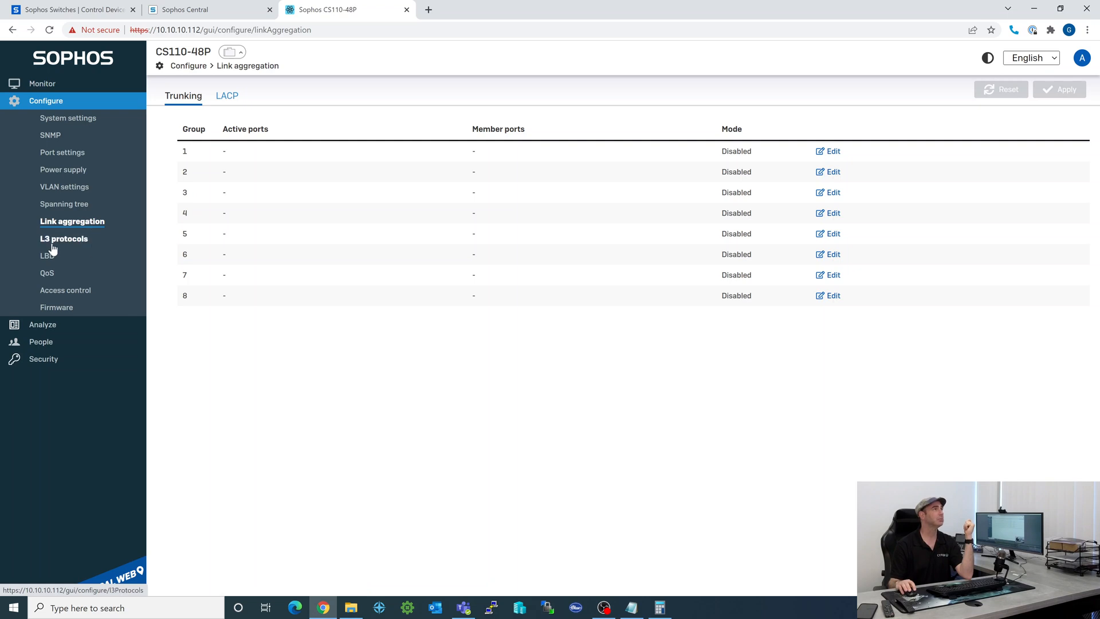
# Review IGMP snooping, loopback detection and QoS strict-priority settings, then bring up the MAC ACL list
pyautogui.click(64, 238)
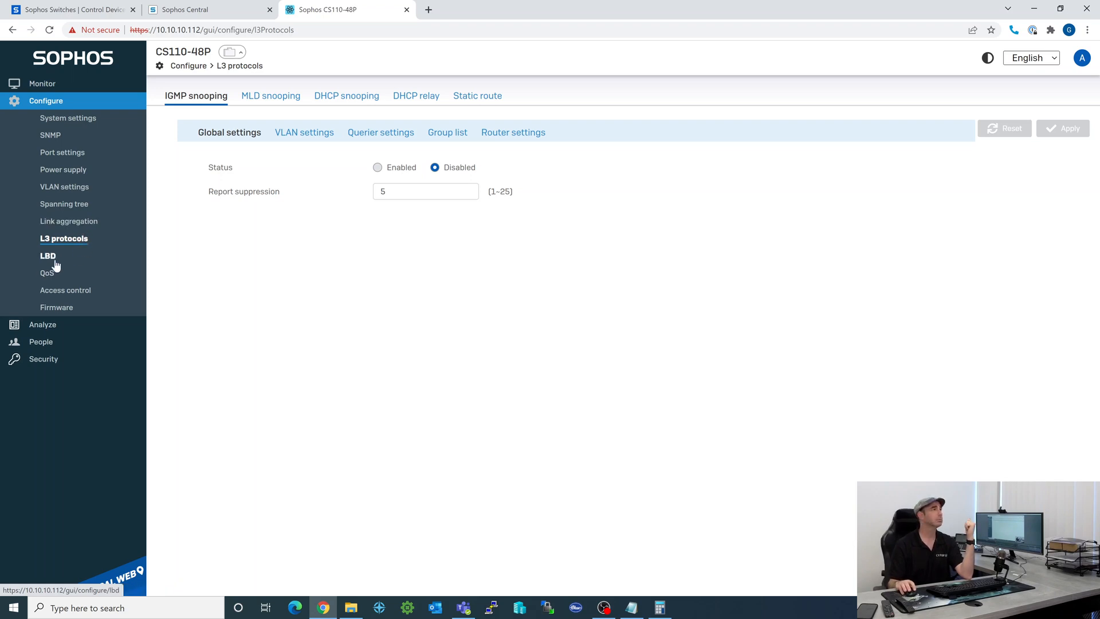
pyautogui.click(49, 255)
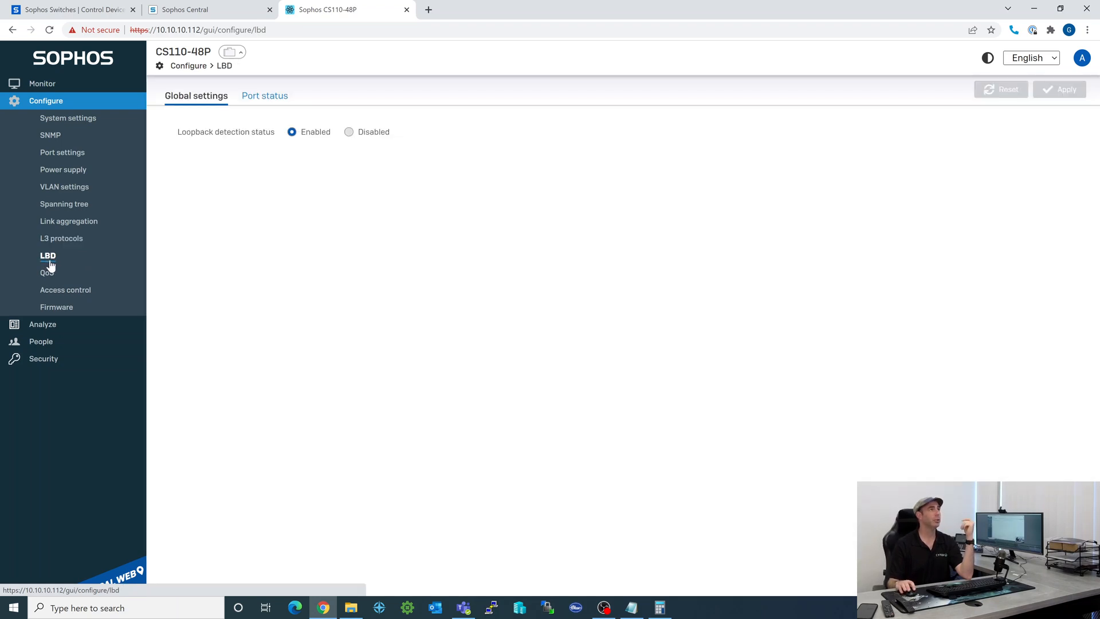
pyautogui.click(47, 273)
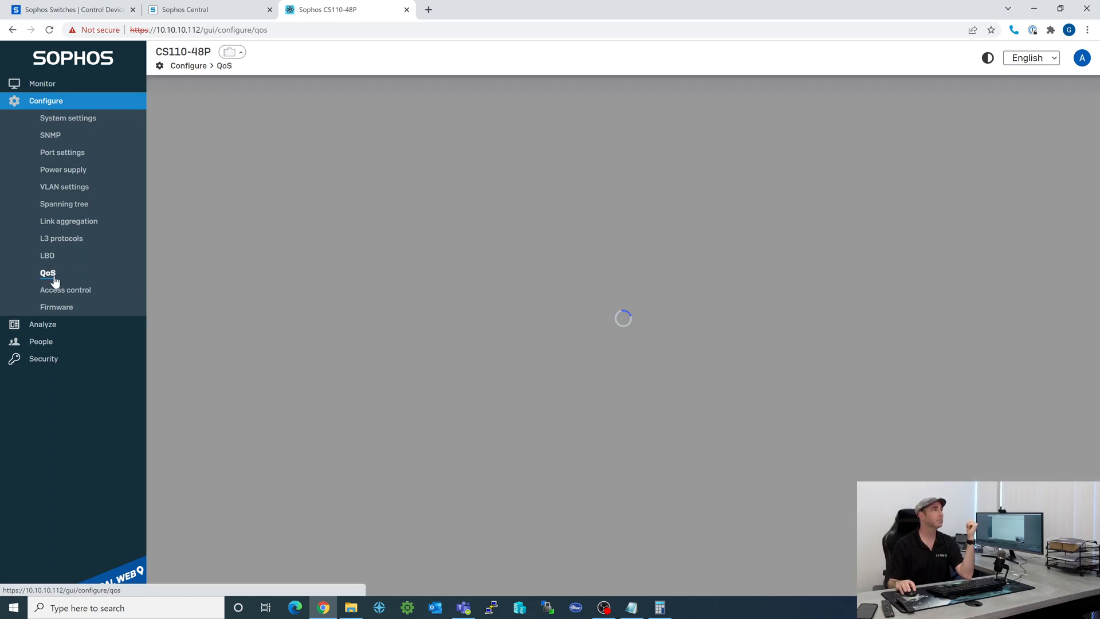
pyautogui.click(48, 272)
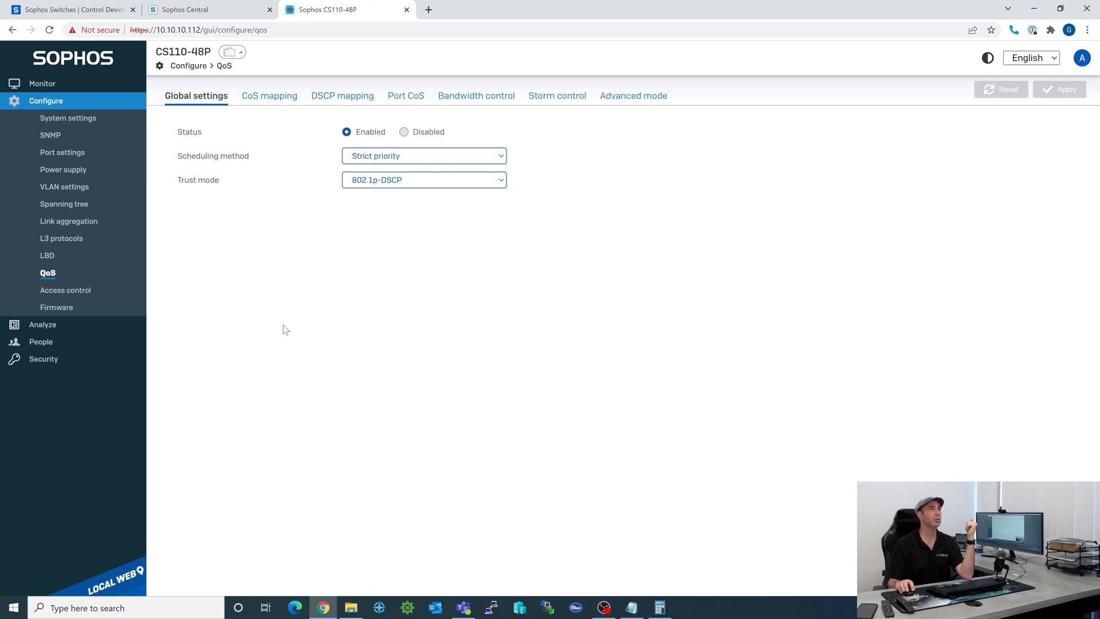
pyautogui.moveTo(476, 95)
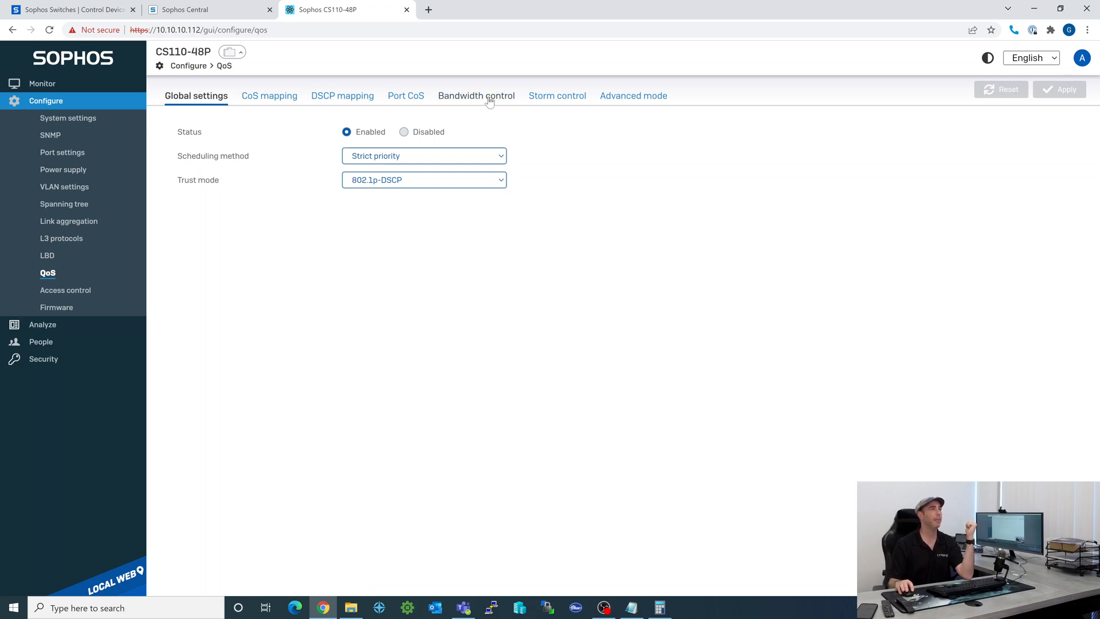
pyautogui.moveTo(162, 254)
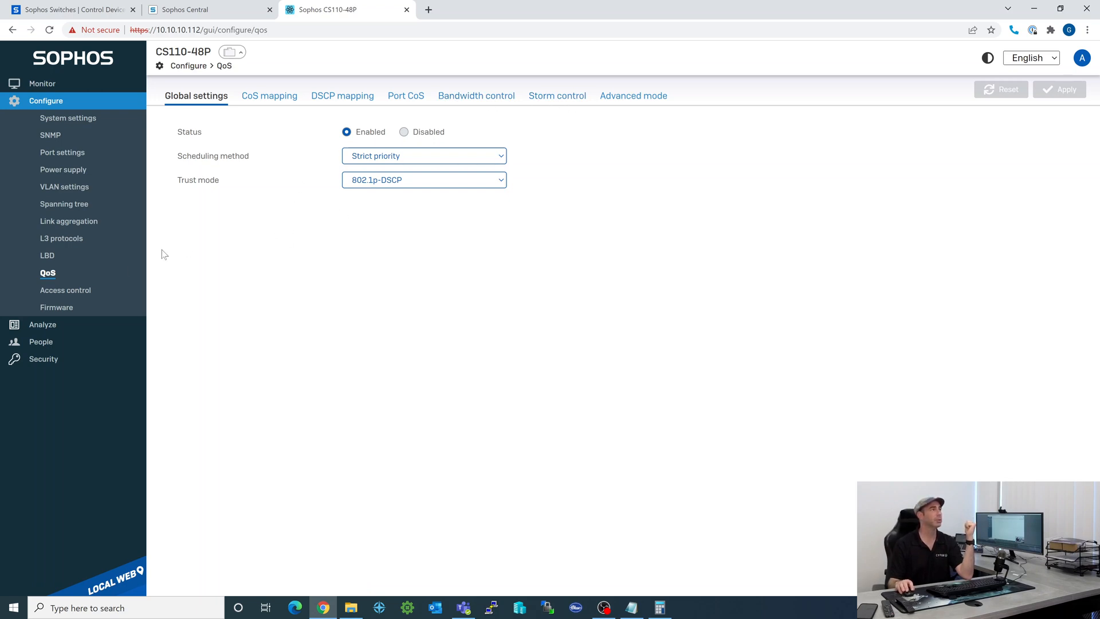
pyautogui.click(66, 290)
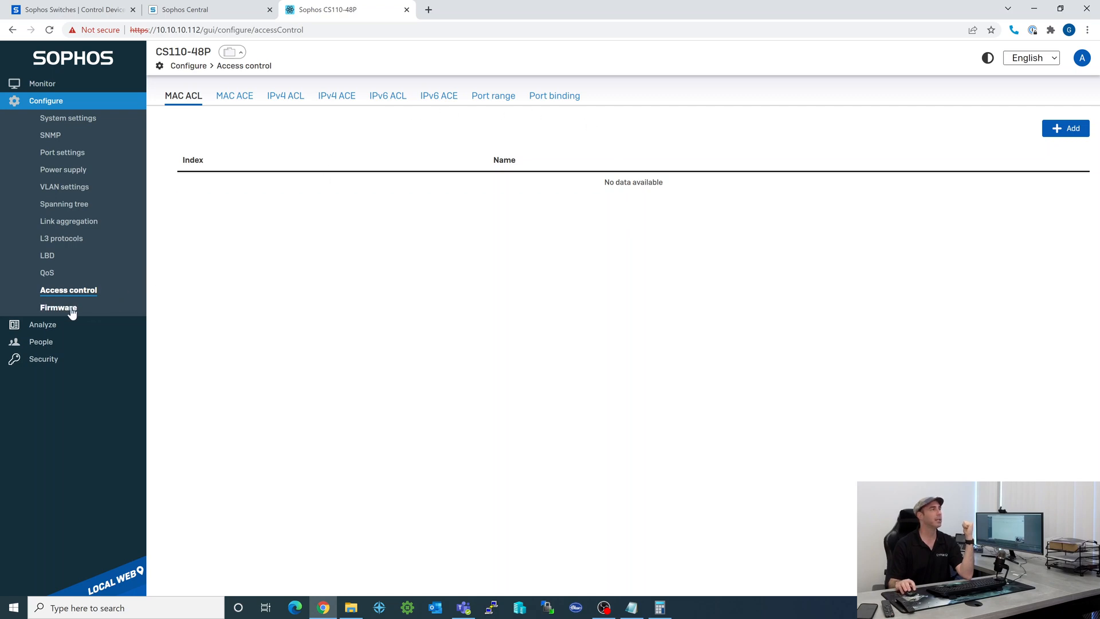
# Review the firmware upgrade settings (HTTPS, Partition 2 active) and switch to Sophos Central
pyautogui.click(58, 307)
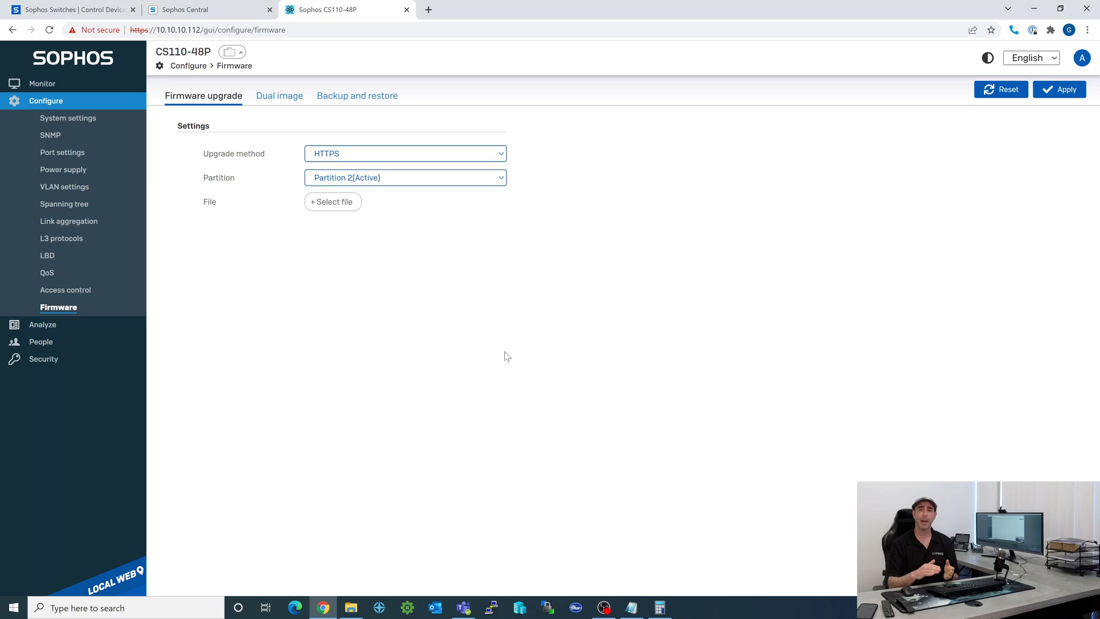
pyautogui.moveTo(314, 286)
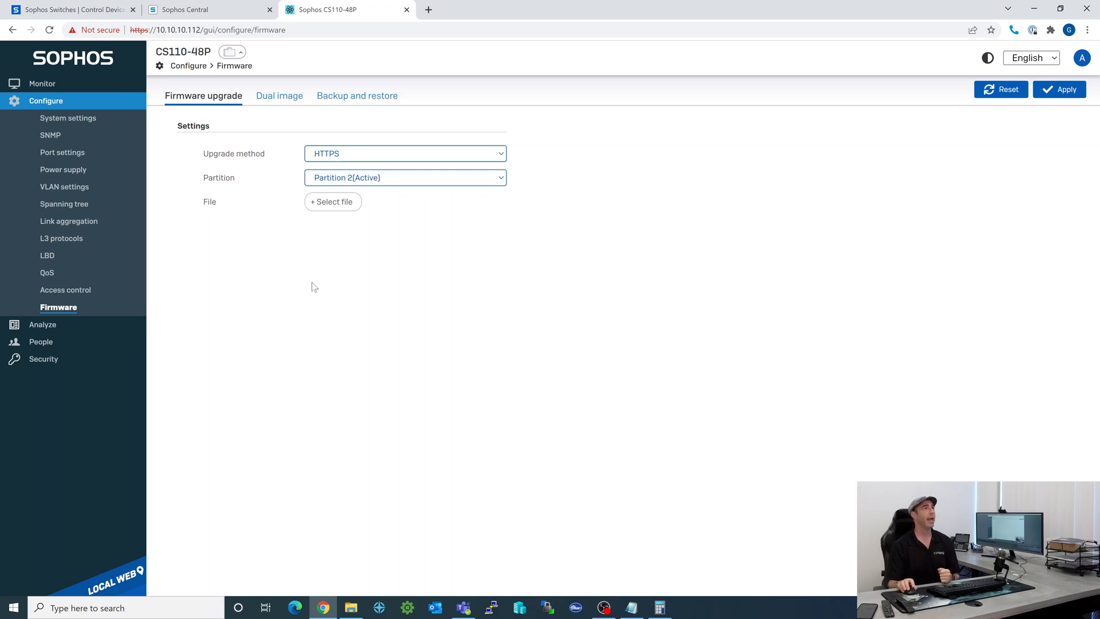
pyautogui.click(183, 10)
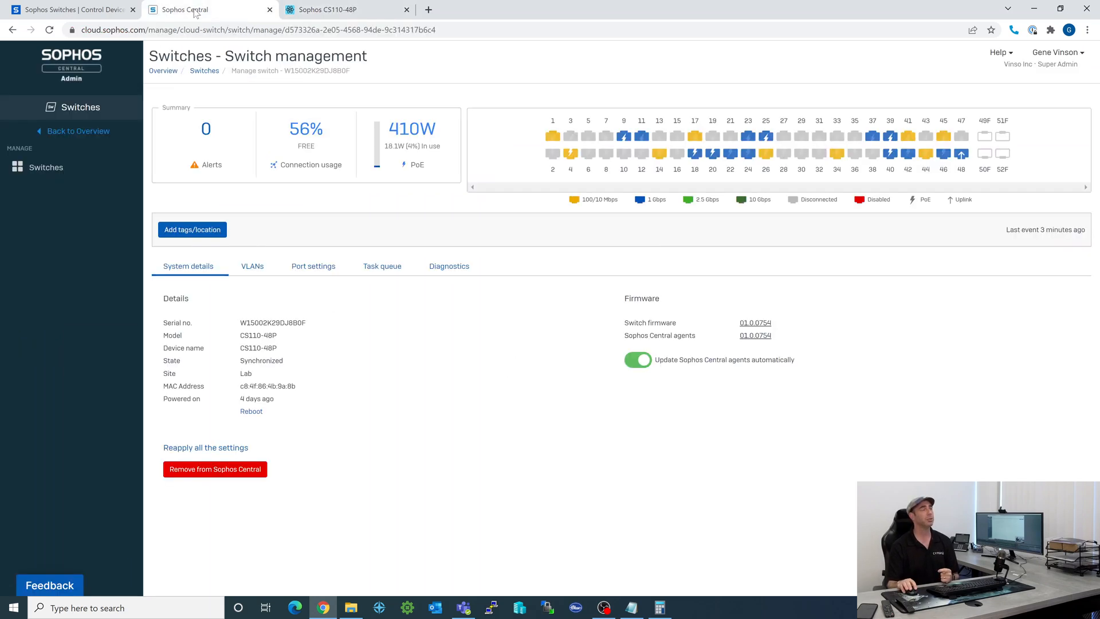
pyautogui.moveTo(710, 354)
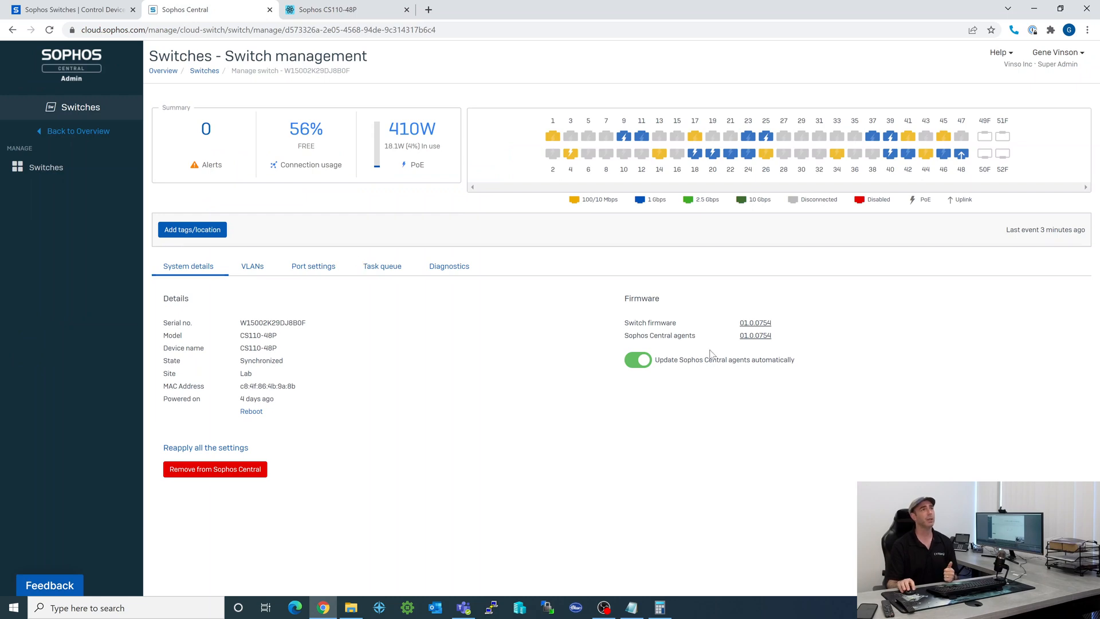
# Confirm the 01.0.0754 auto-upgrade from the switch list, synchronize site settings, and return to the local web page
pyautogui.click(1014, 30)
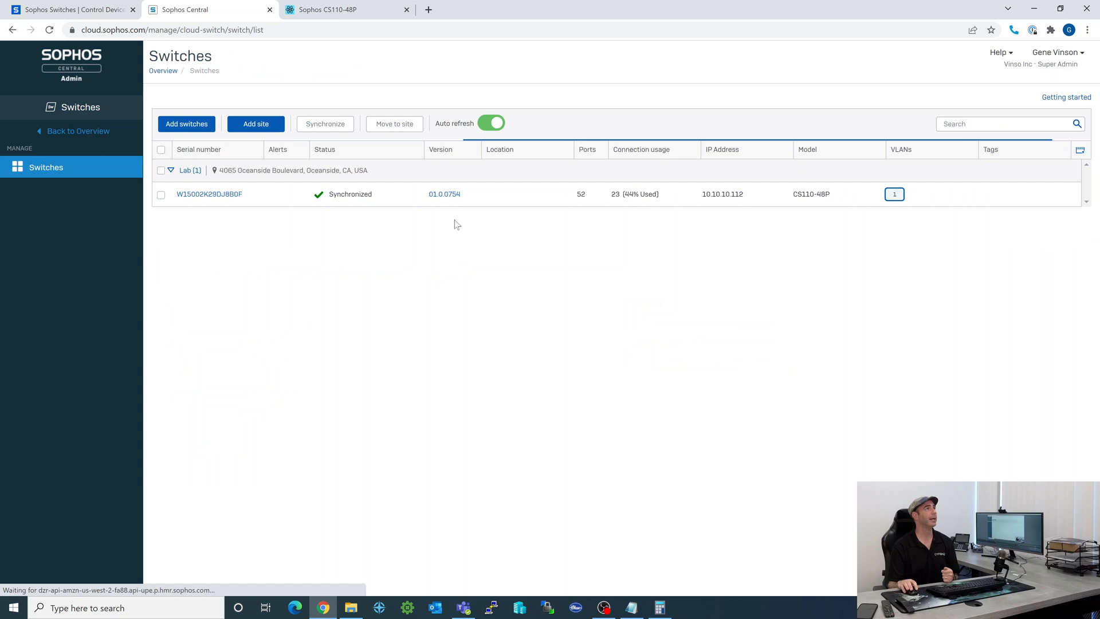
pyautogui.click(445, 195)
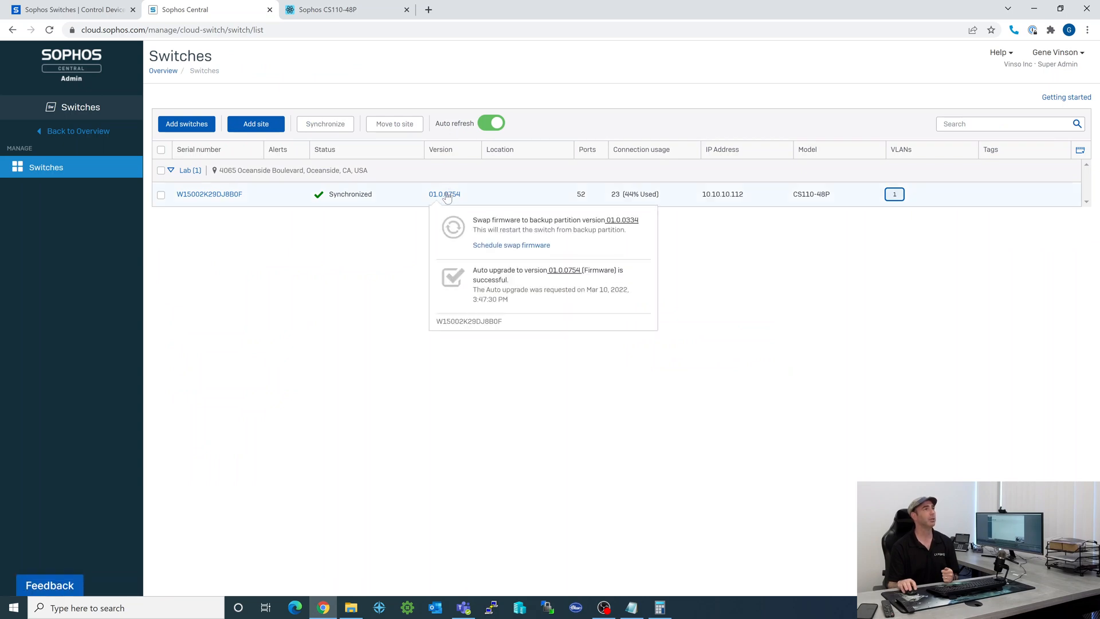
pyautogui.moveTo(501, 251)
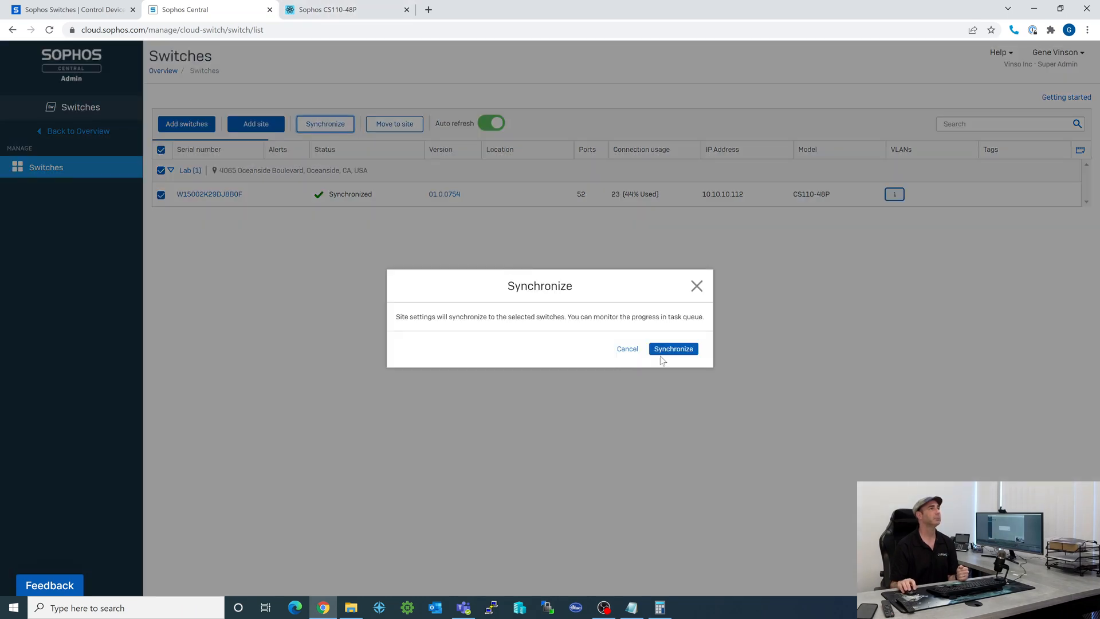
pyautogui.click(672, 348)
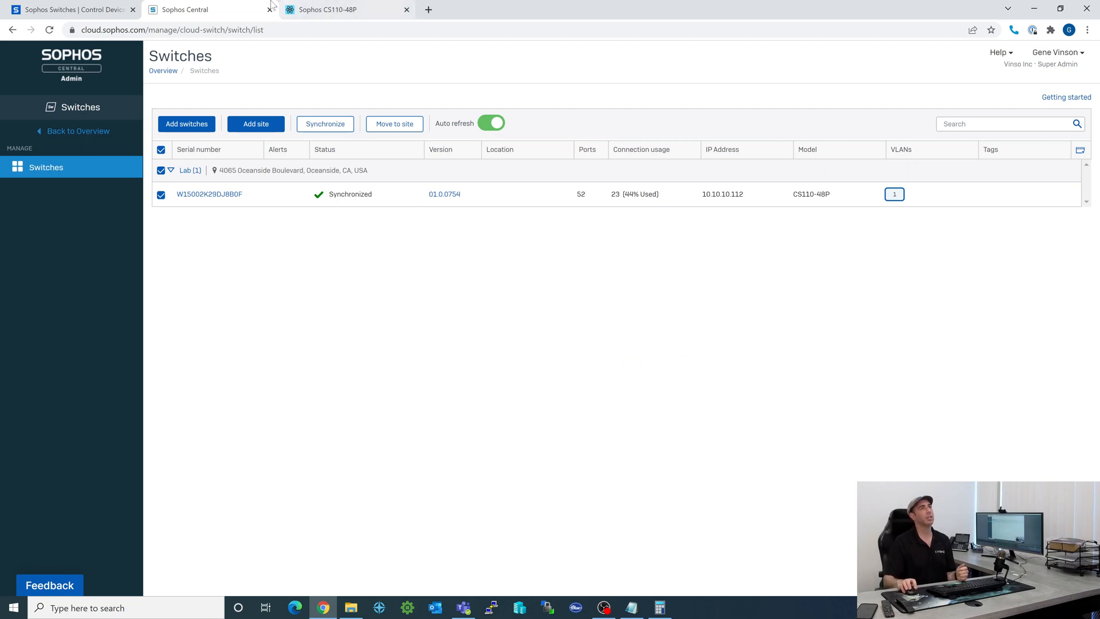
pyautogui.click(327, 9)
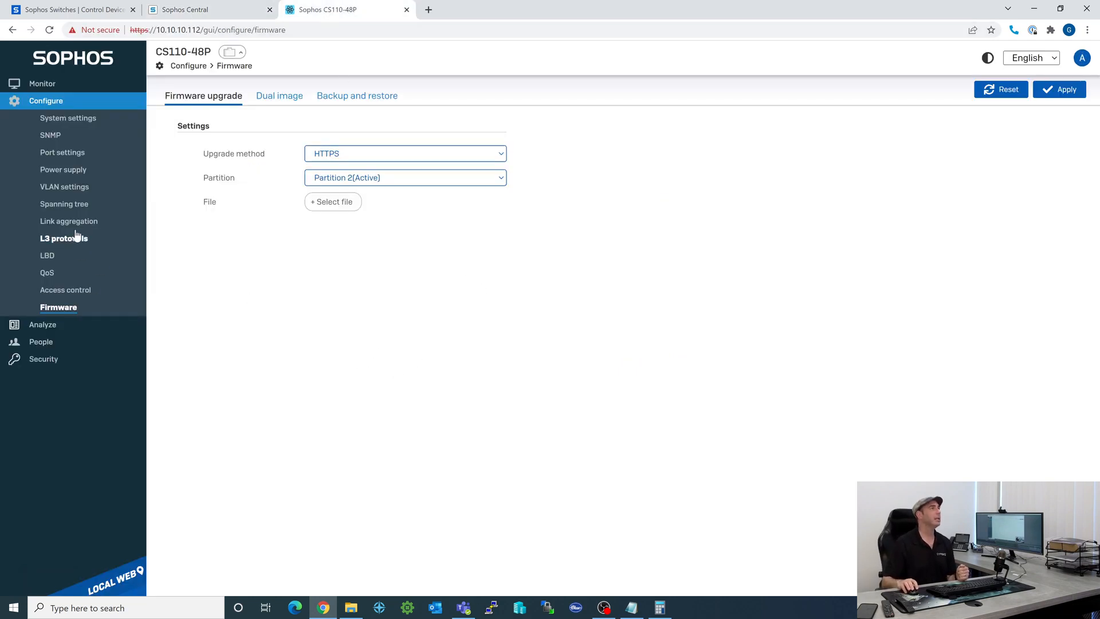
# View the local VLAN list (LAB, IoT) and reopen the CS110-48P management page in Sophos Central
pyautogui.click(64, 187)
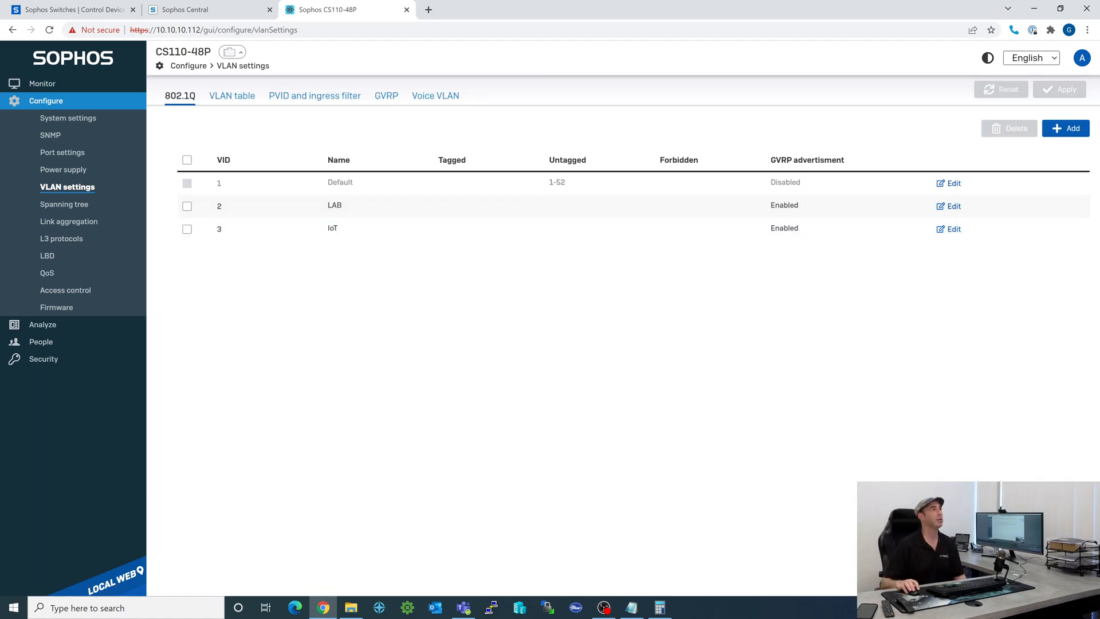
pyautogui.click(211, 9)
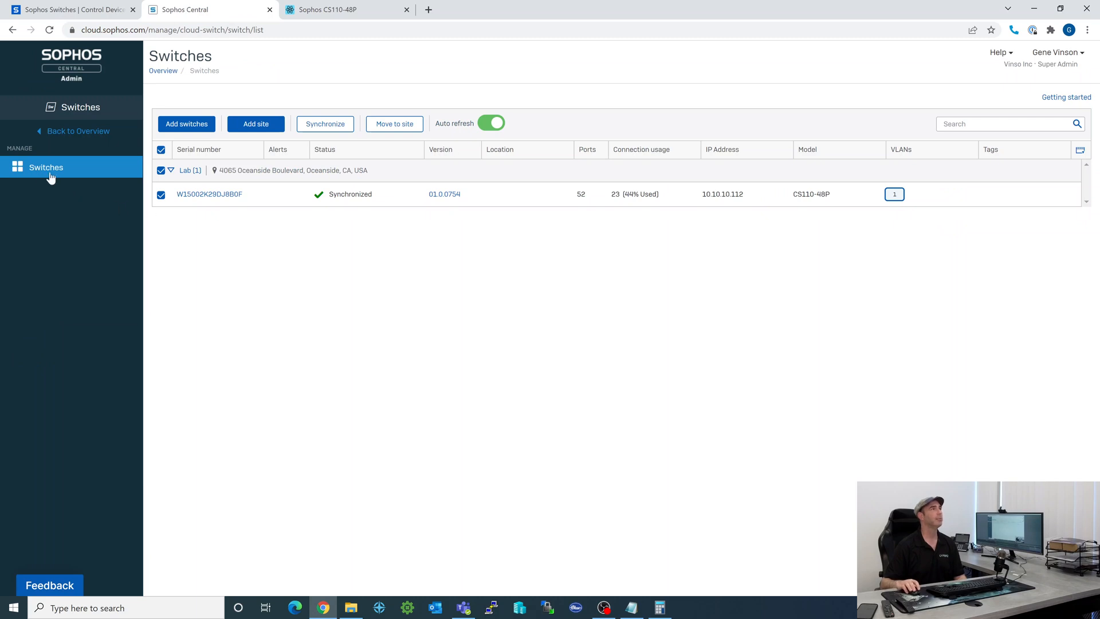
pyautogui.click(208, 193)
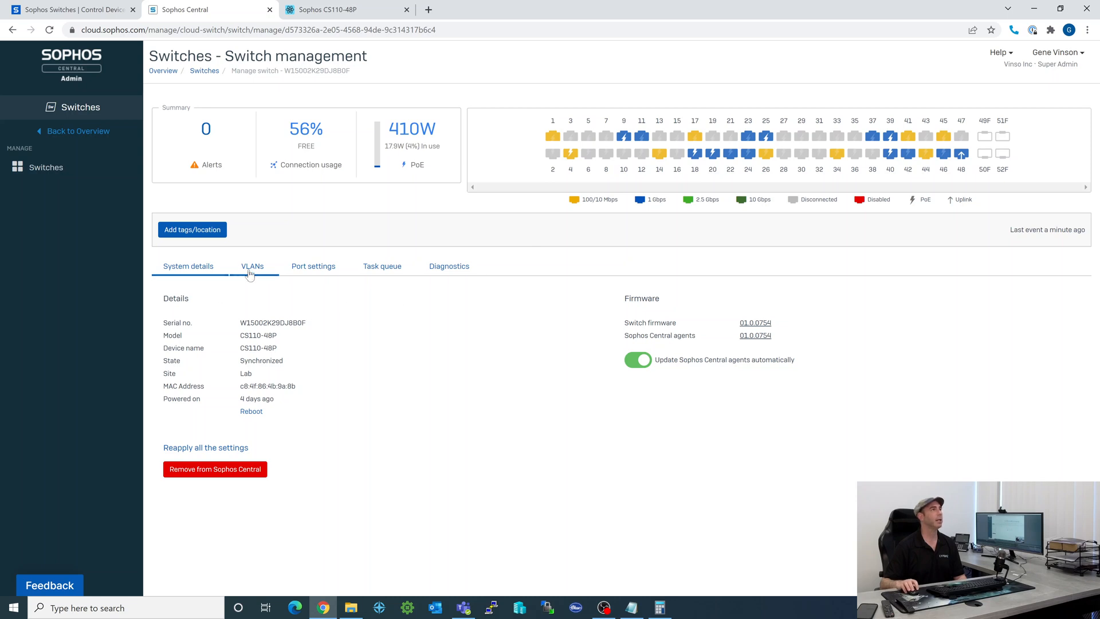
# Compare Sophos Central's VLANs and completed task queue, then return to the local VLAN list
pyautogui.click(252, 266)
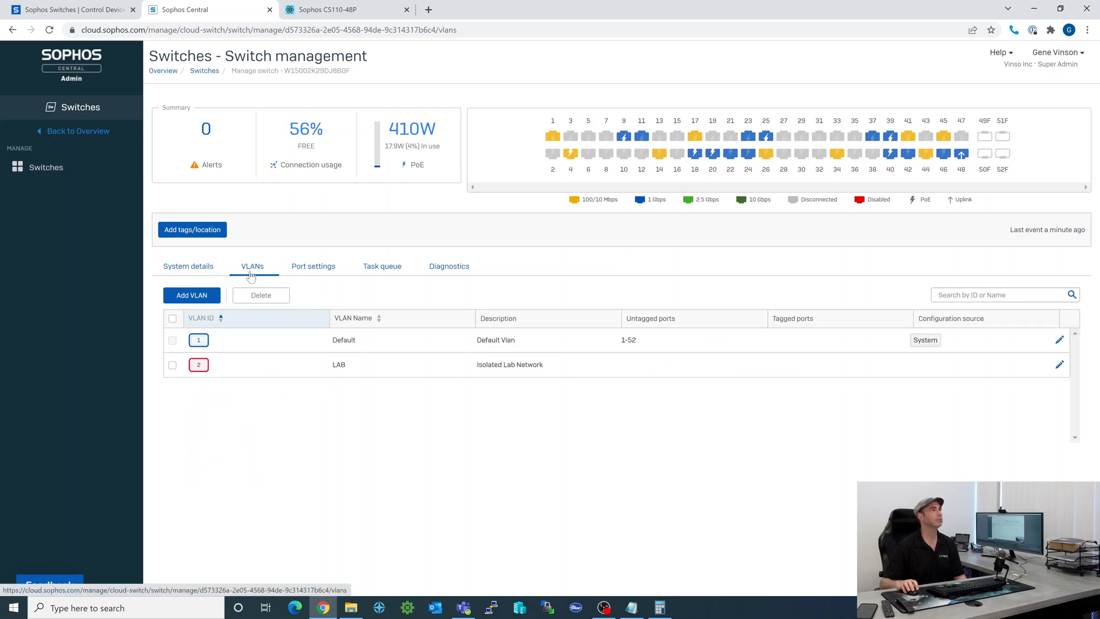
pyautogui.click(382, 266)
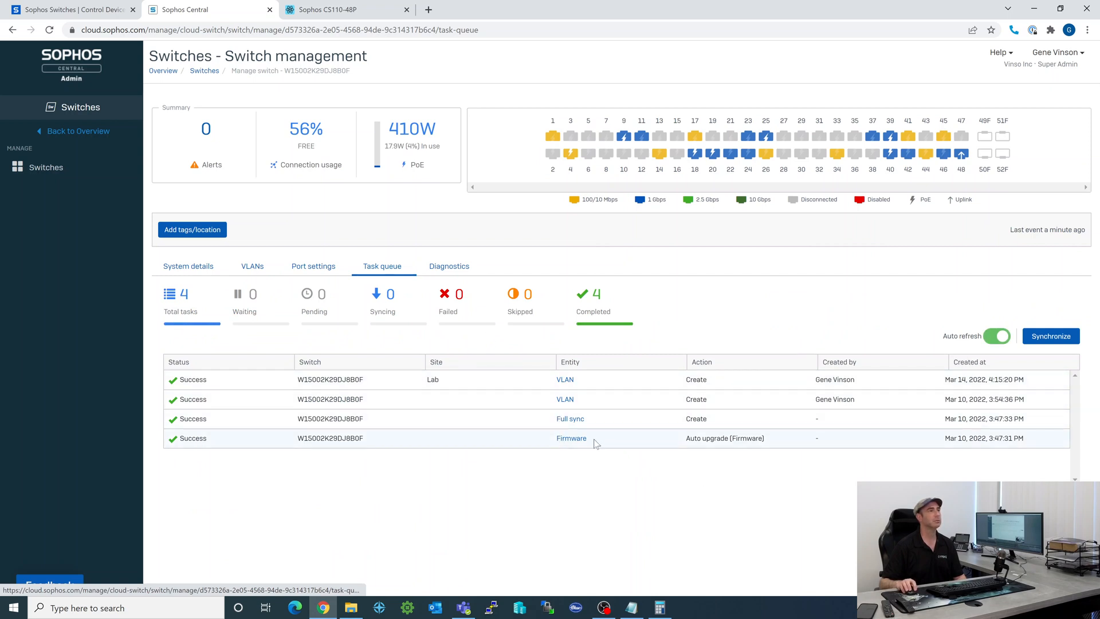
pyautogui.click(330, 10)
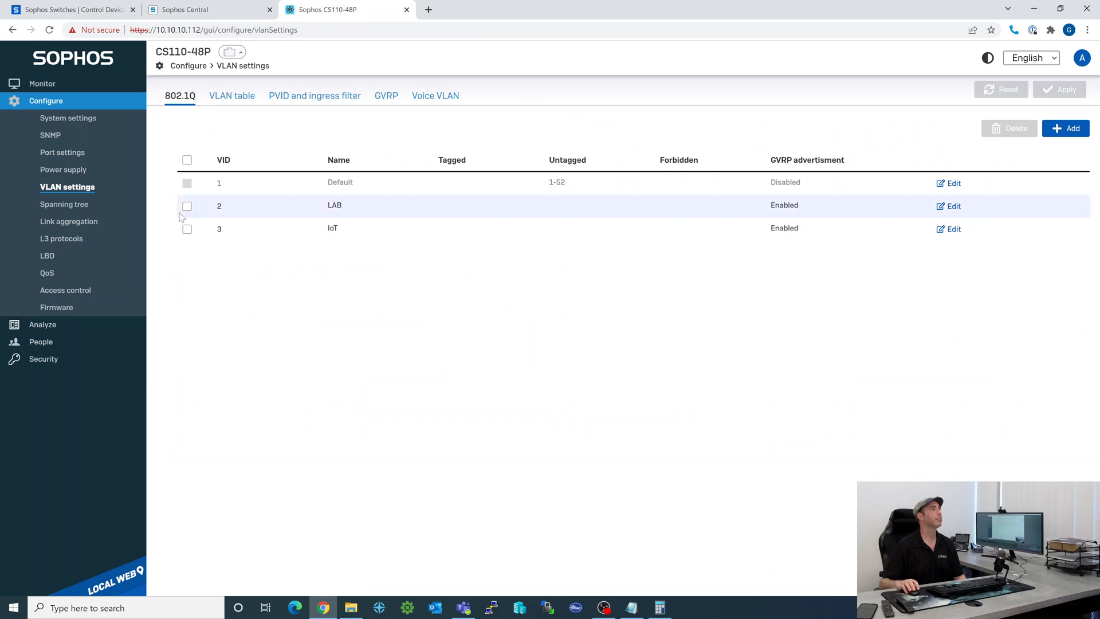
# Confirm logging is enabled and run a cable test on port 48 (all four pairs OK, 31 m)
pyautogui.click(43, 118)
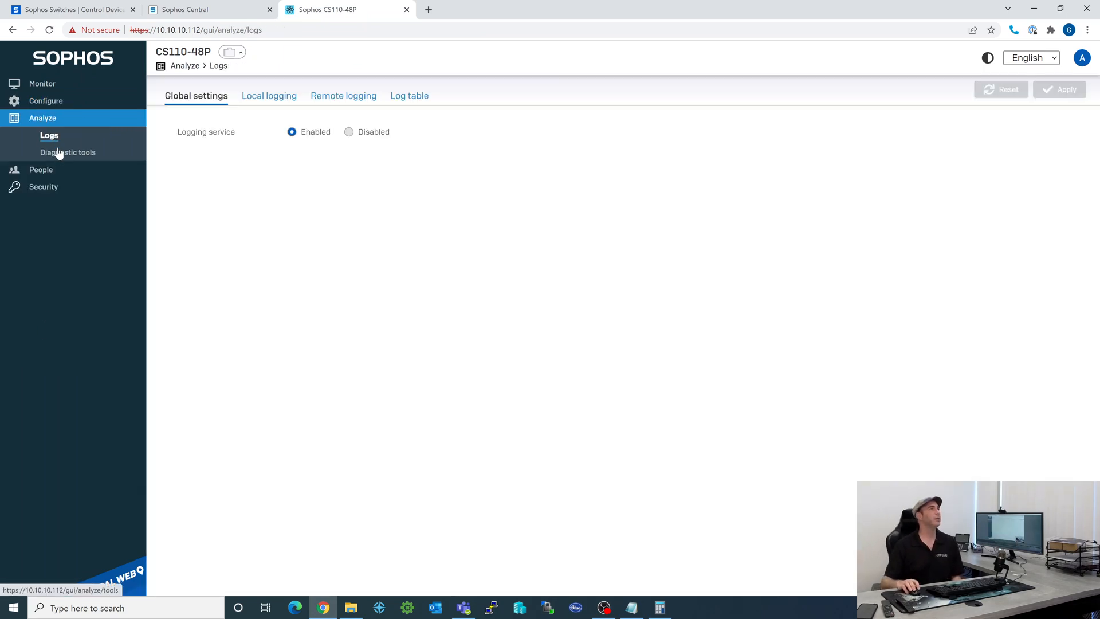
pyautogui.click(67, 152)
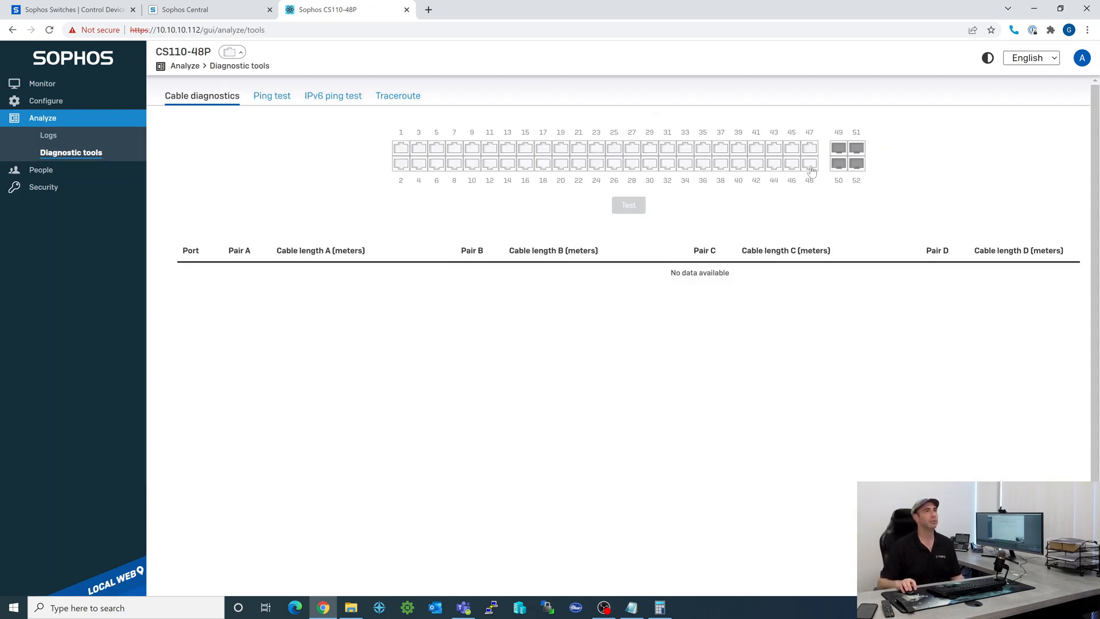
pyautogui.click(809, 163)
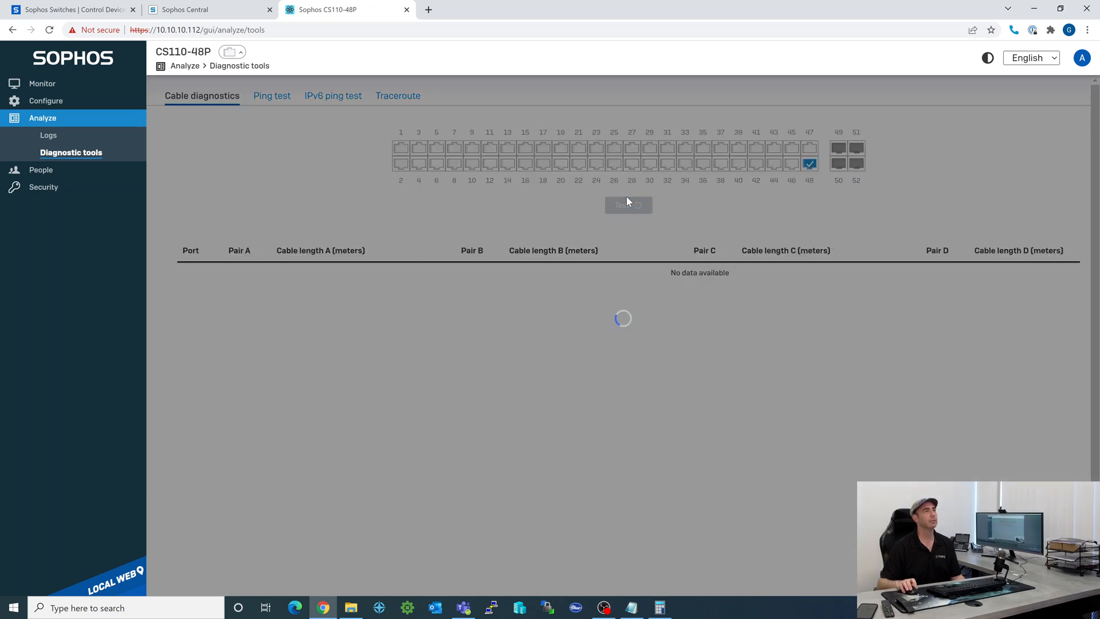
pyautogui.click(627, 206)
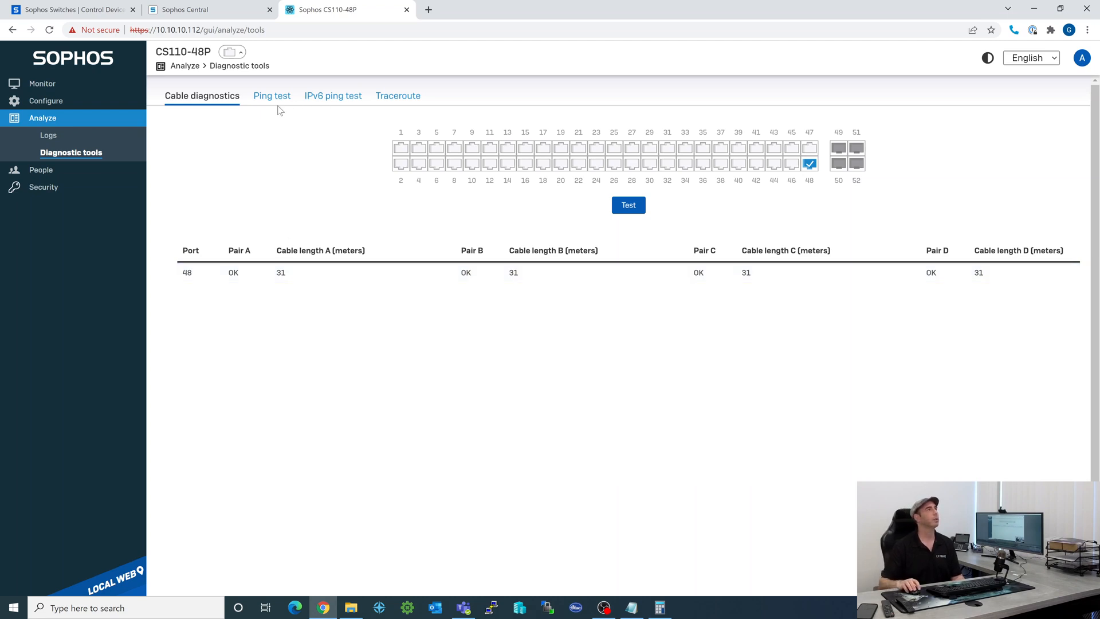
# Browse the Ping test and Traceroute diagnostic tools
pyautogui.click(270, 95)
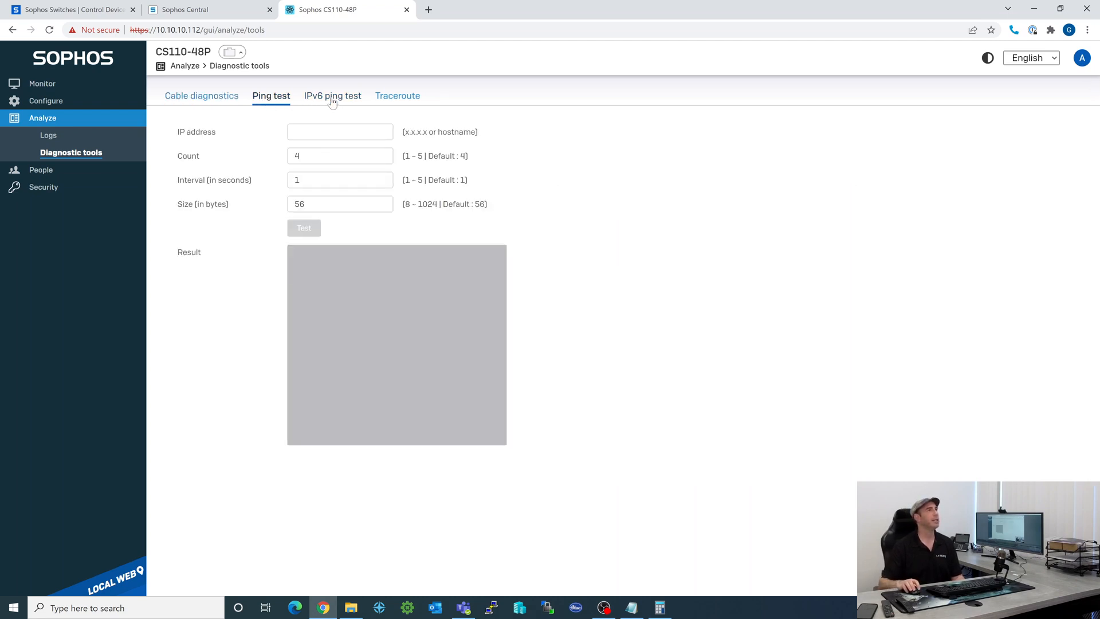
pyautogui.click(398, 95)
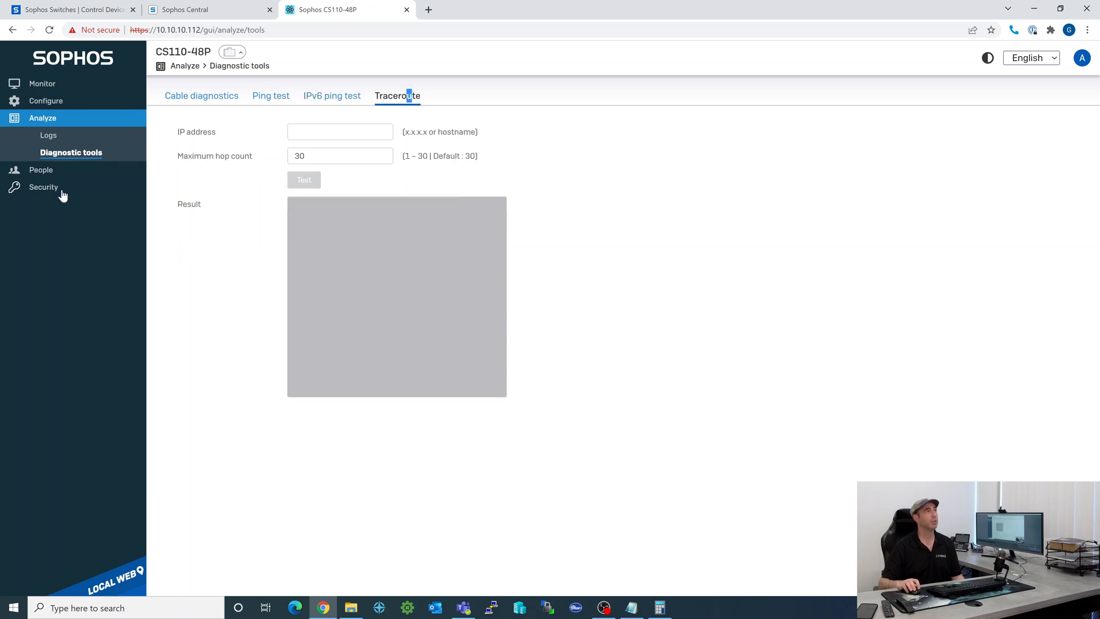
# View the People page with only the admin account, opening and cancelling the Add user form
pyautogui.click(42, 136)
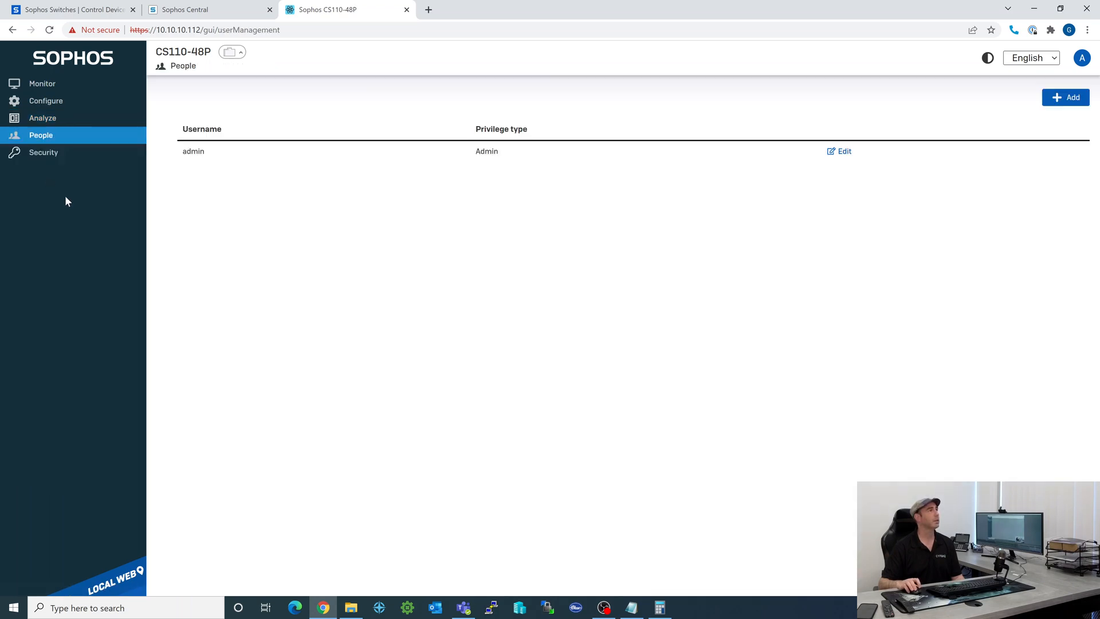
pyautogui.moveTo(571, 205)
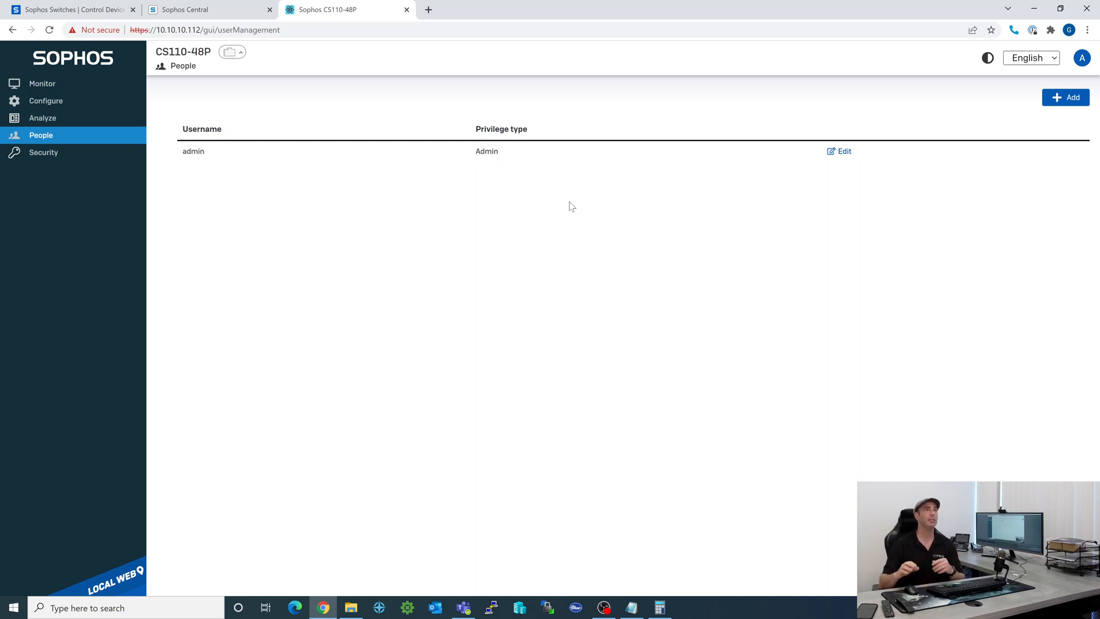
pyautogui.moveTo(1066, 97)
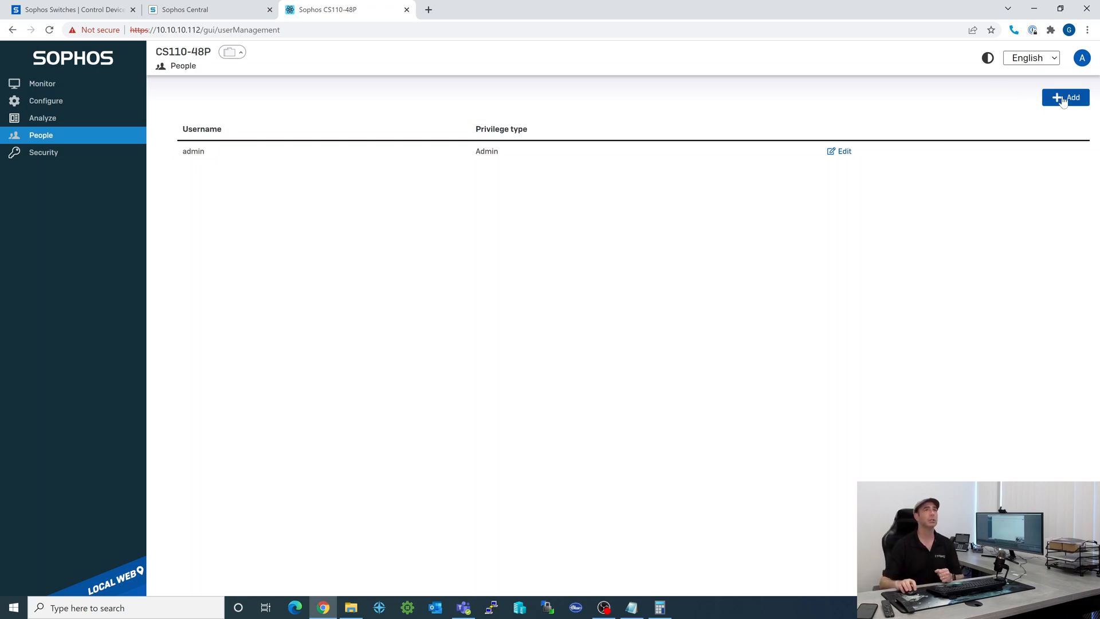
pyautogui.click(1066, 98)
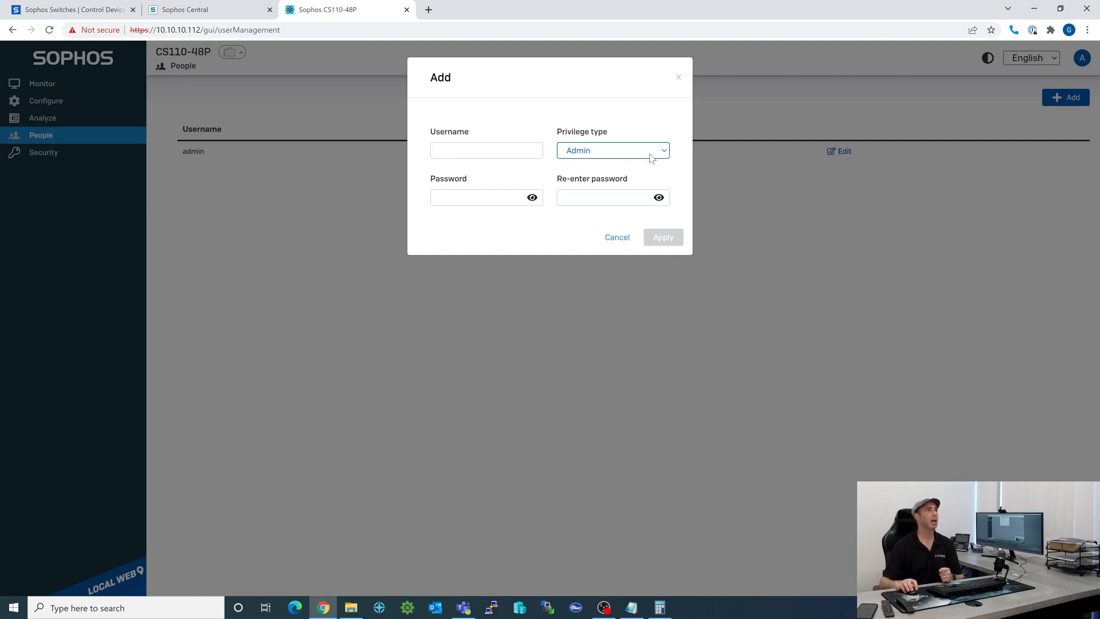
pyautogui.click(612, 150)
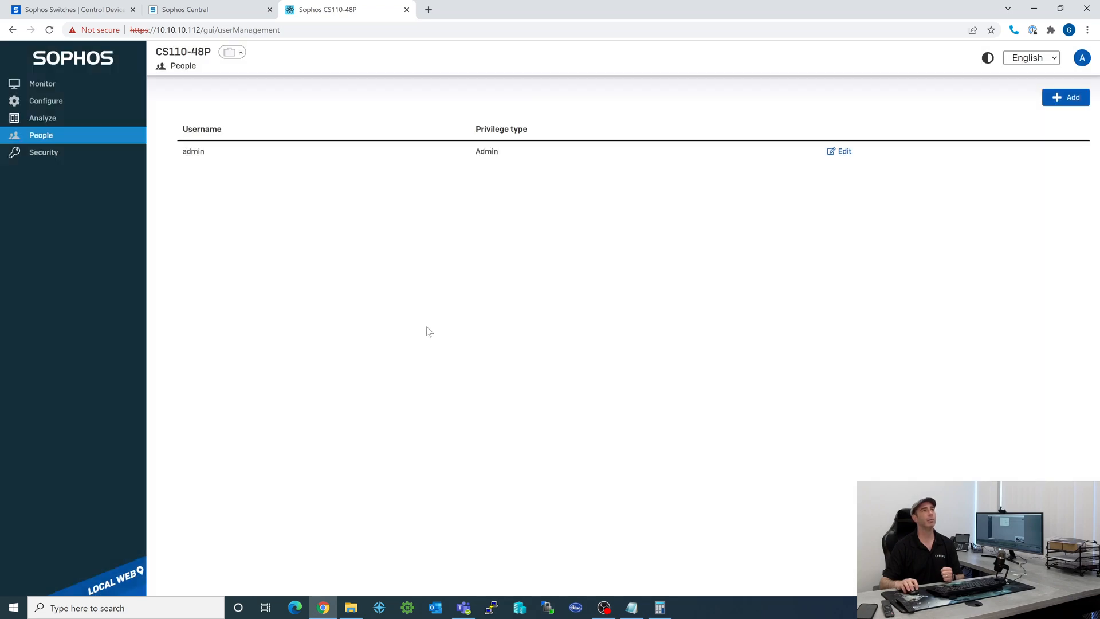
pyautogui.moveTo(363, 252)
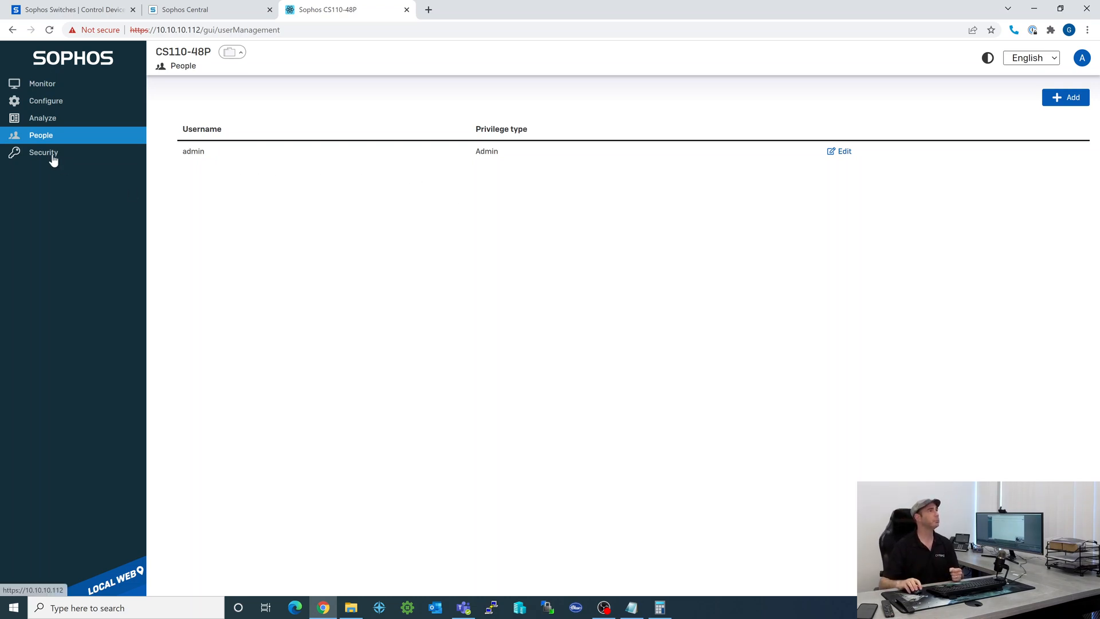
# Review web HTTPS and CLI access (Telnet disabled, SSH enabled), then show the Port security list
pyautogui.click(43, 152)
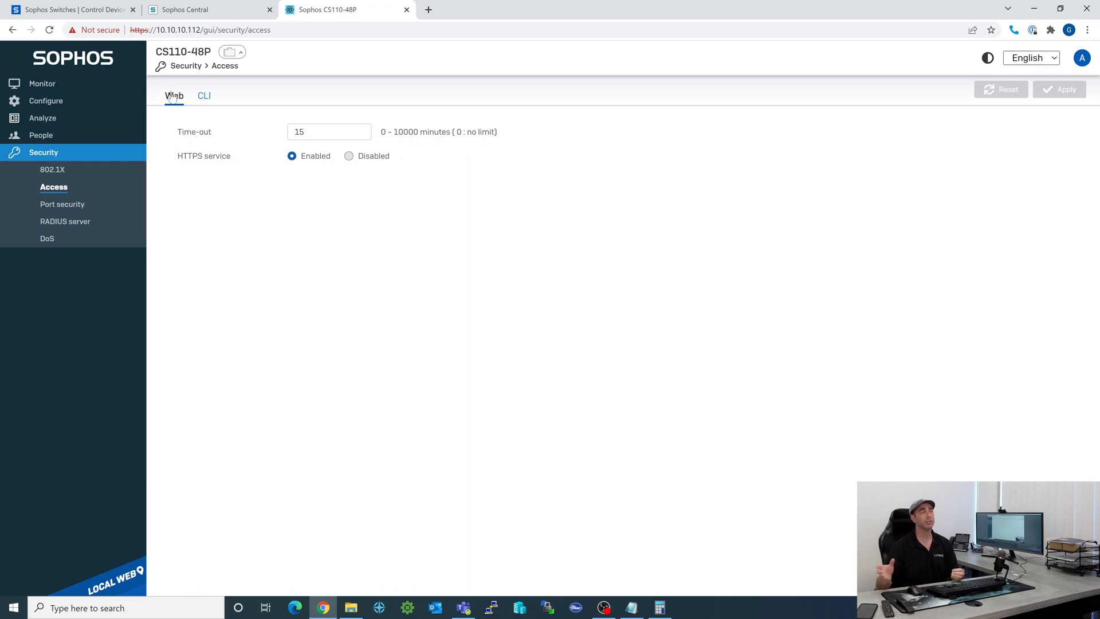
pyautogui.click(204, 95)
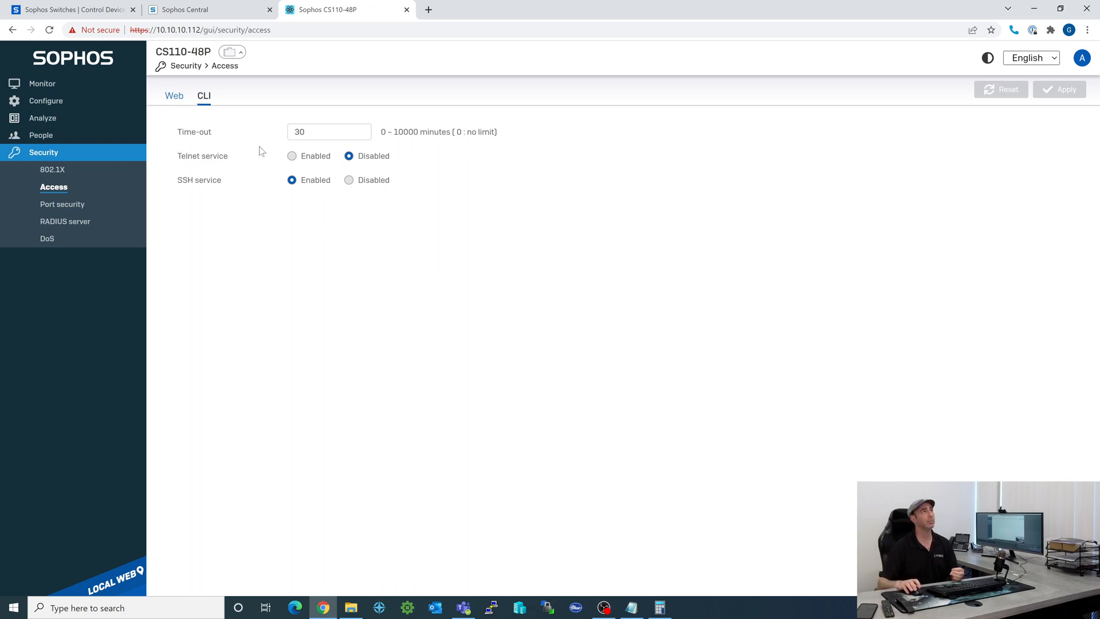
pyautogui.moveTo(648, 174)
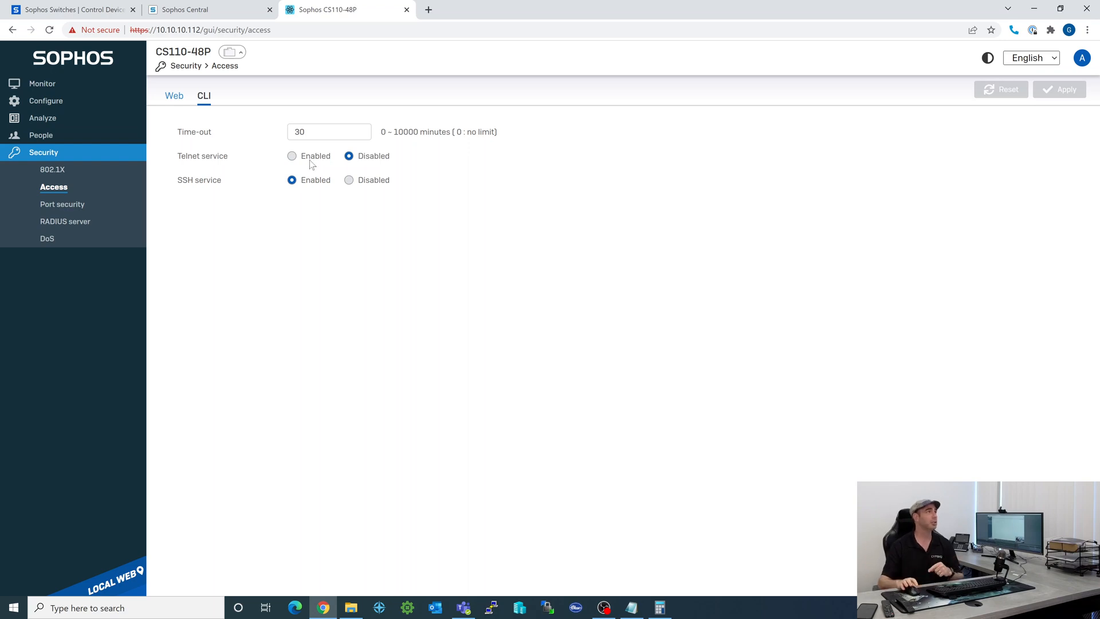
pyautogui.click(62, 204)
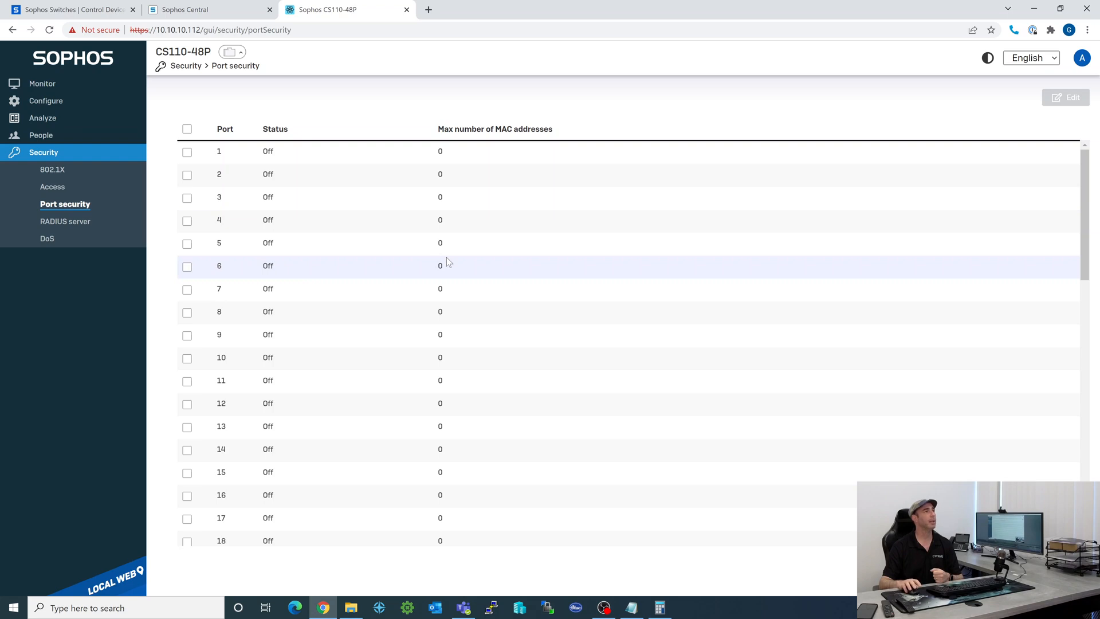
pyautogui.moveTo(370, 267)
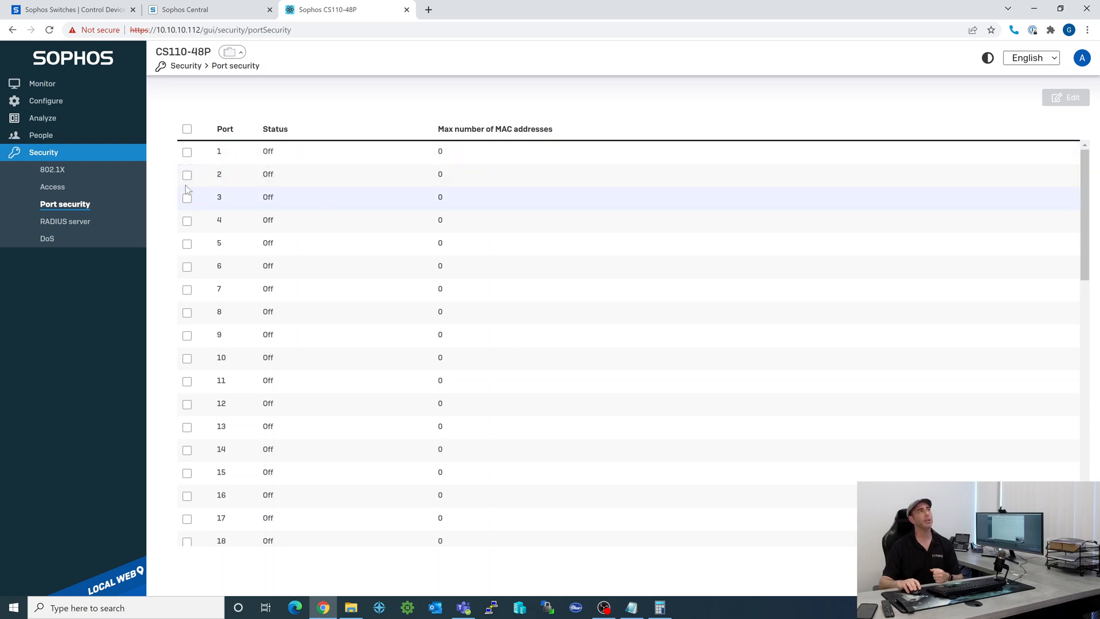
pyautogui.click(187, 174)
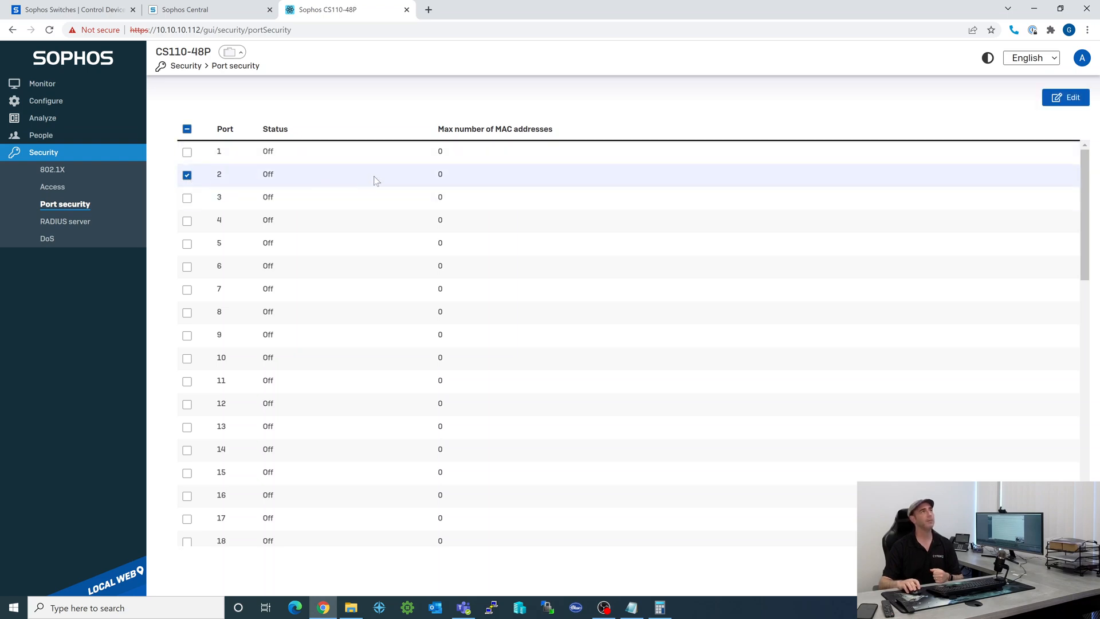
pyautogui.moveTo(184, 184)
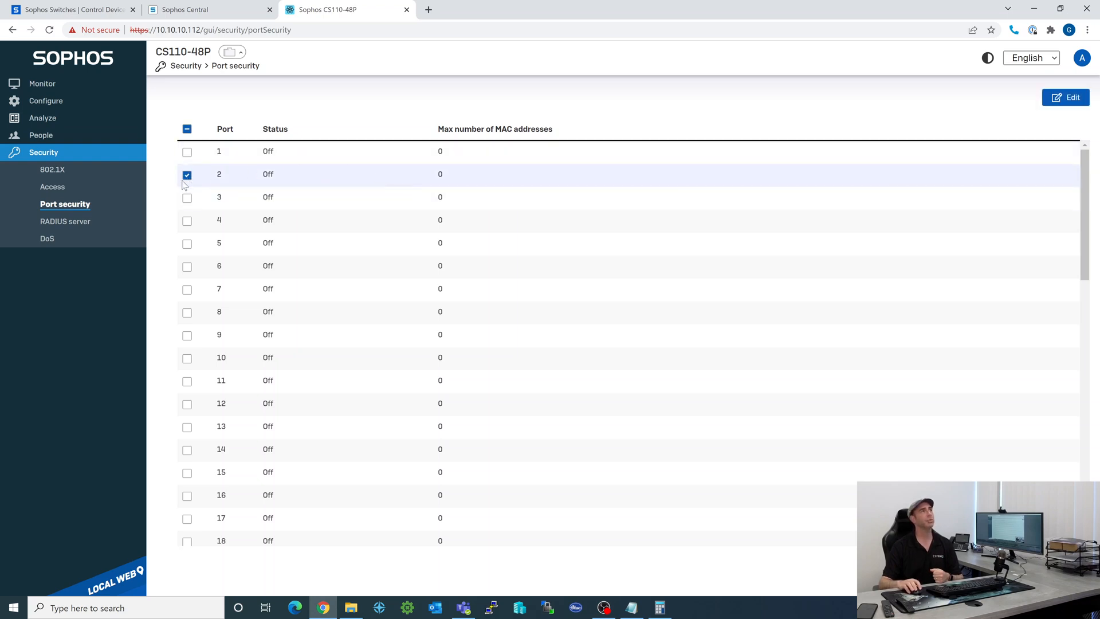
pyautogui.click(187, 174)
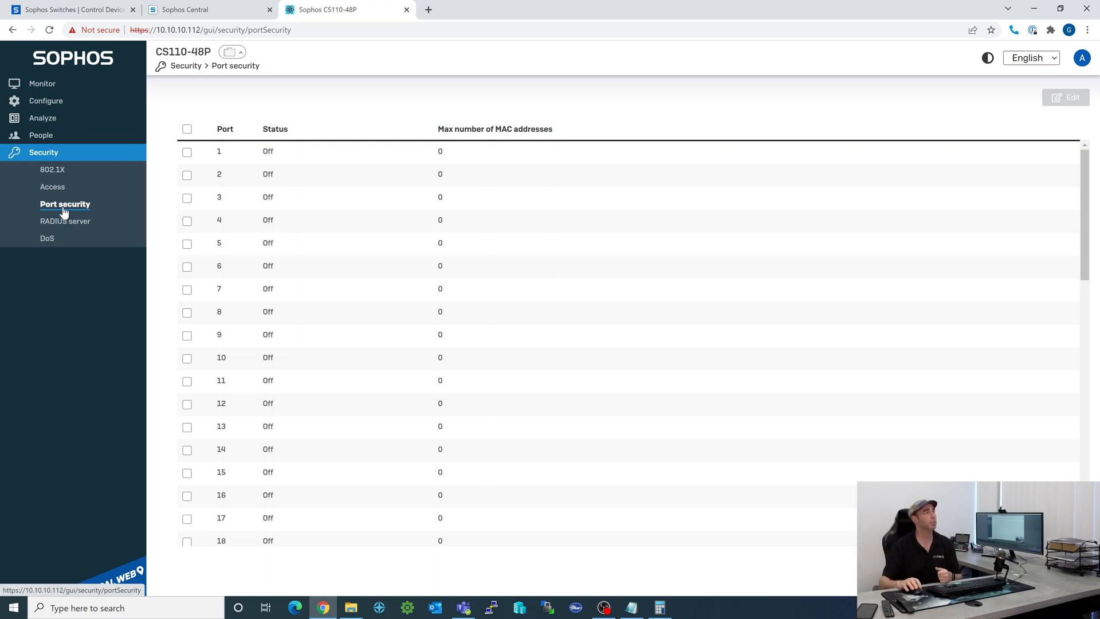
# Review the empty RADIUS server list and disabled DoS prevention, then go to the Monitor dashboard
pyautogui.click(66, 221)
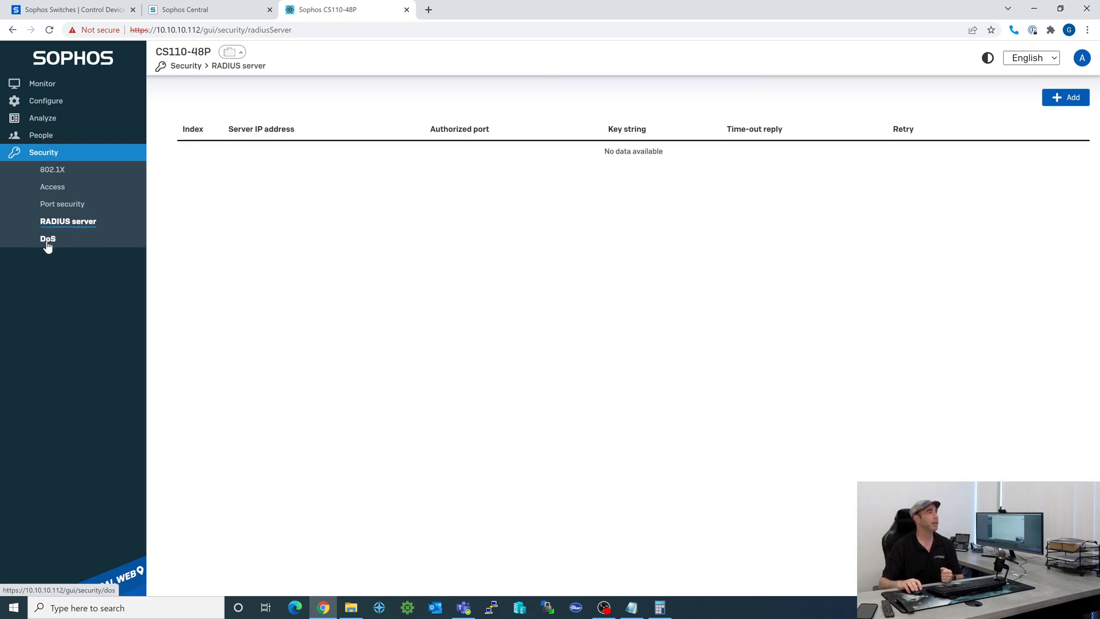
pyautogui.click(48, 238)
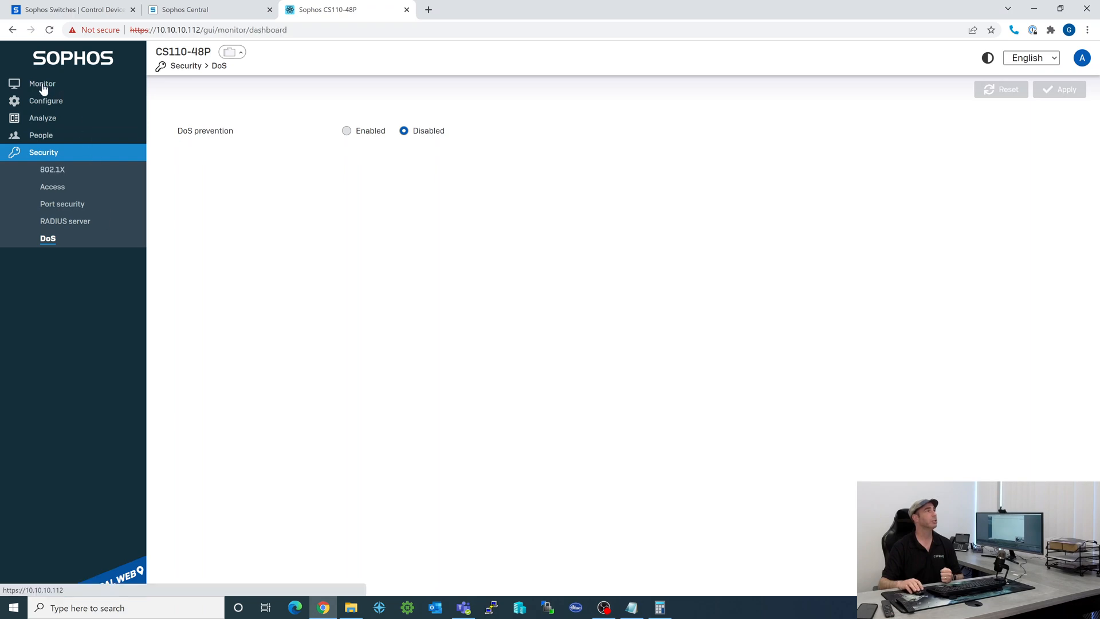
pyautogui.click(41, 84)
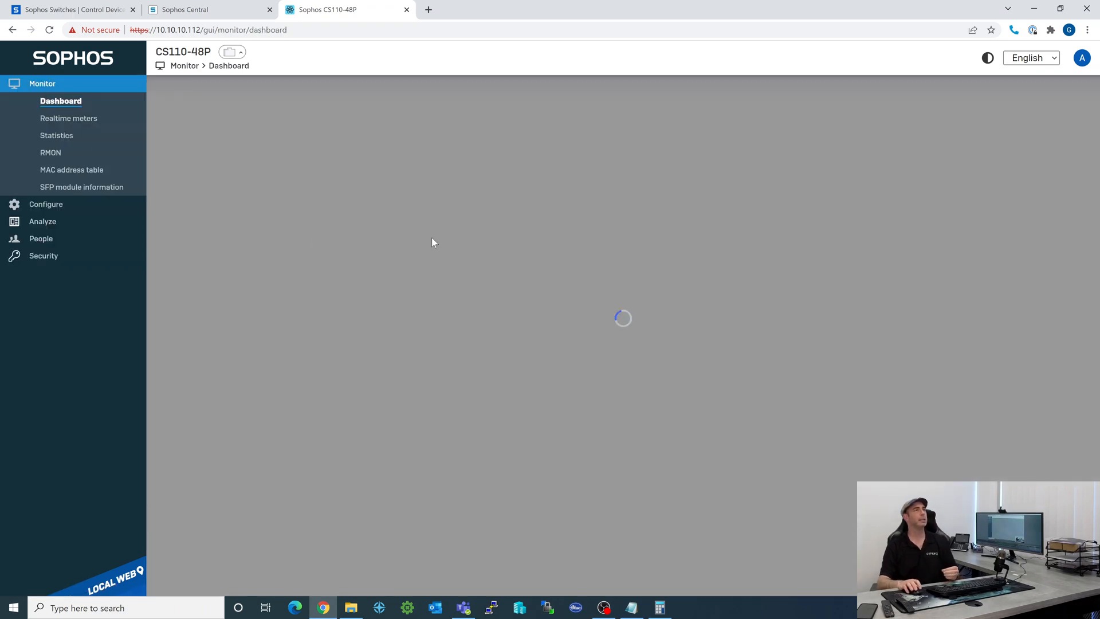